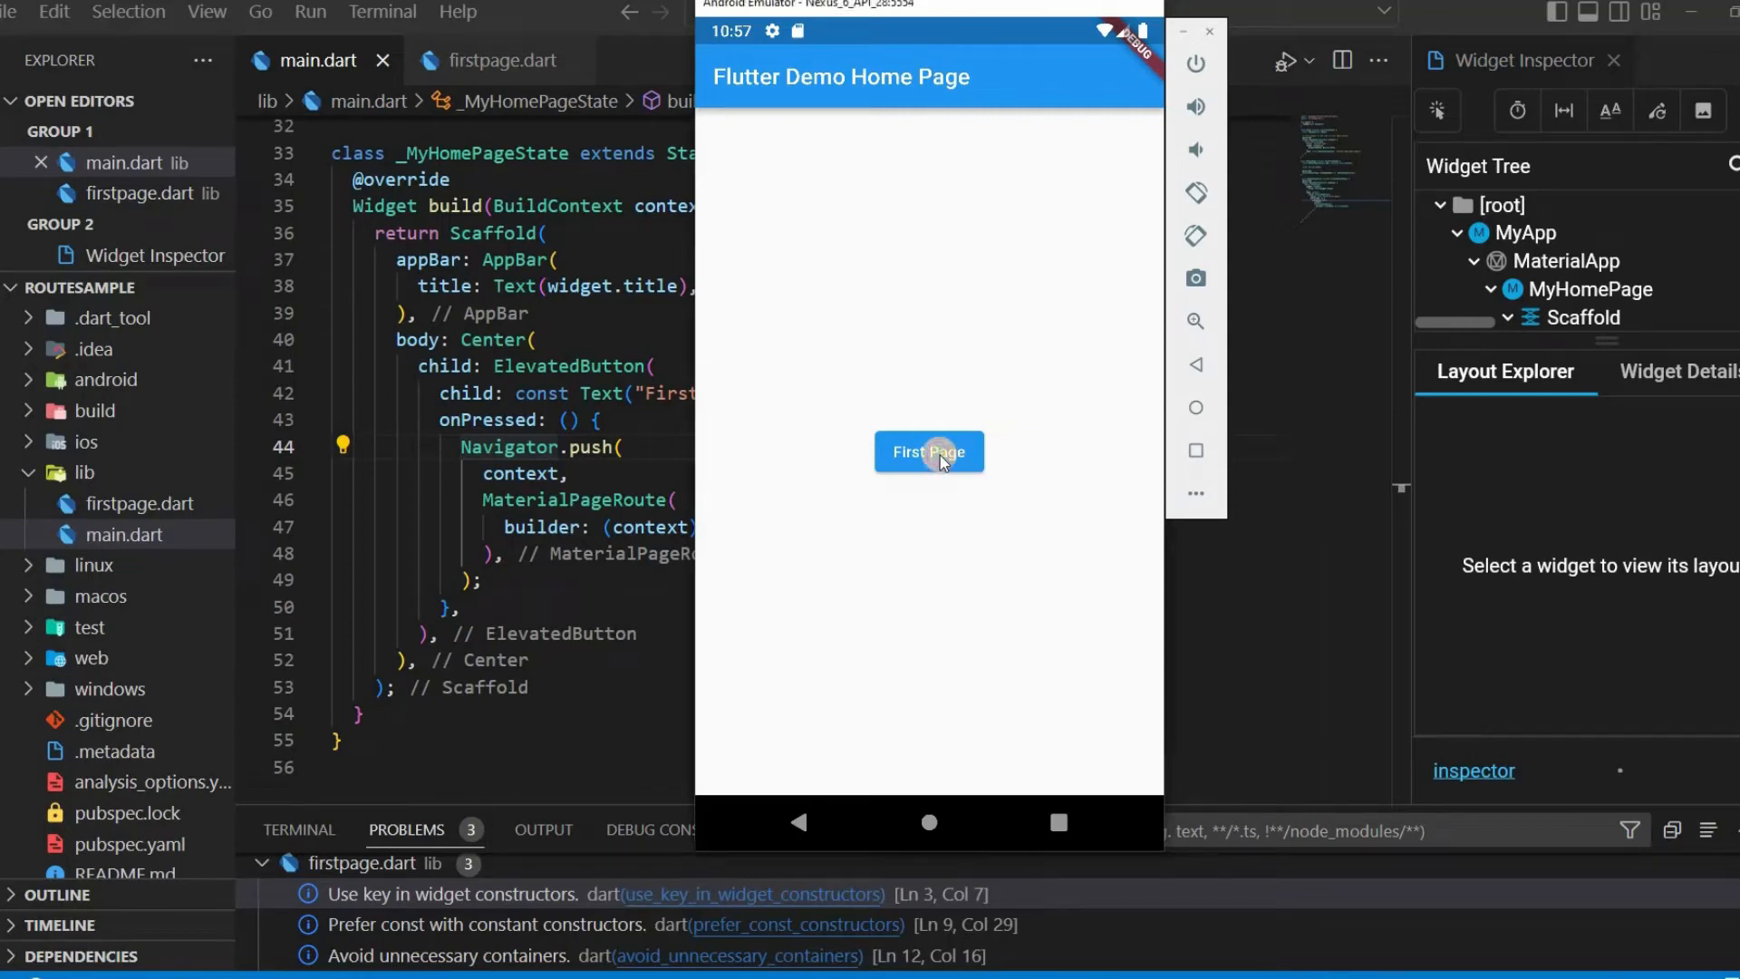
Check in the emulator that the First Page button opens First Page, then return home
left_click(928, 451)
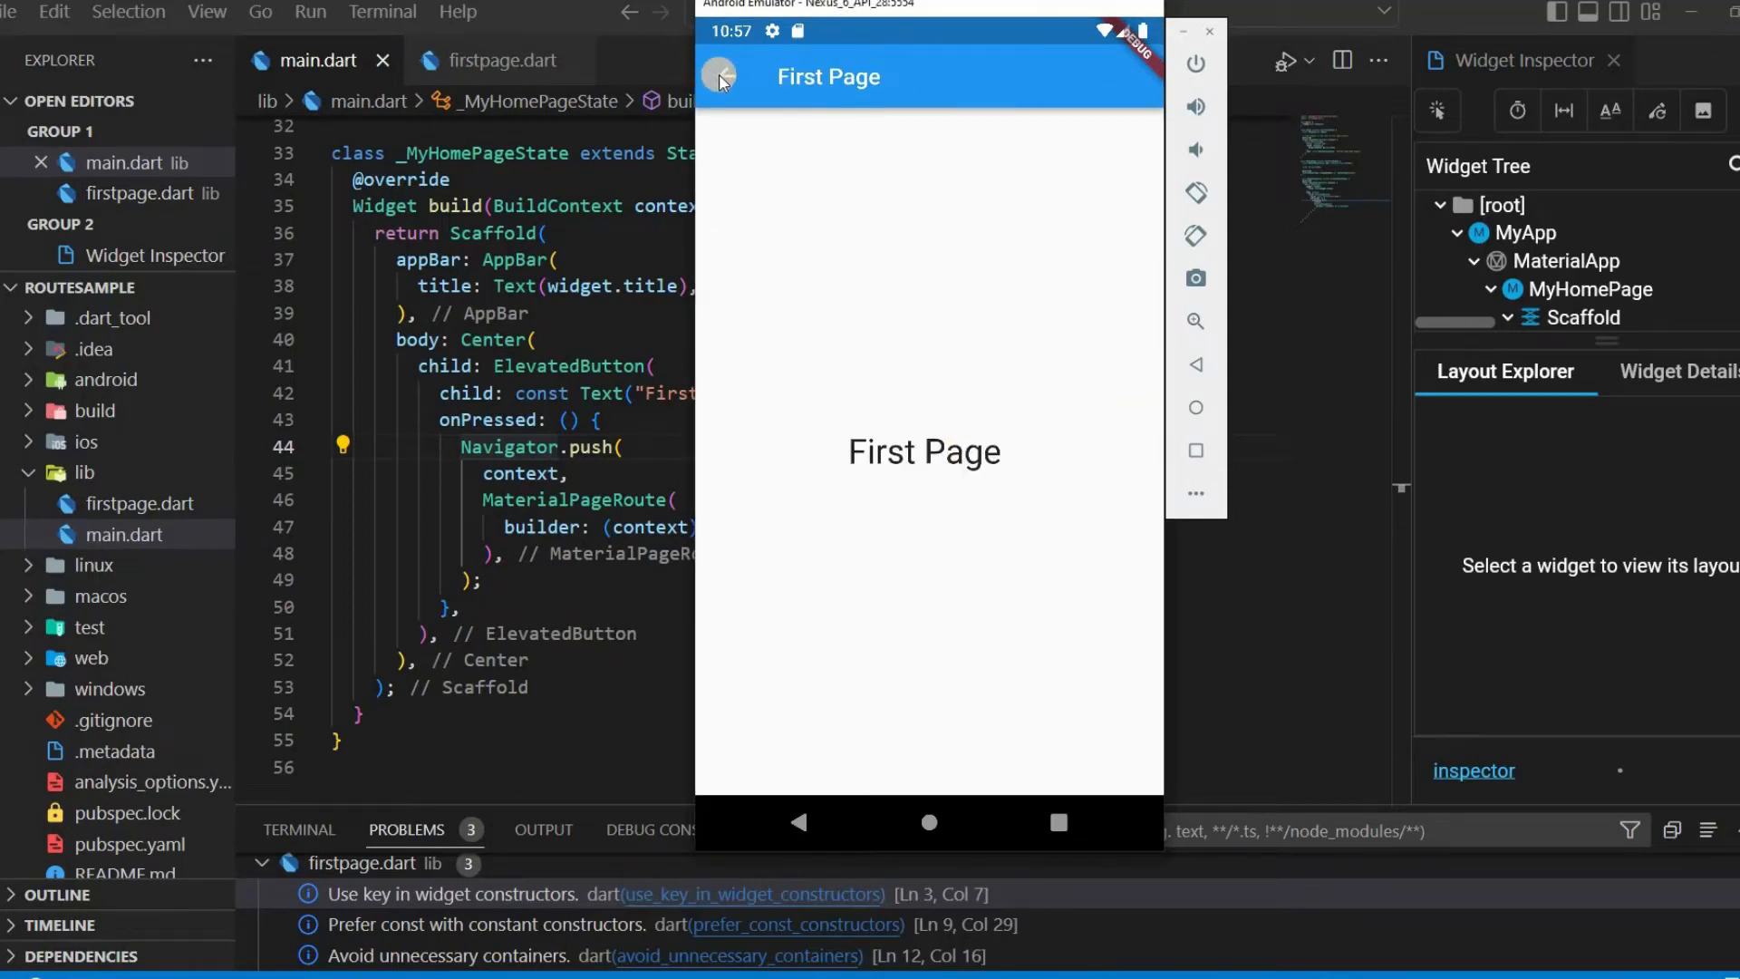
left_click(720, 78)
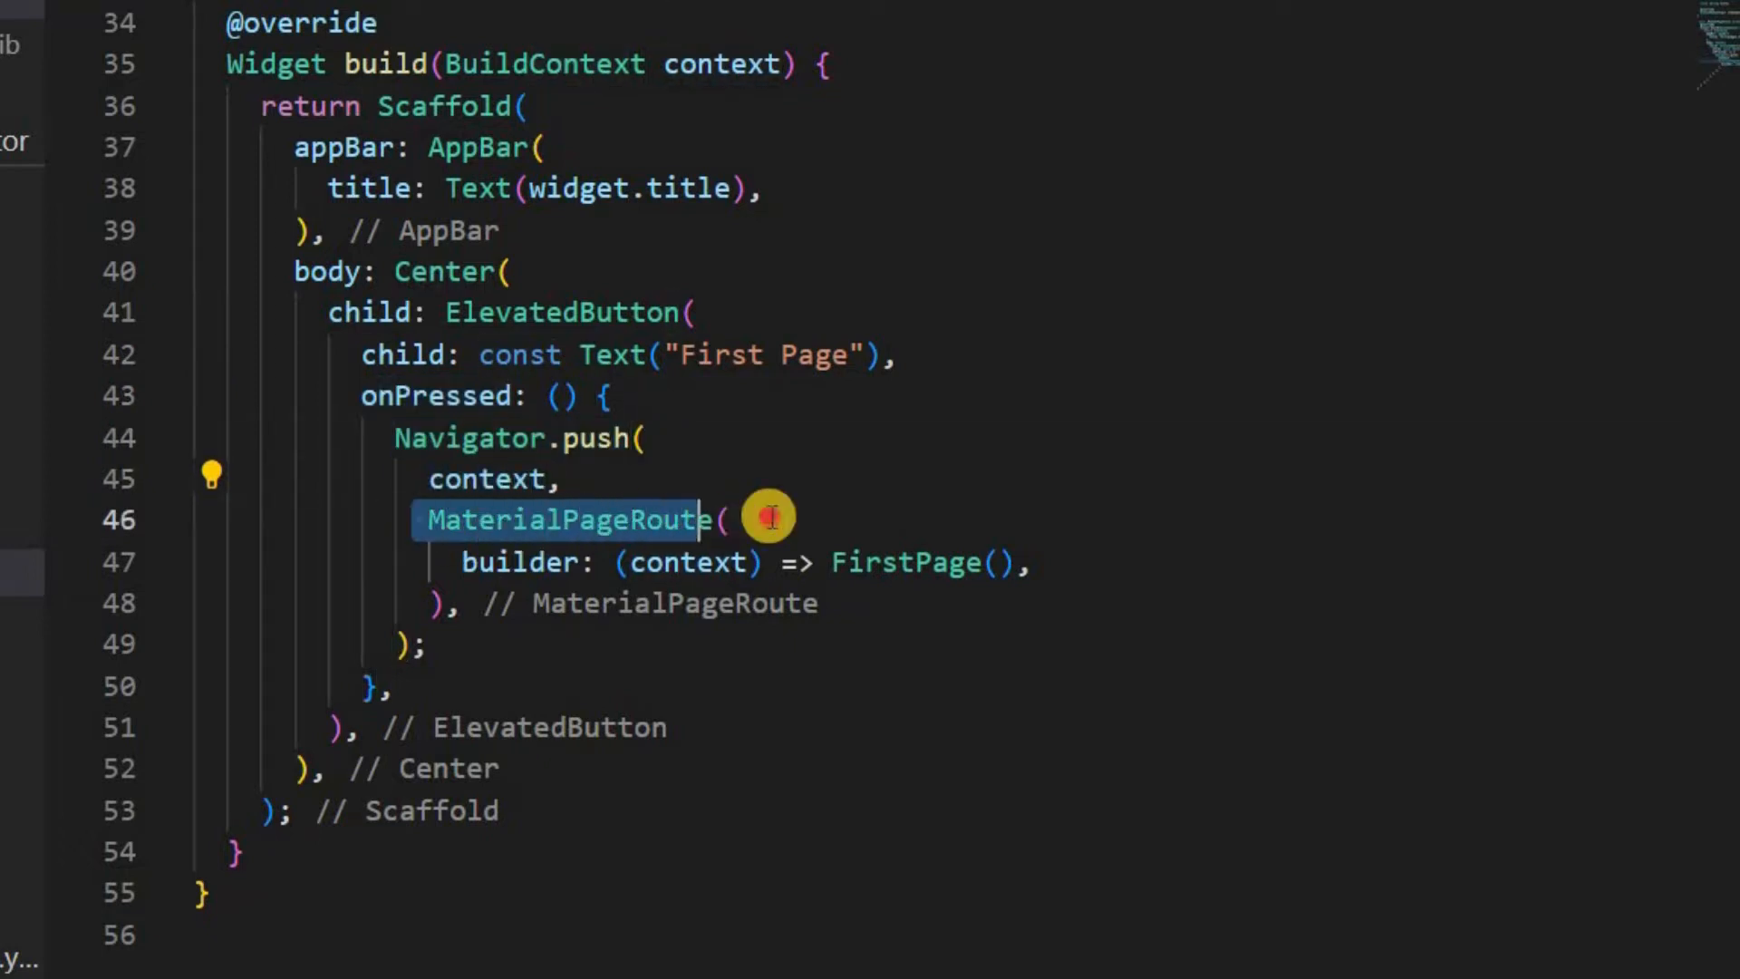
mouse_move(754, 575)
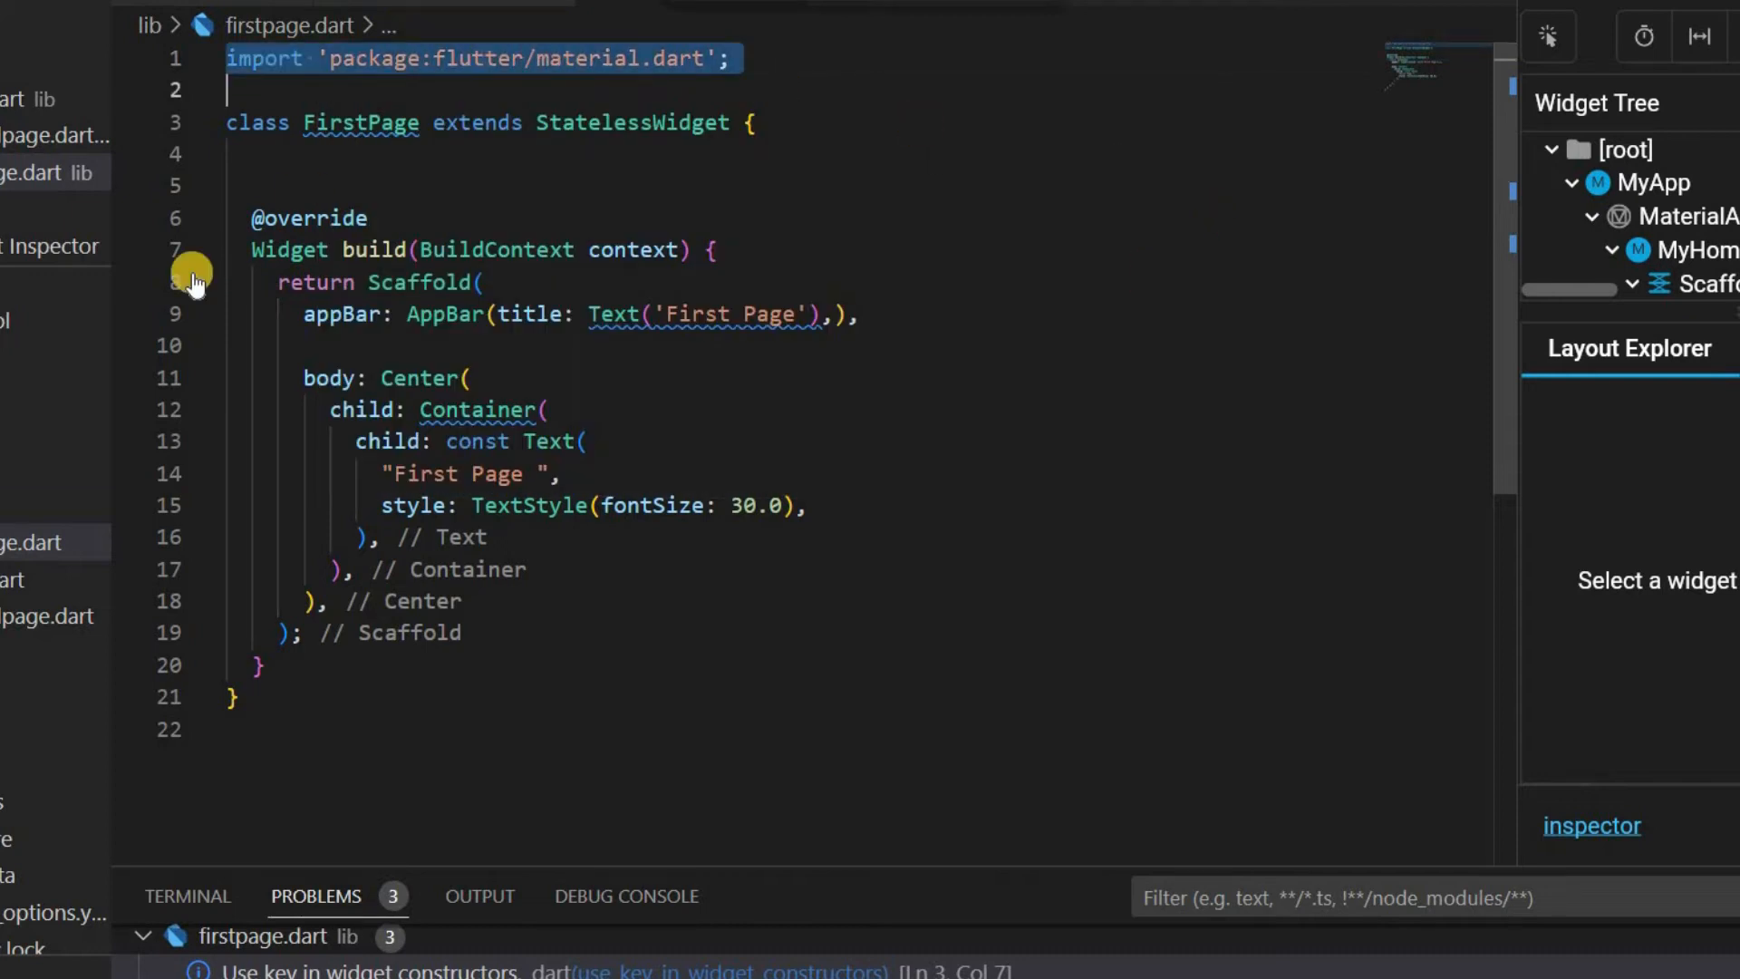
left_click(297, 40)
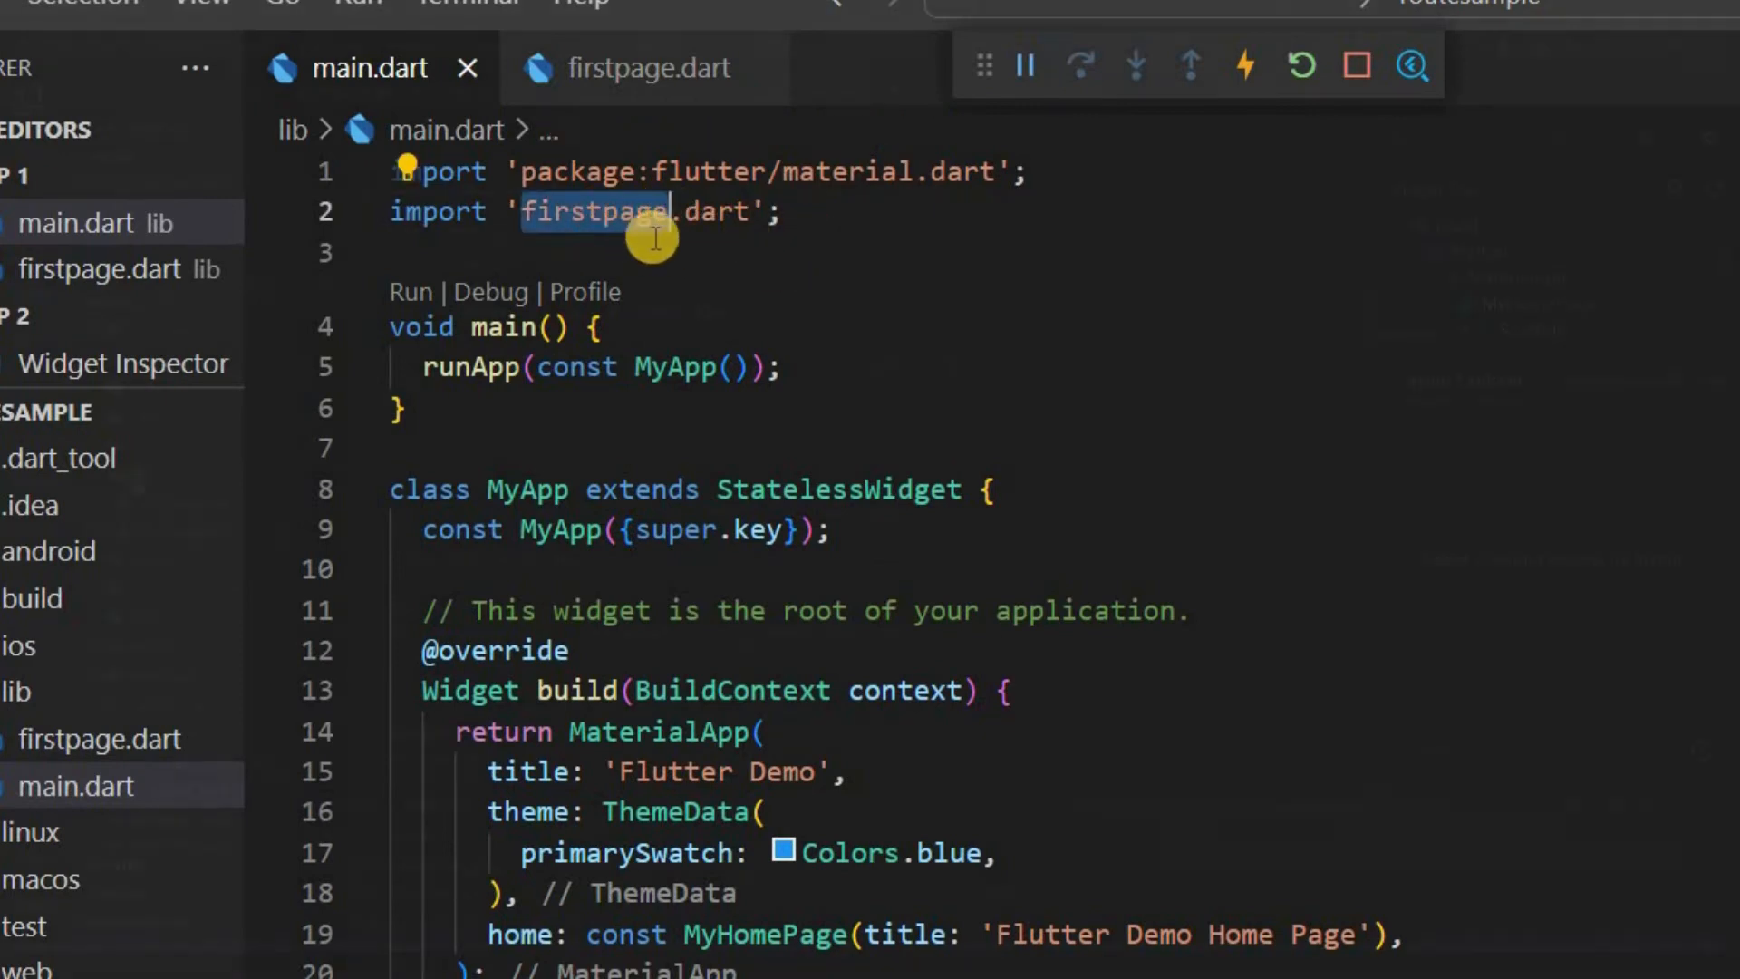
Create secondpage.dart in lib with a SecondPage widget reading 'Second Page'
right_click(141, 471)
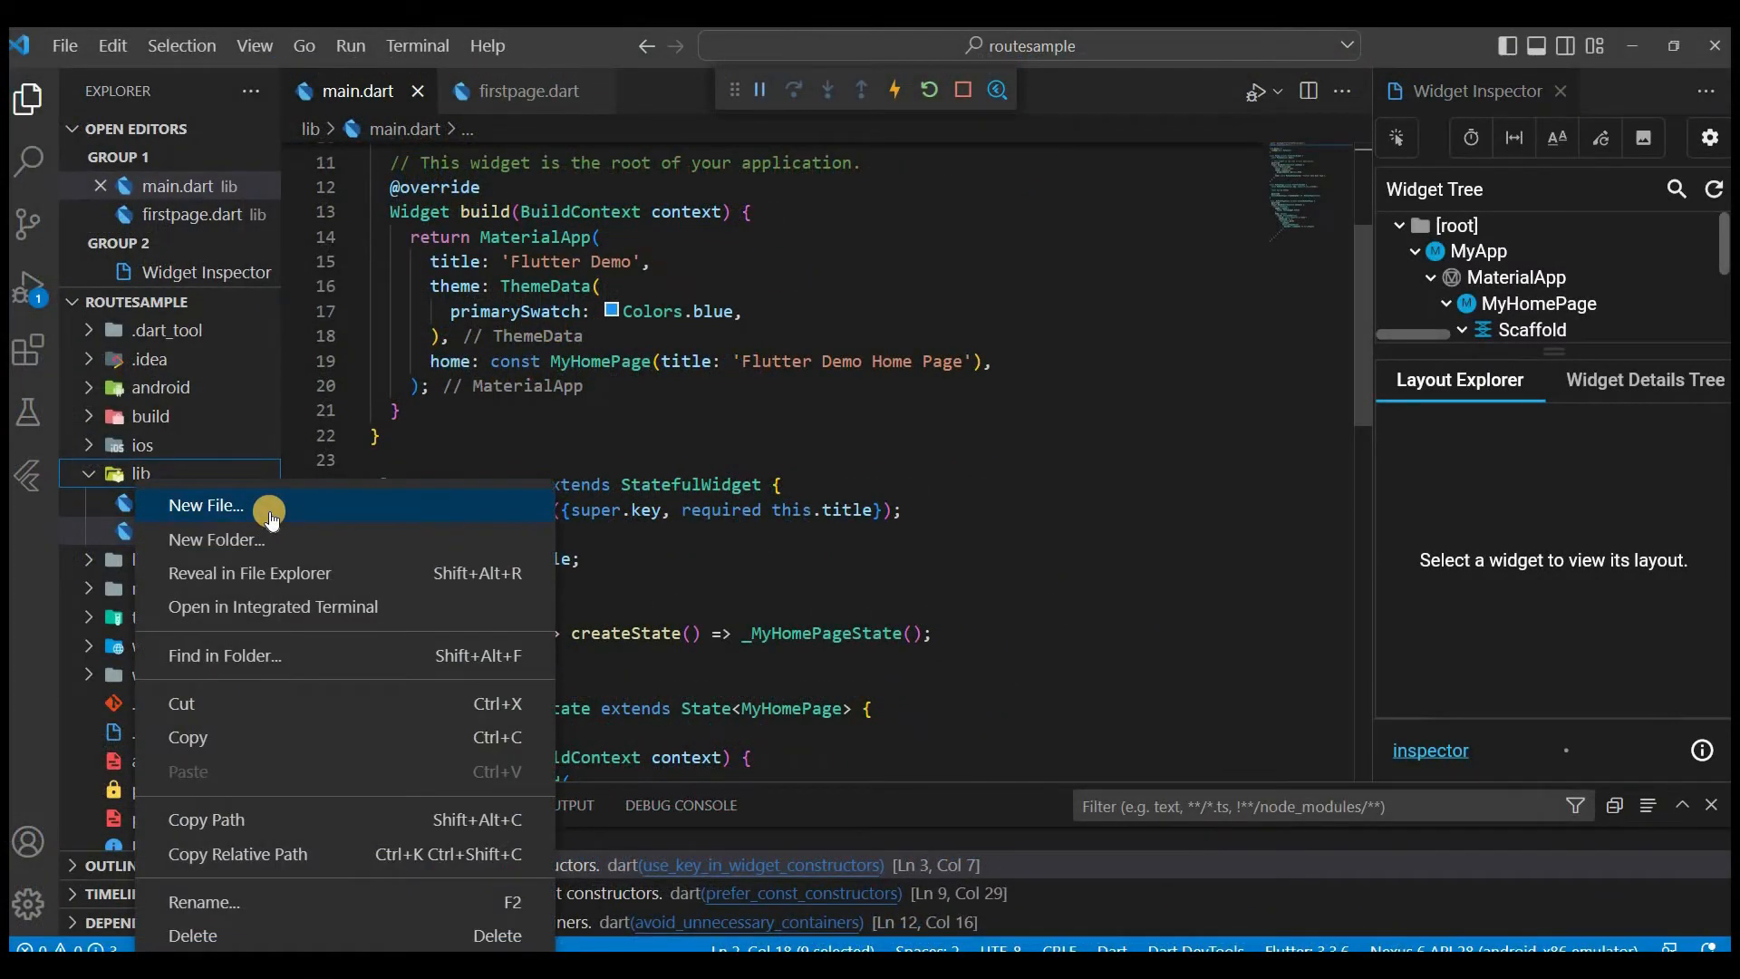
left_click(205, 506)
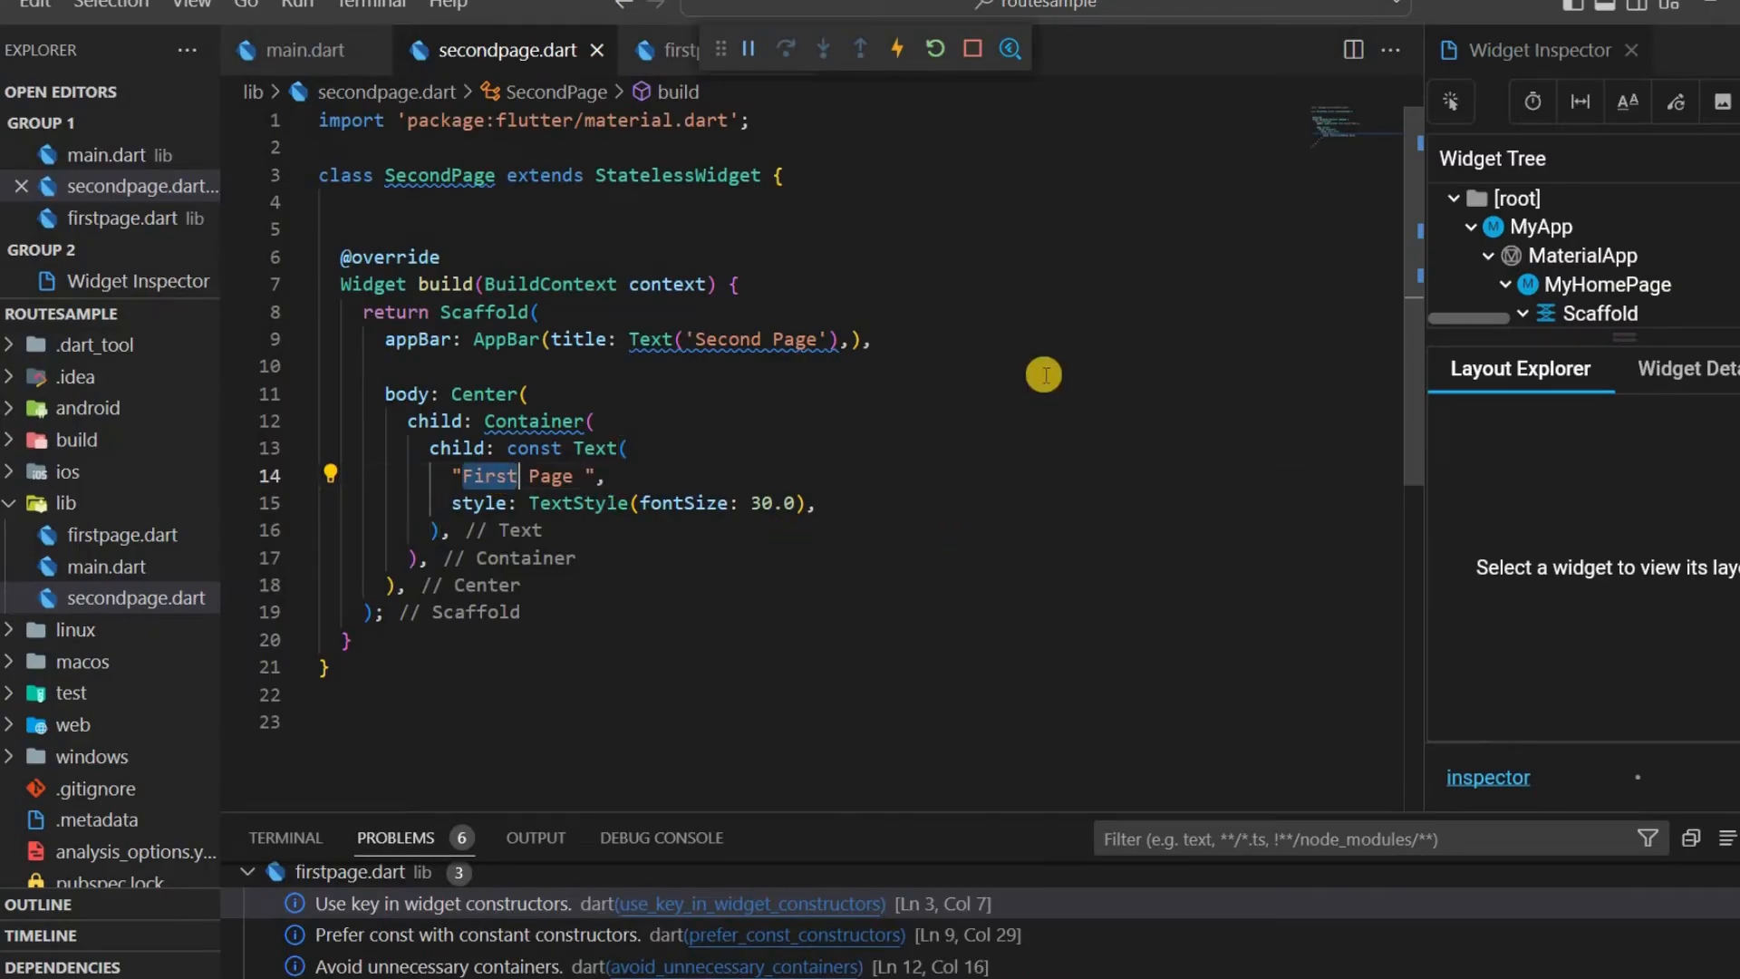
type("Sec")
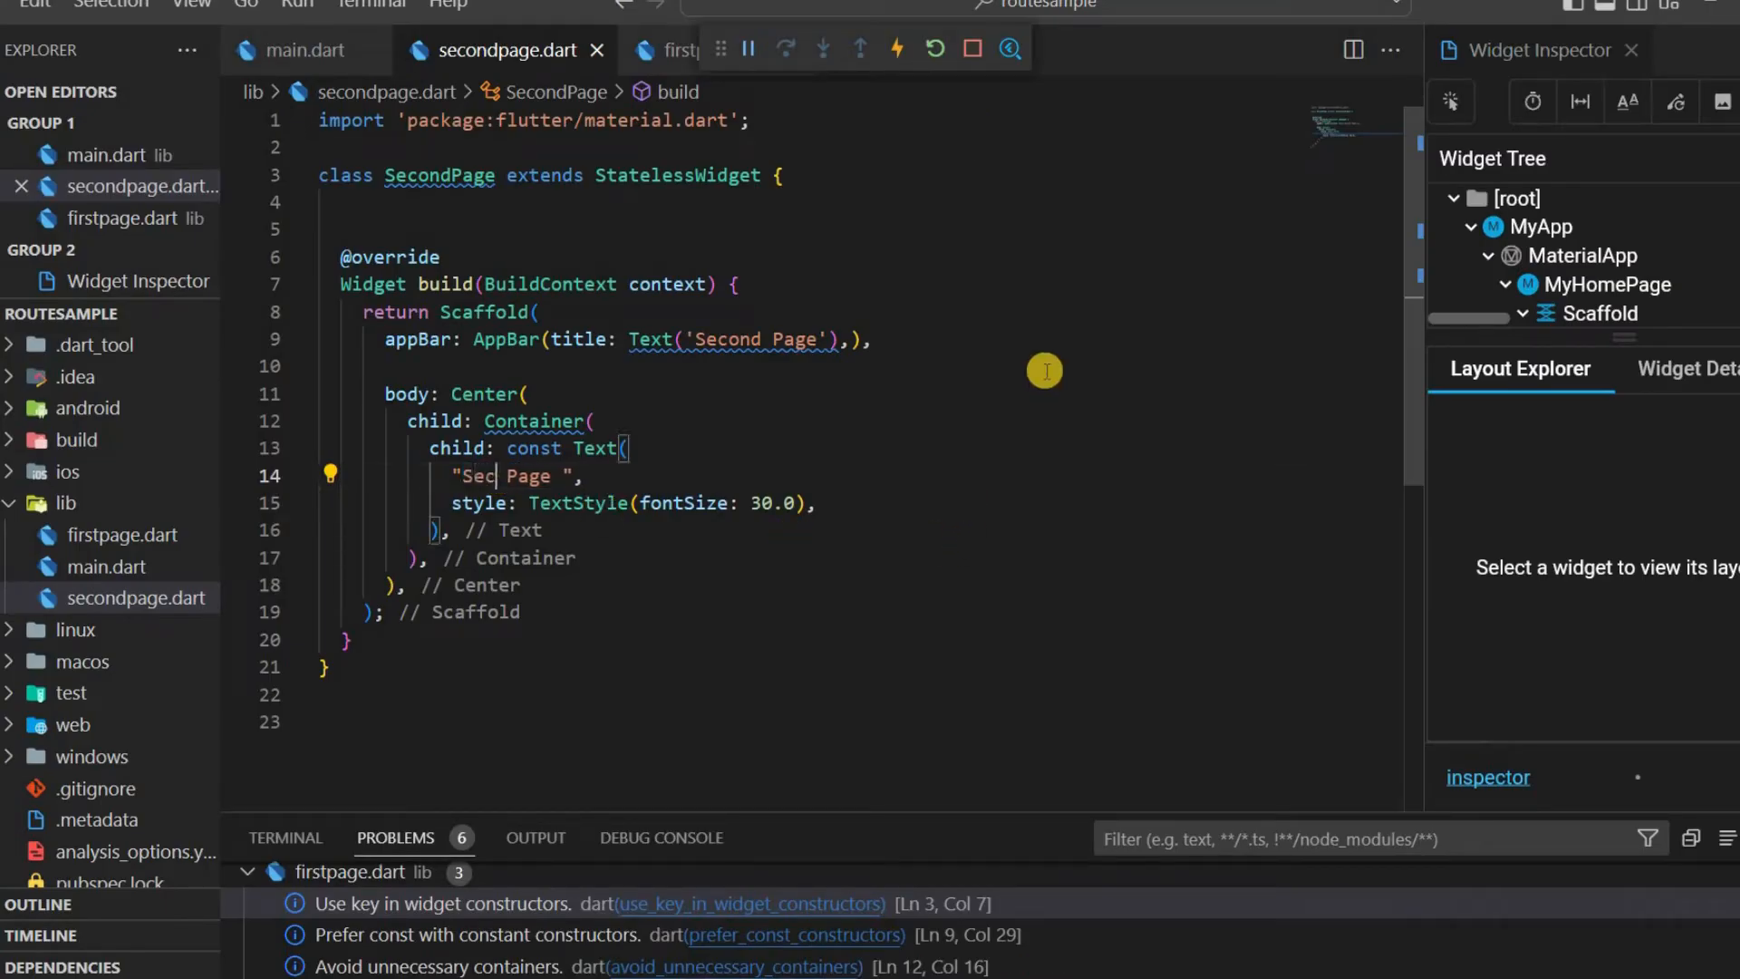
type("ond")
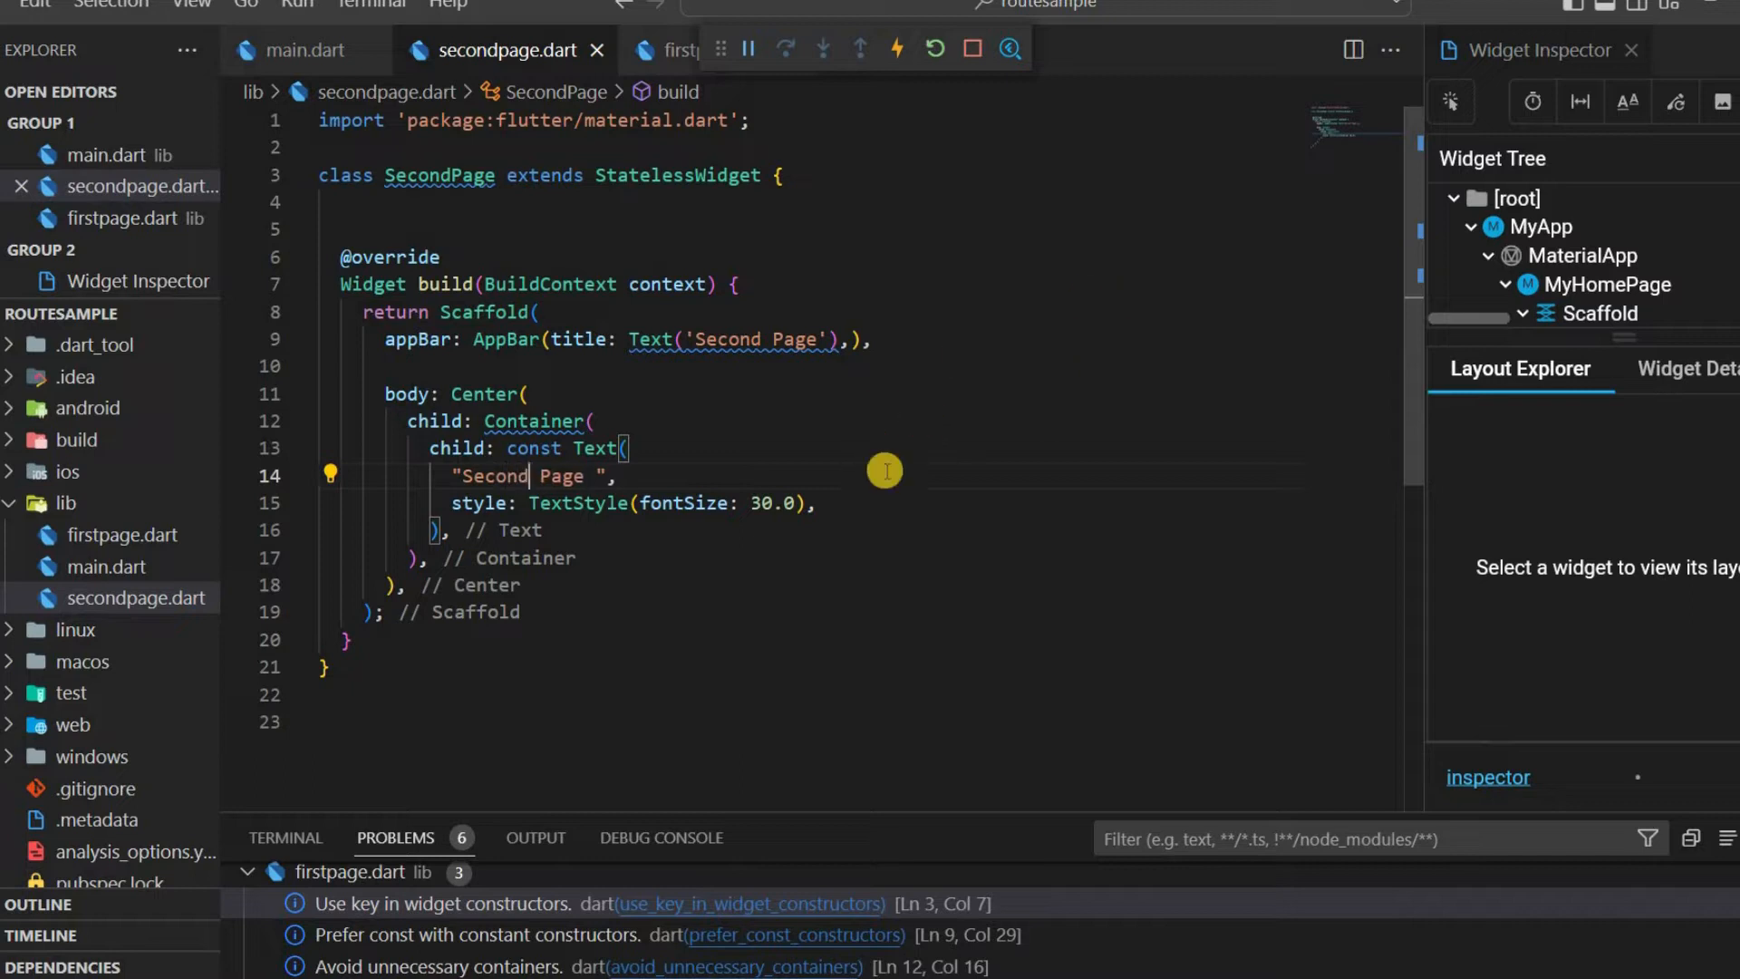
left_click(313, 51)
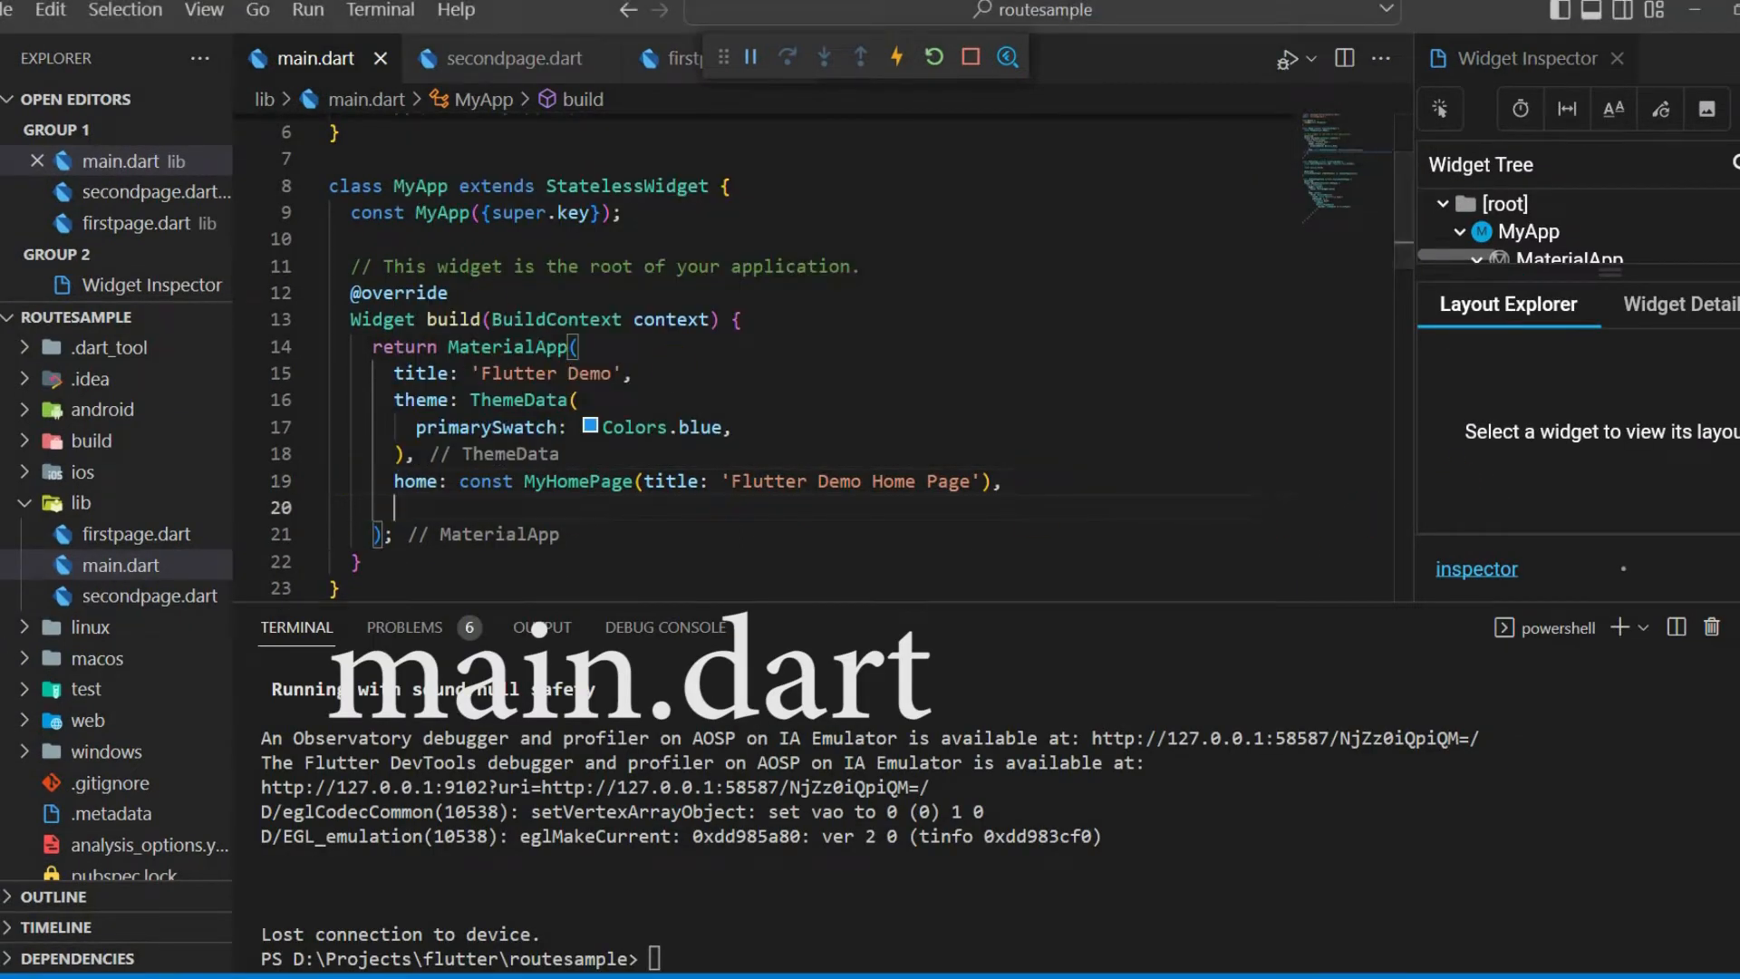
Add routes {'first-pg': (context) => FirstPage(), 'second-pg': (context) => SecondPage()} to MaterialApp
type("routes: {")
type("'first")
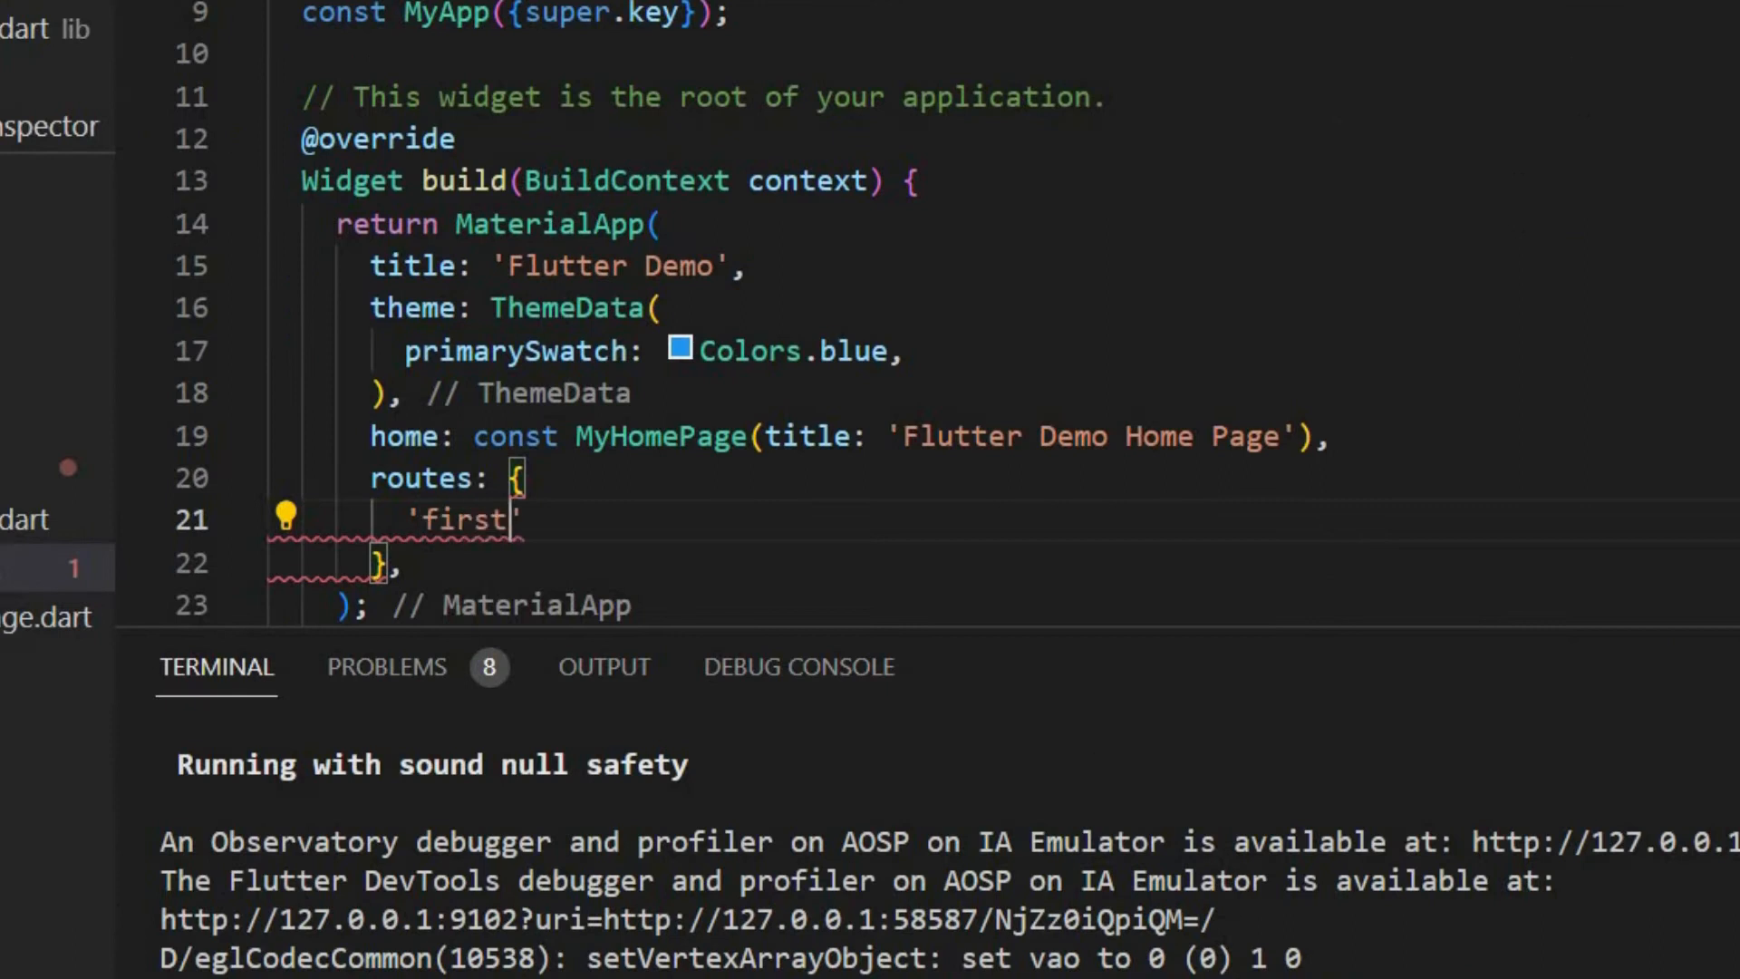
type("-pg")
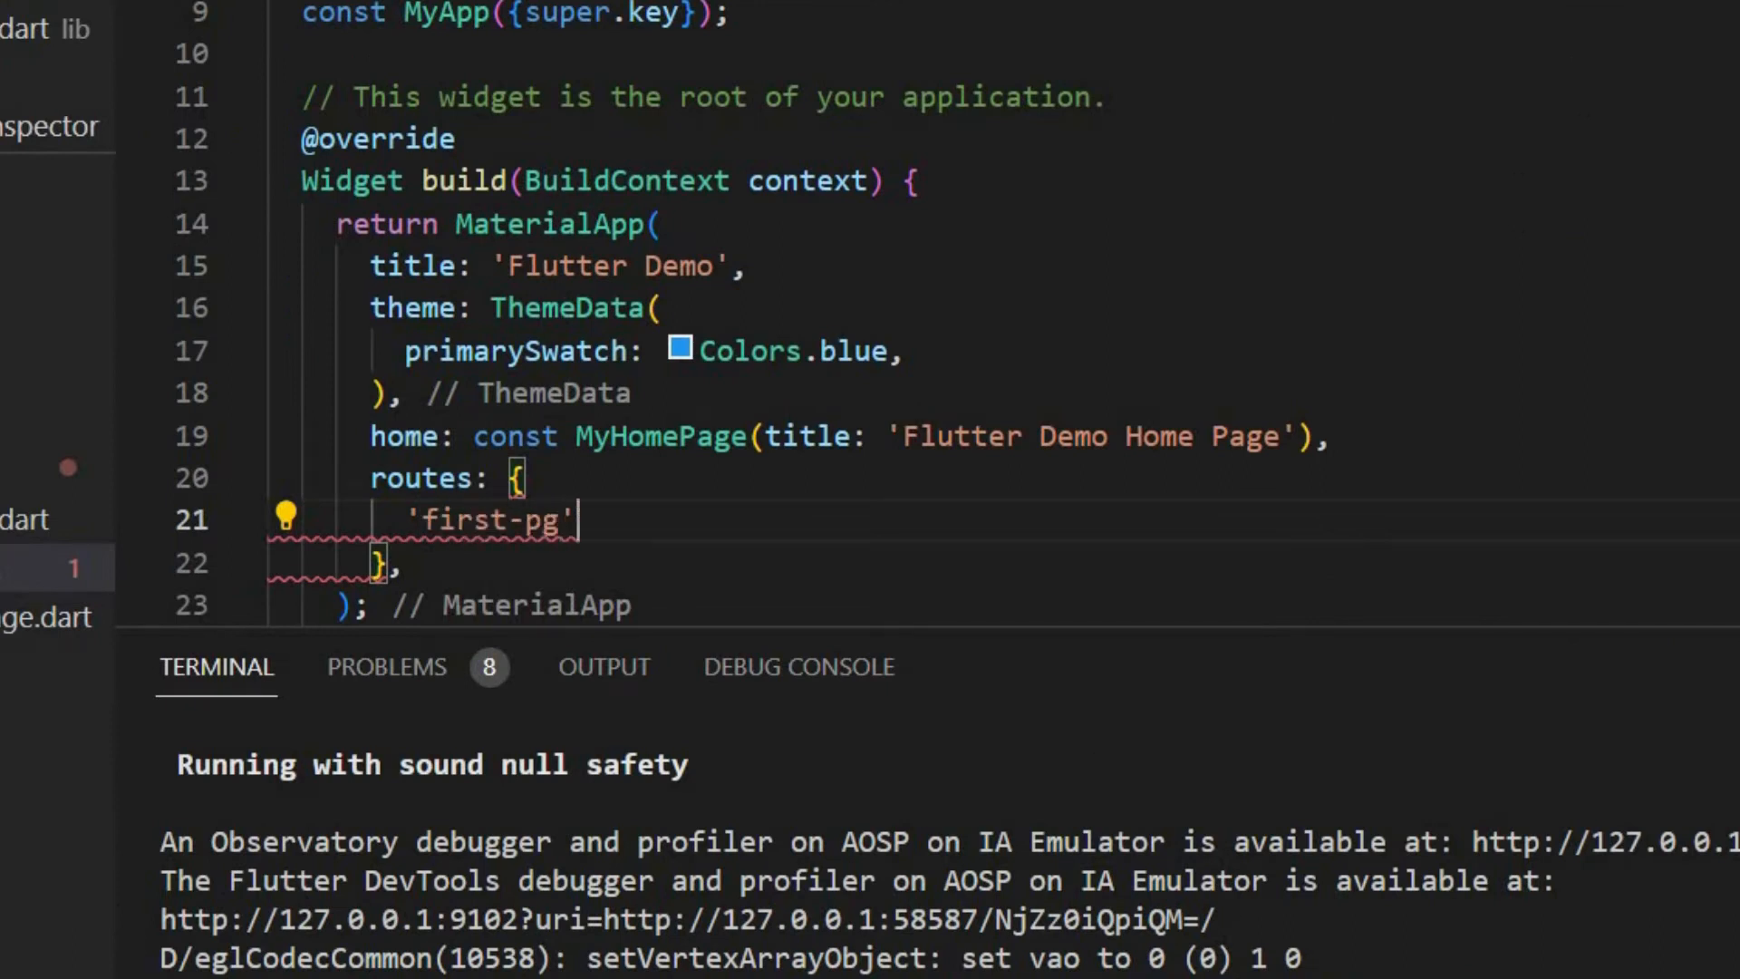
type(":(context) =>")
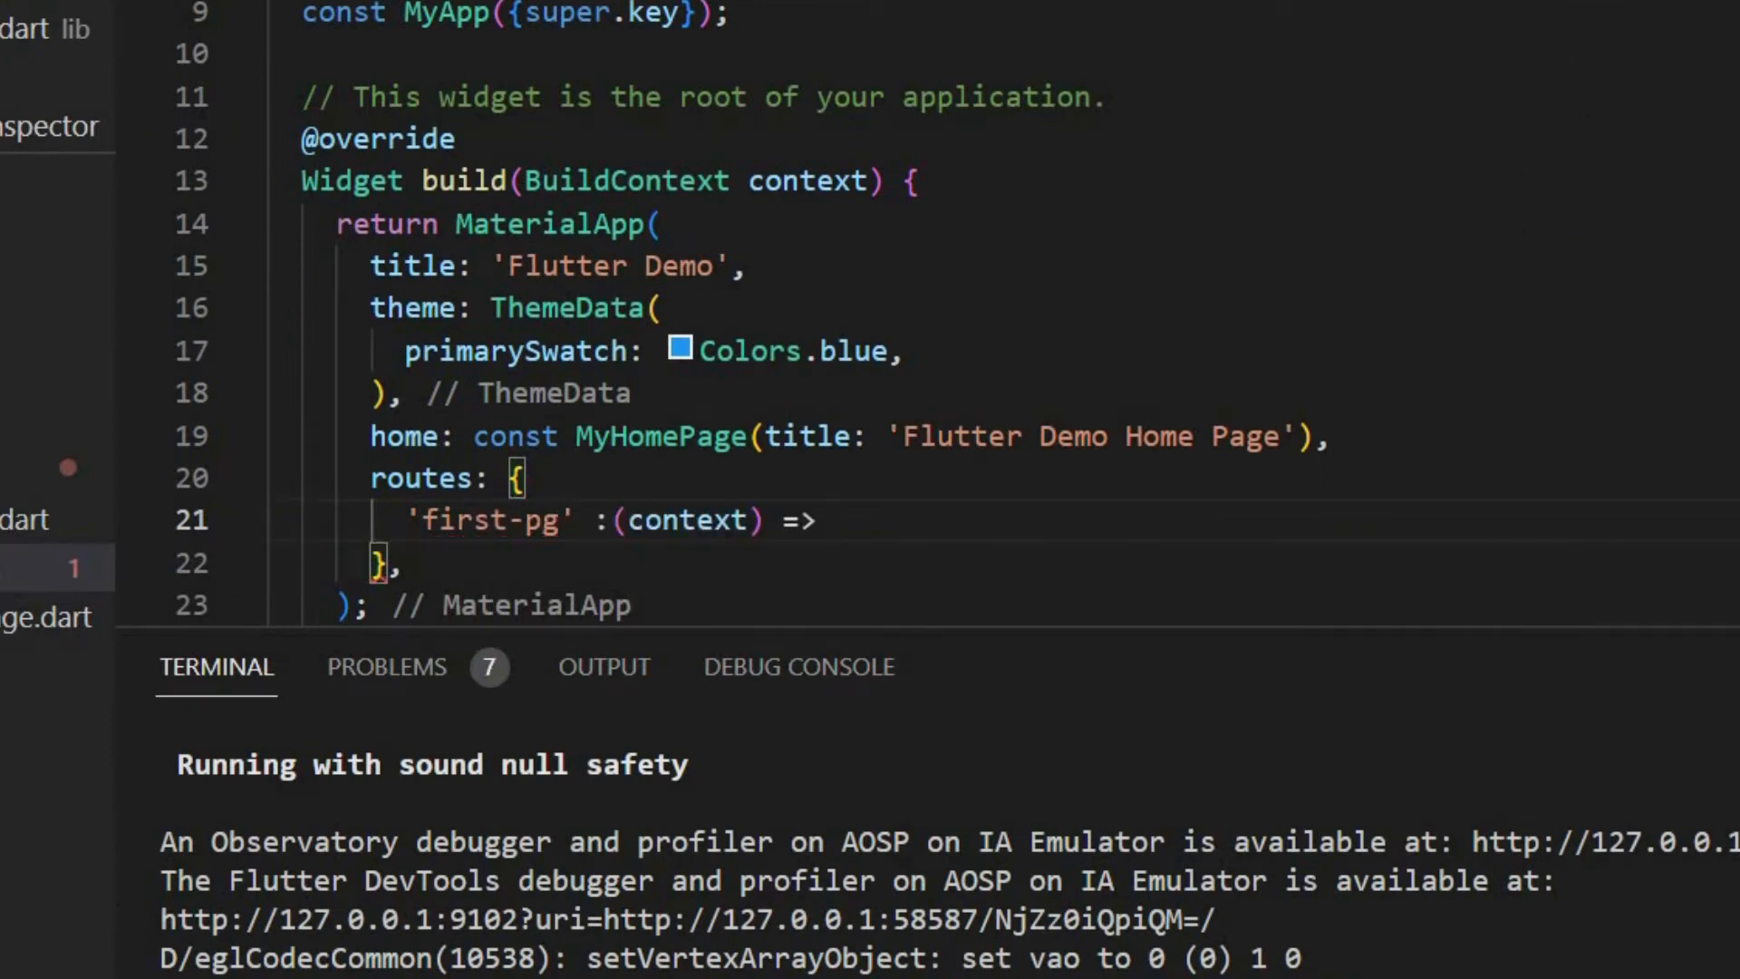
type("FirstPage(),")
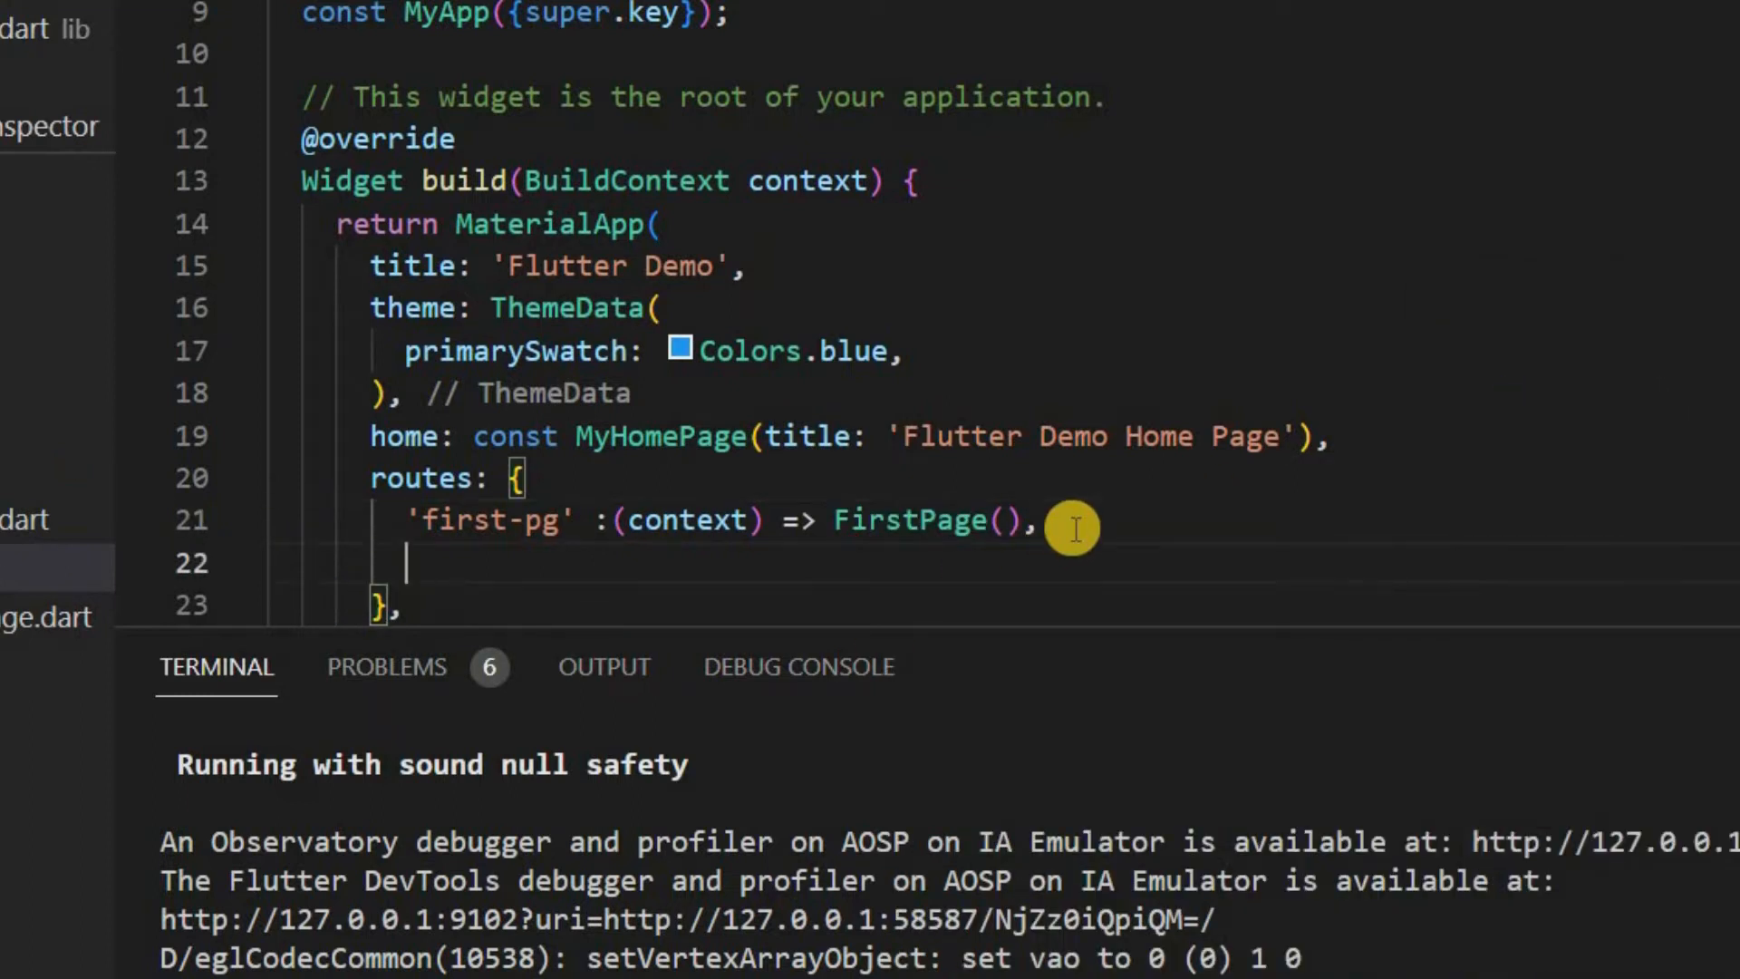
type("''")
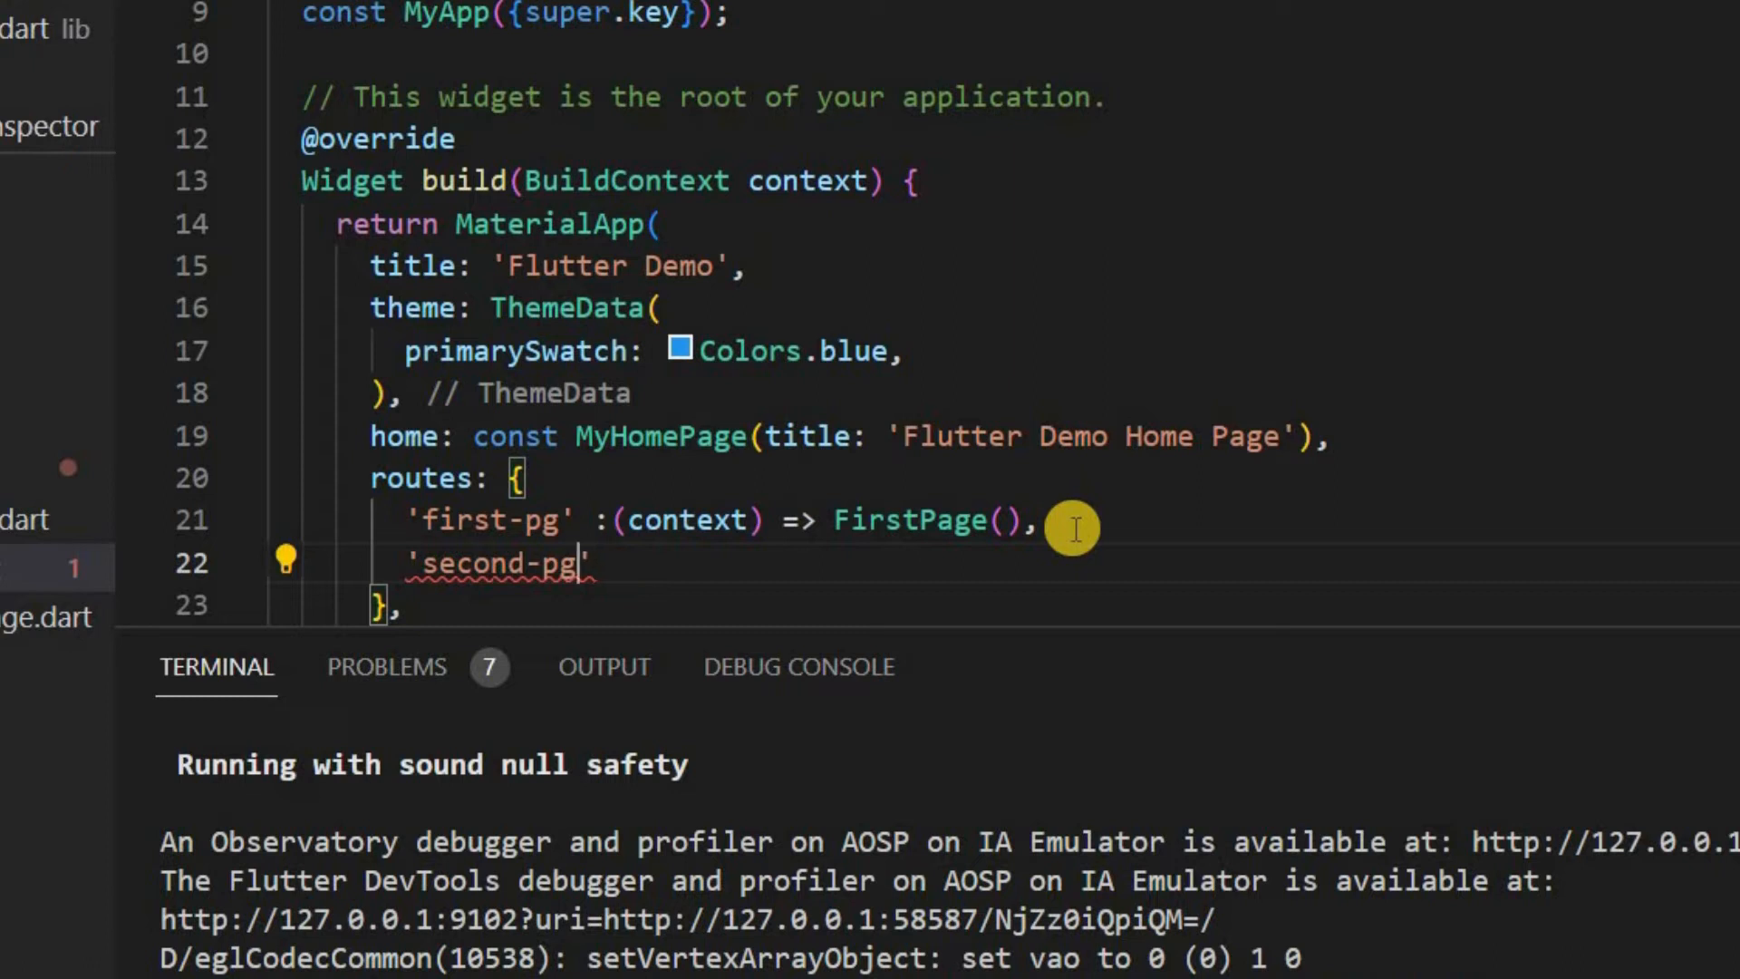
type(":(context) =>")
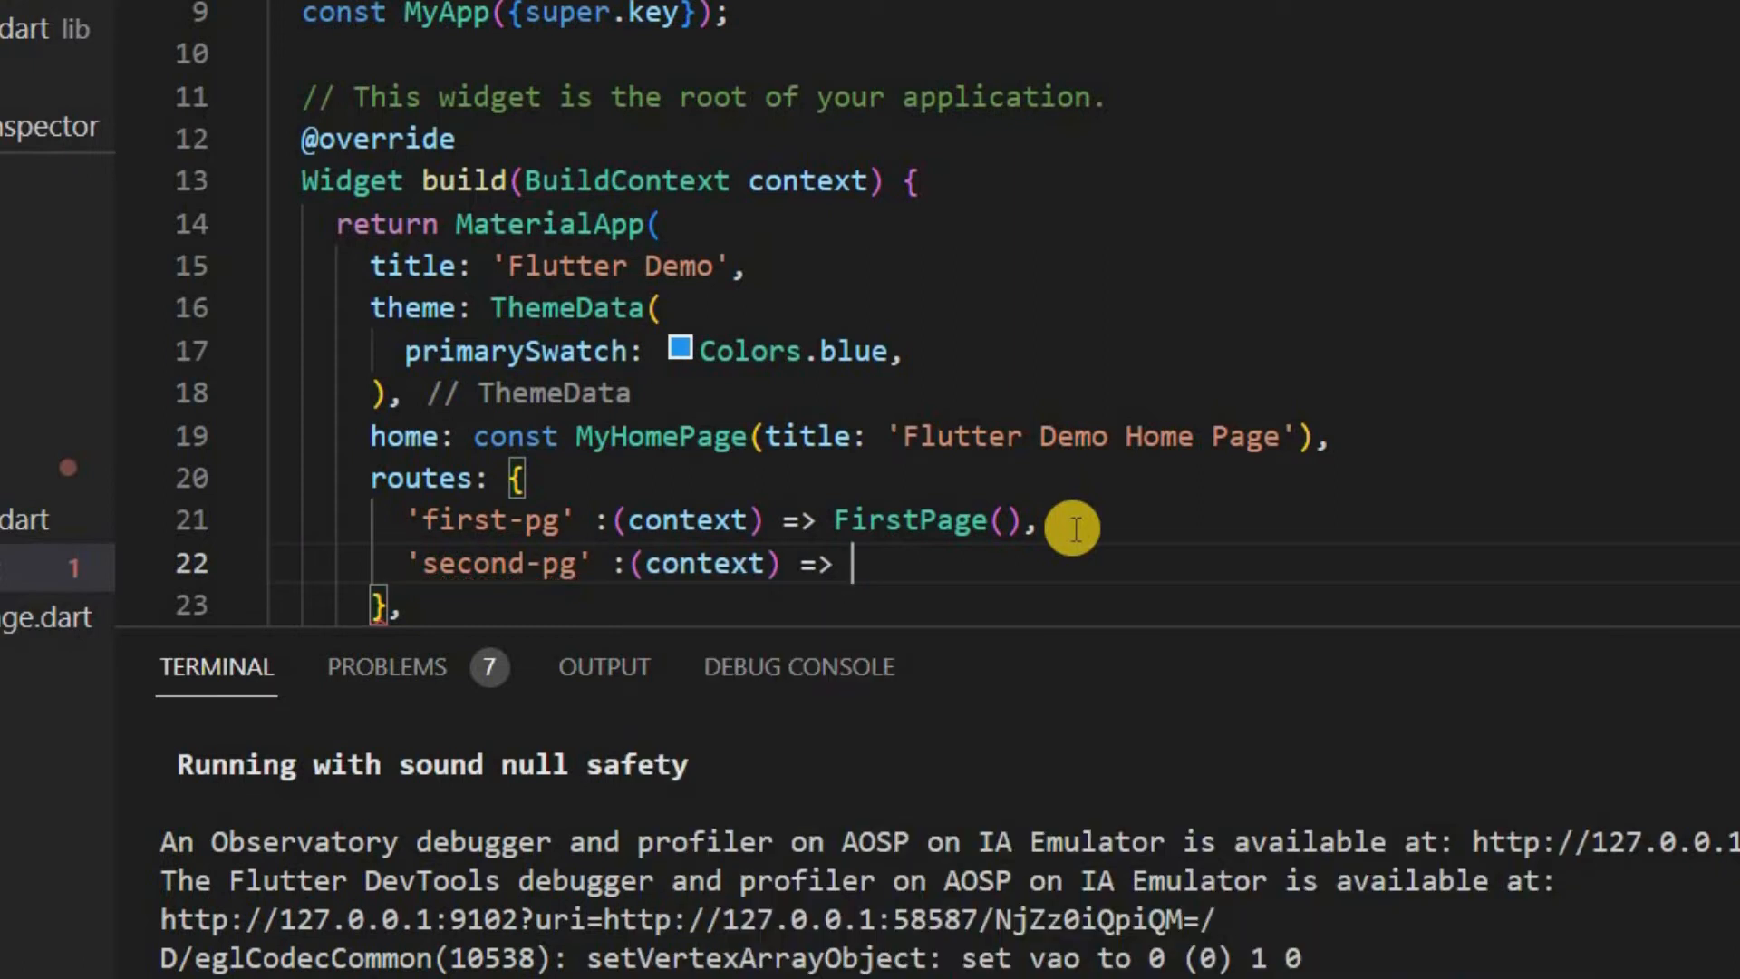
type("SecondPage()")
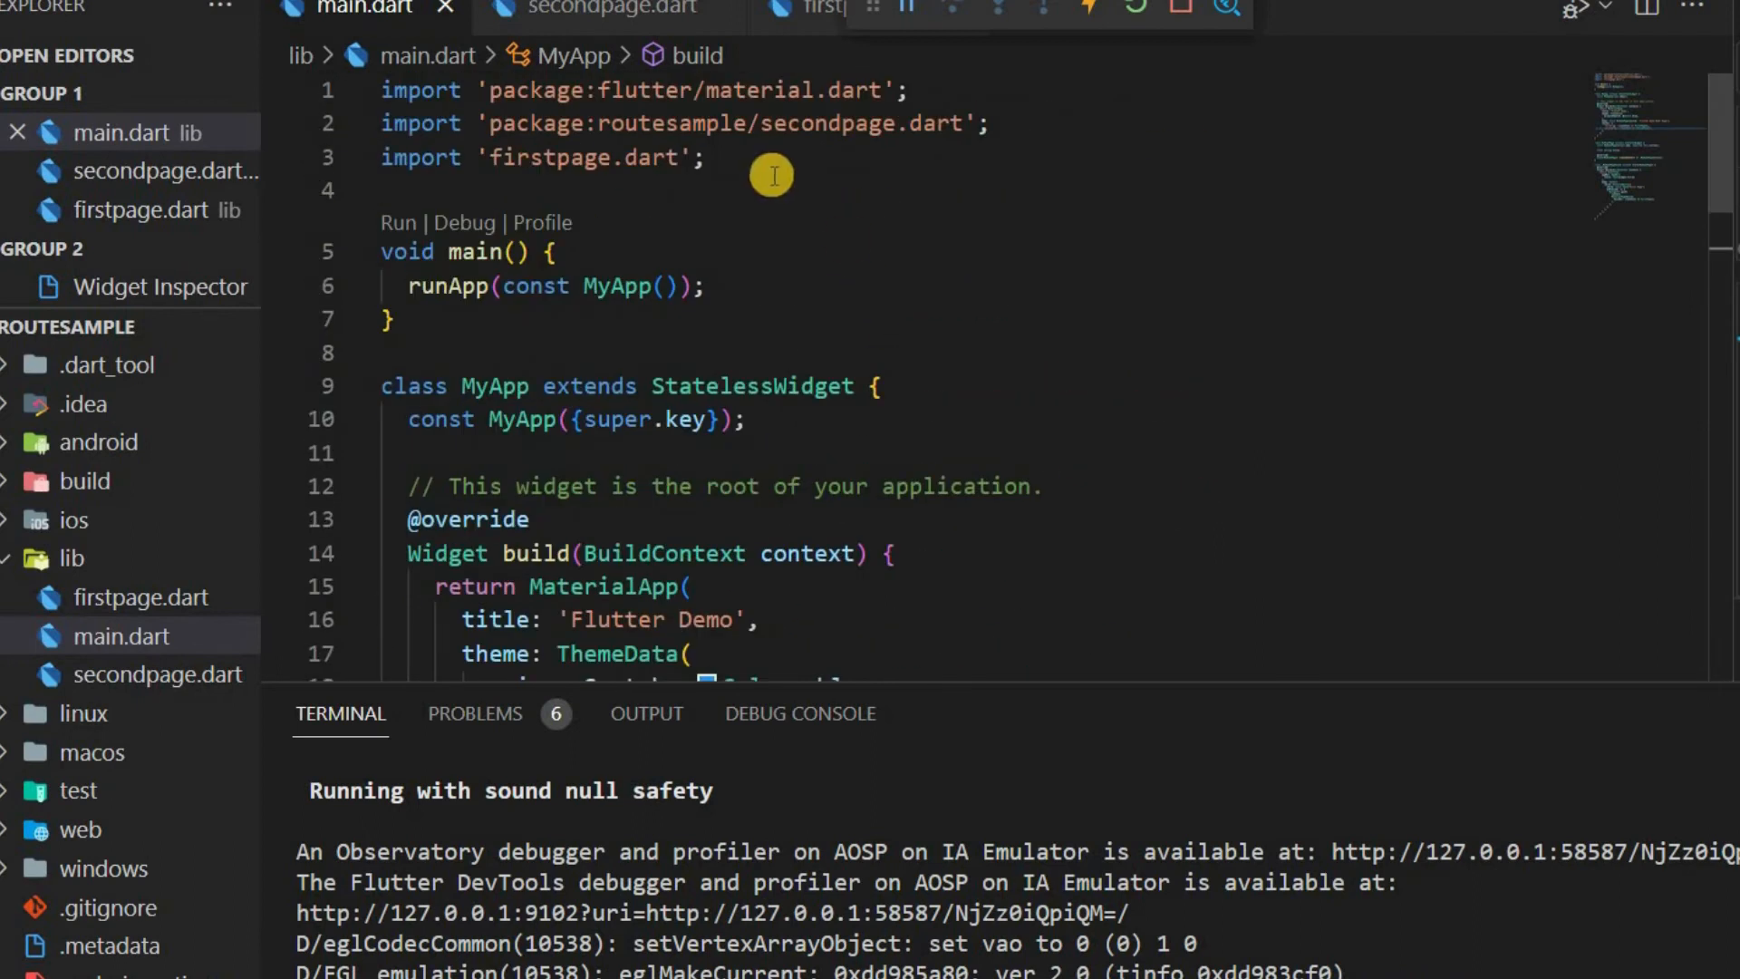
Wrap the home ElevatedButton in a Column and add a second button labelled Second Page
scroll("down", 3)
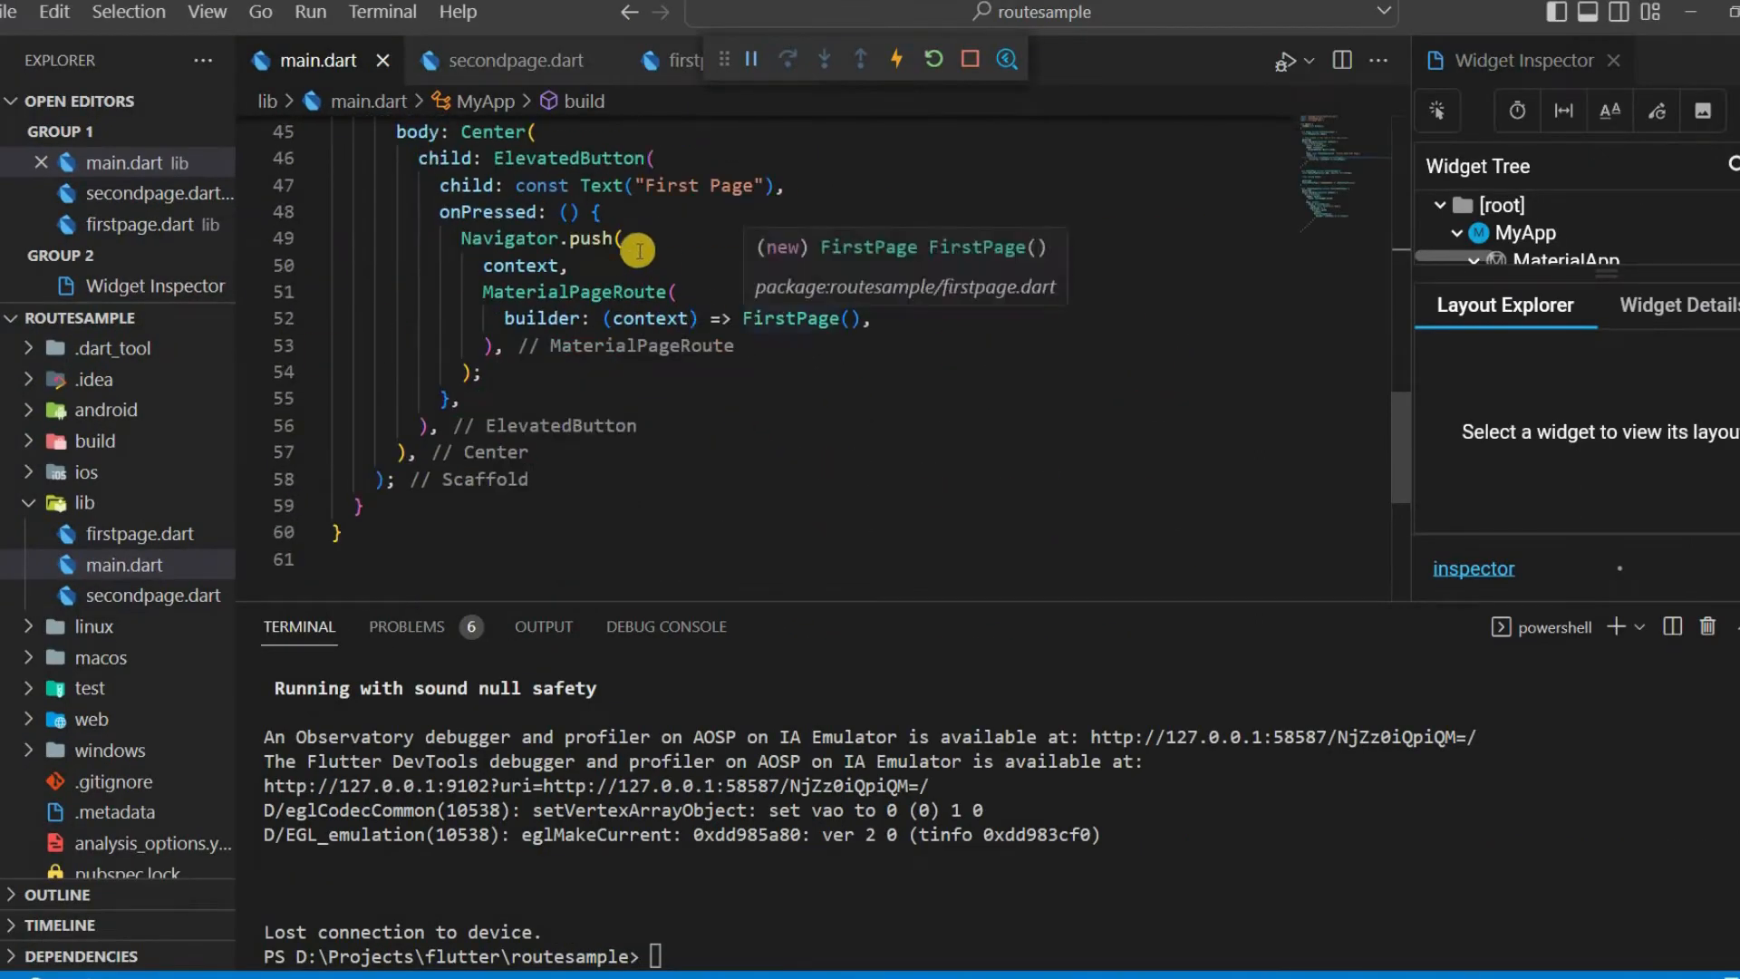
scroll("up", 3)
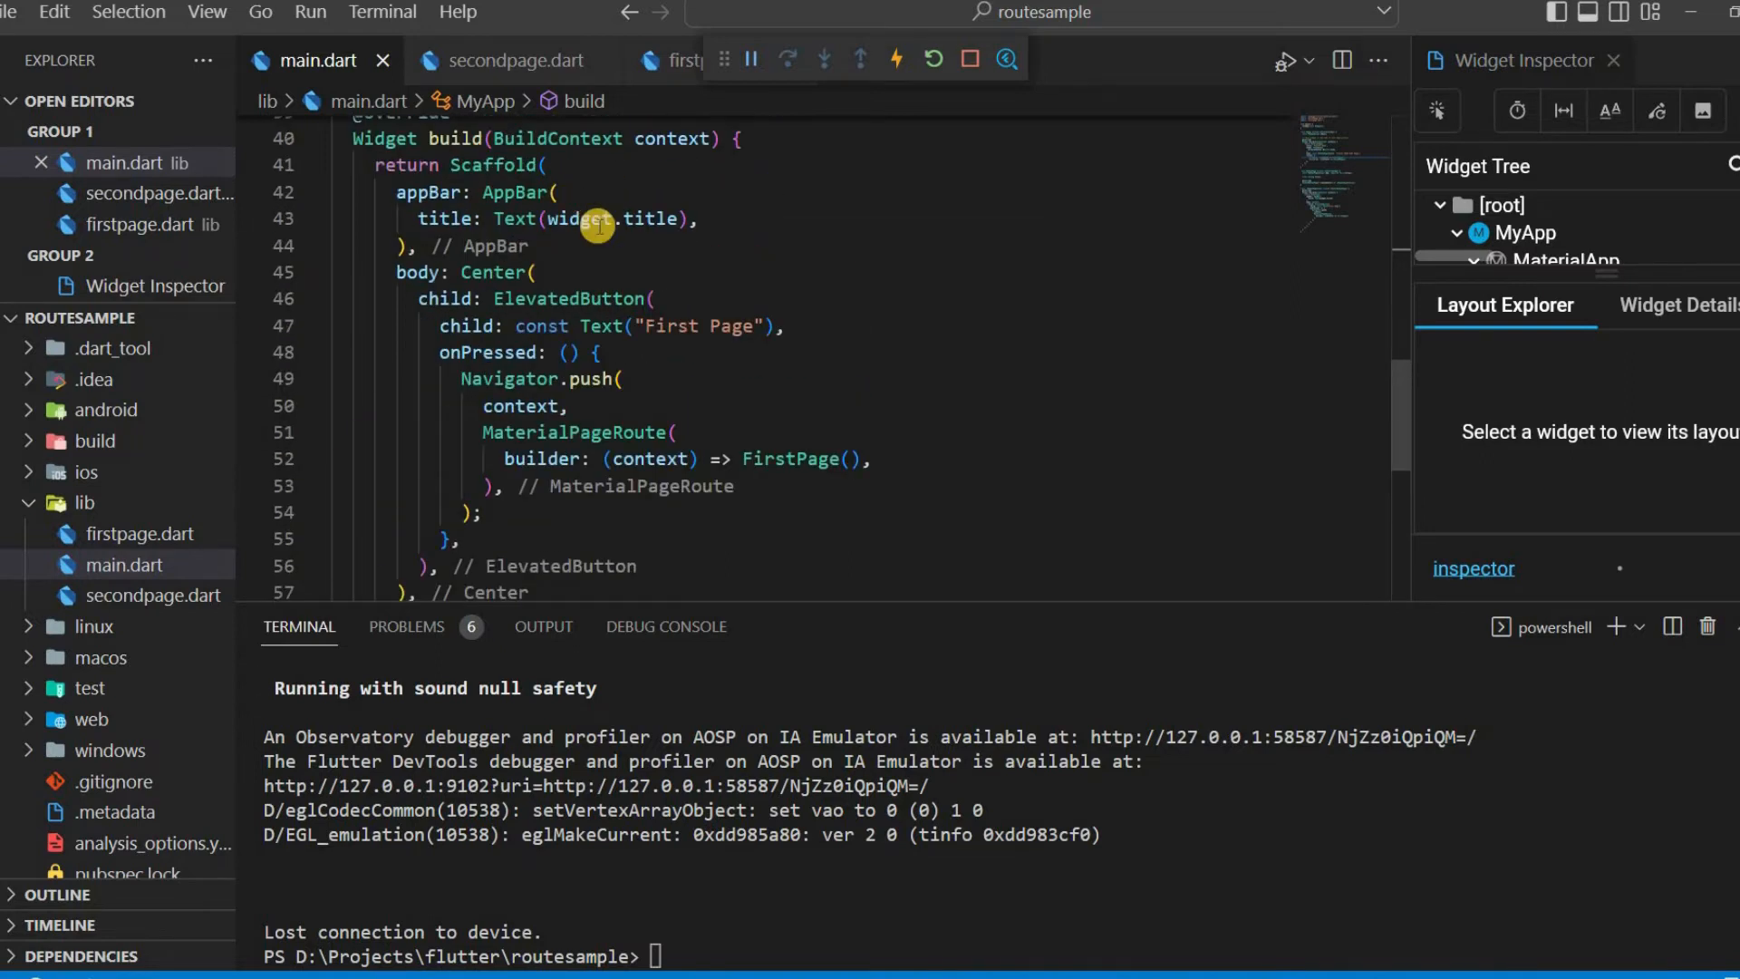
left_click(342, 297)
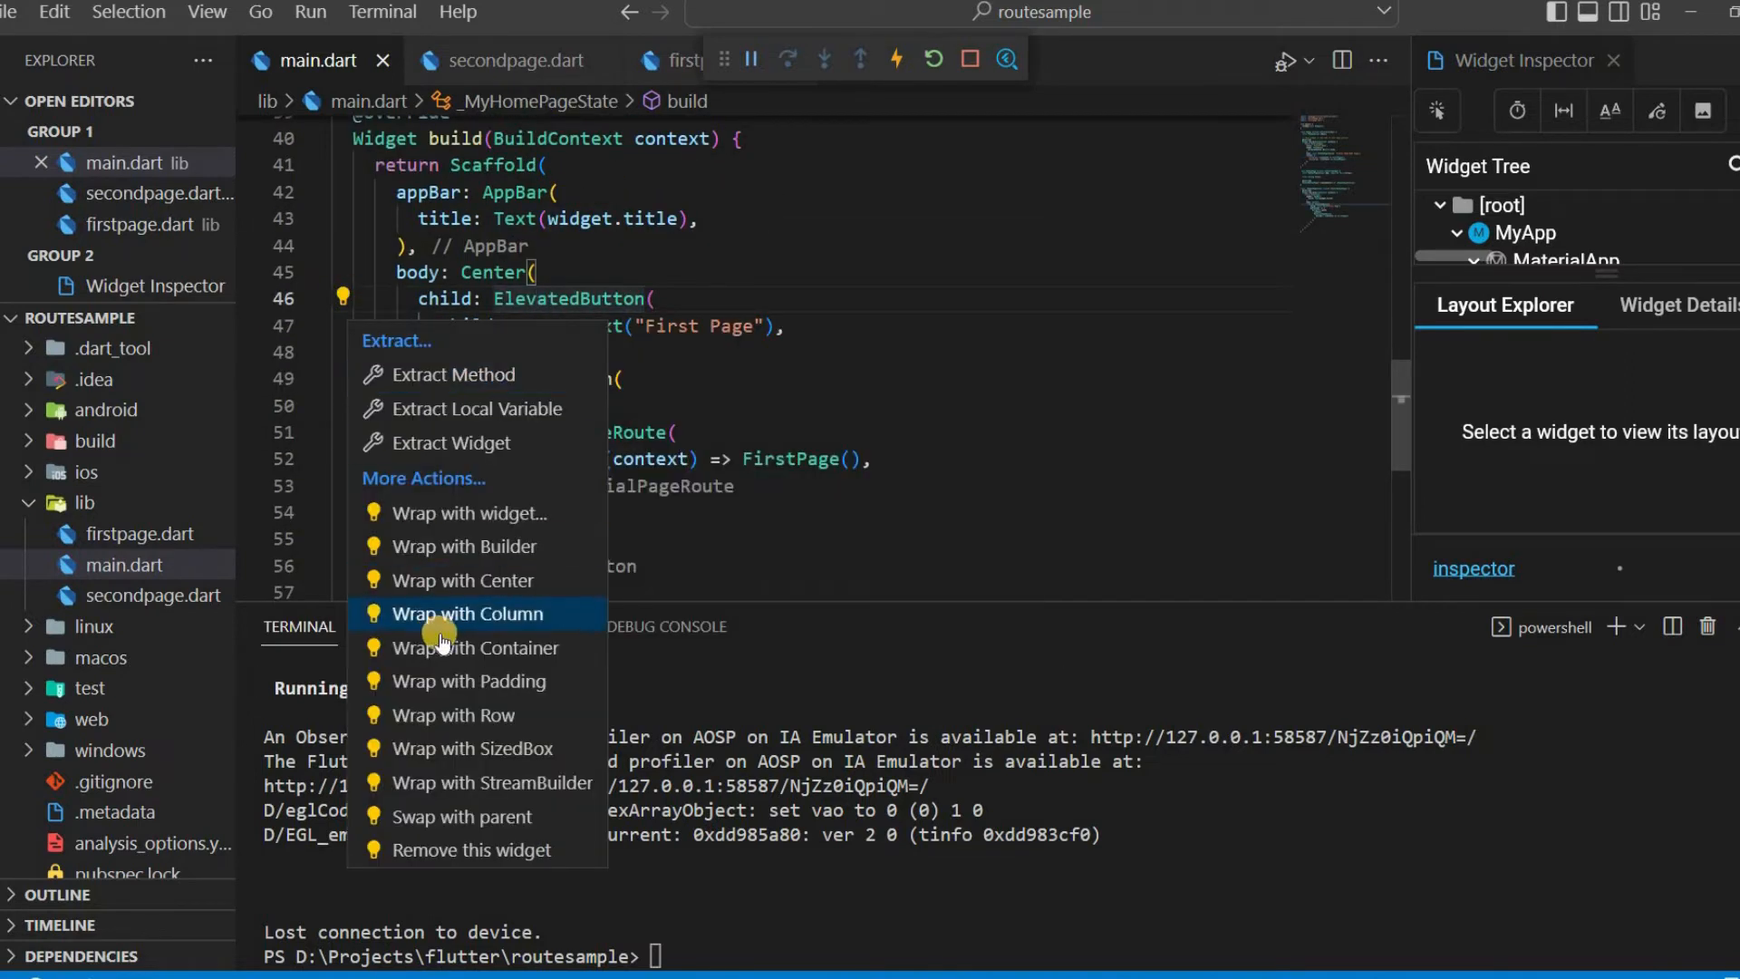
left_click(467, 615)
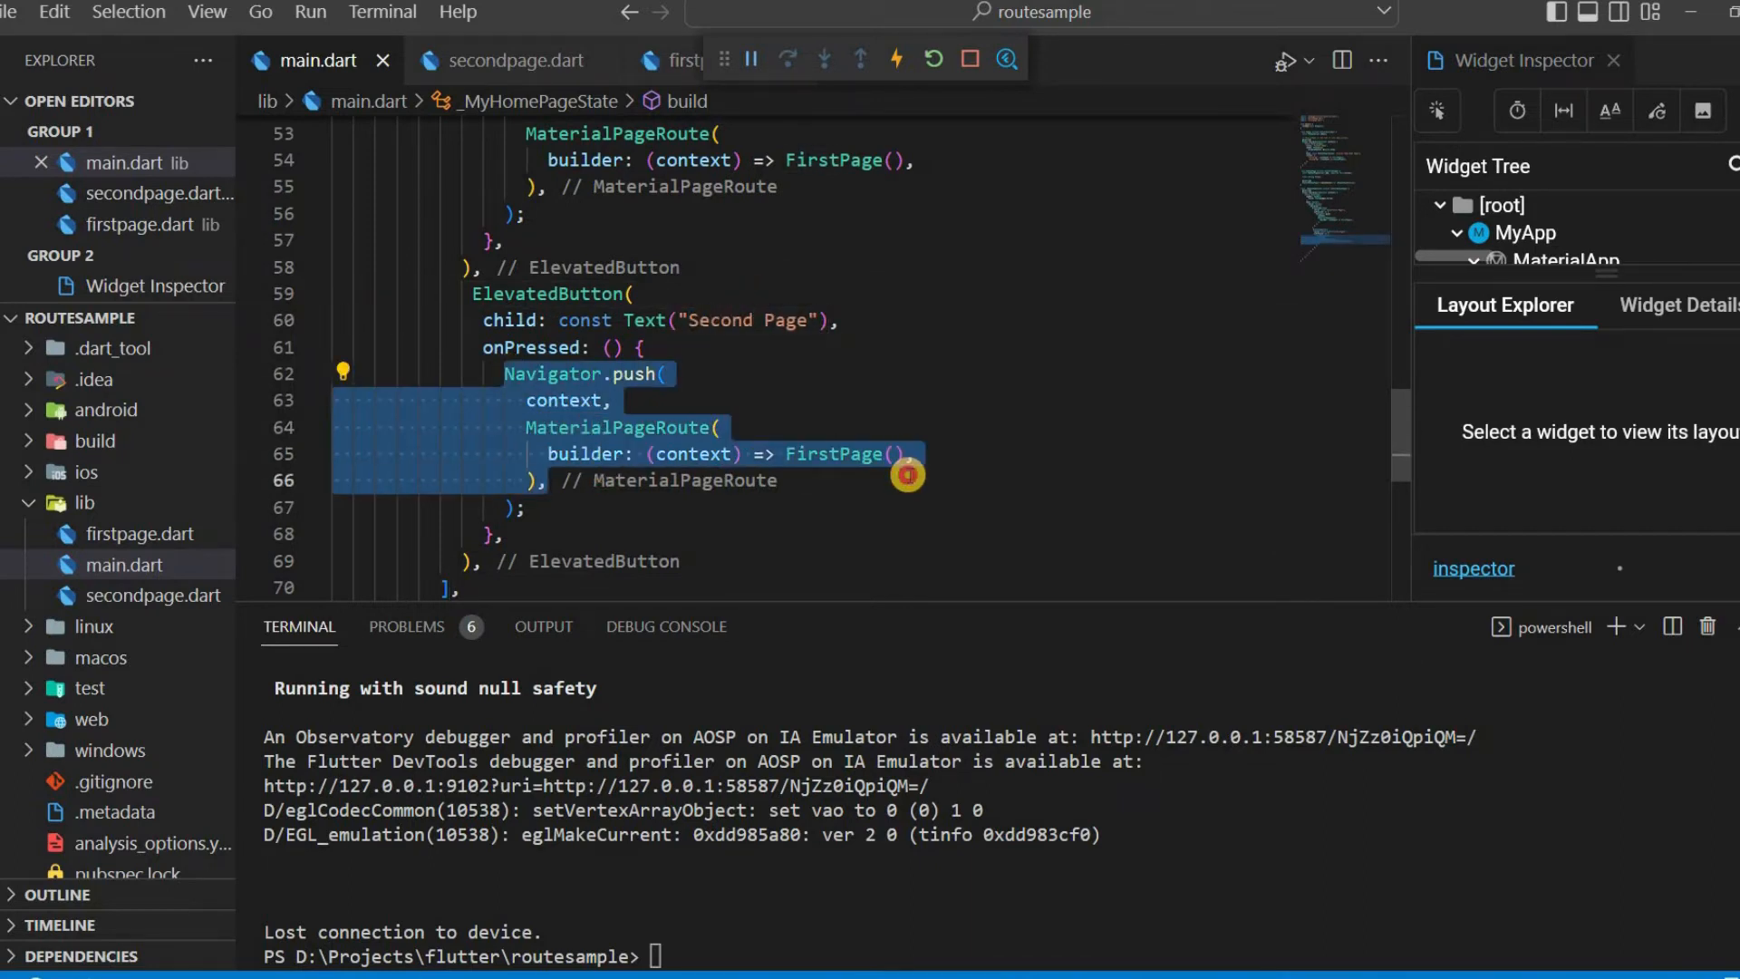
Replace the push calls with Navigator.pushNamed(context, 'first-pg') and 'second-pg'
type("Na")
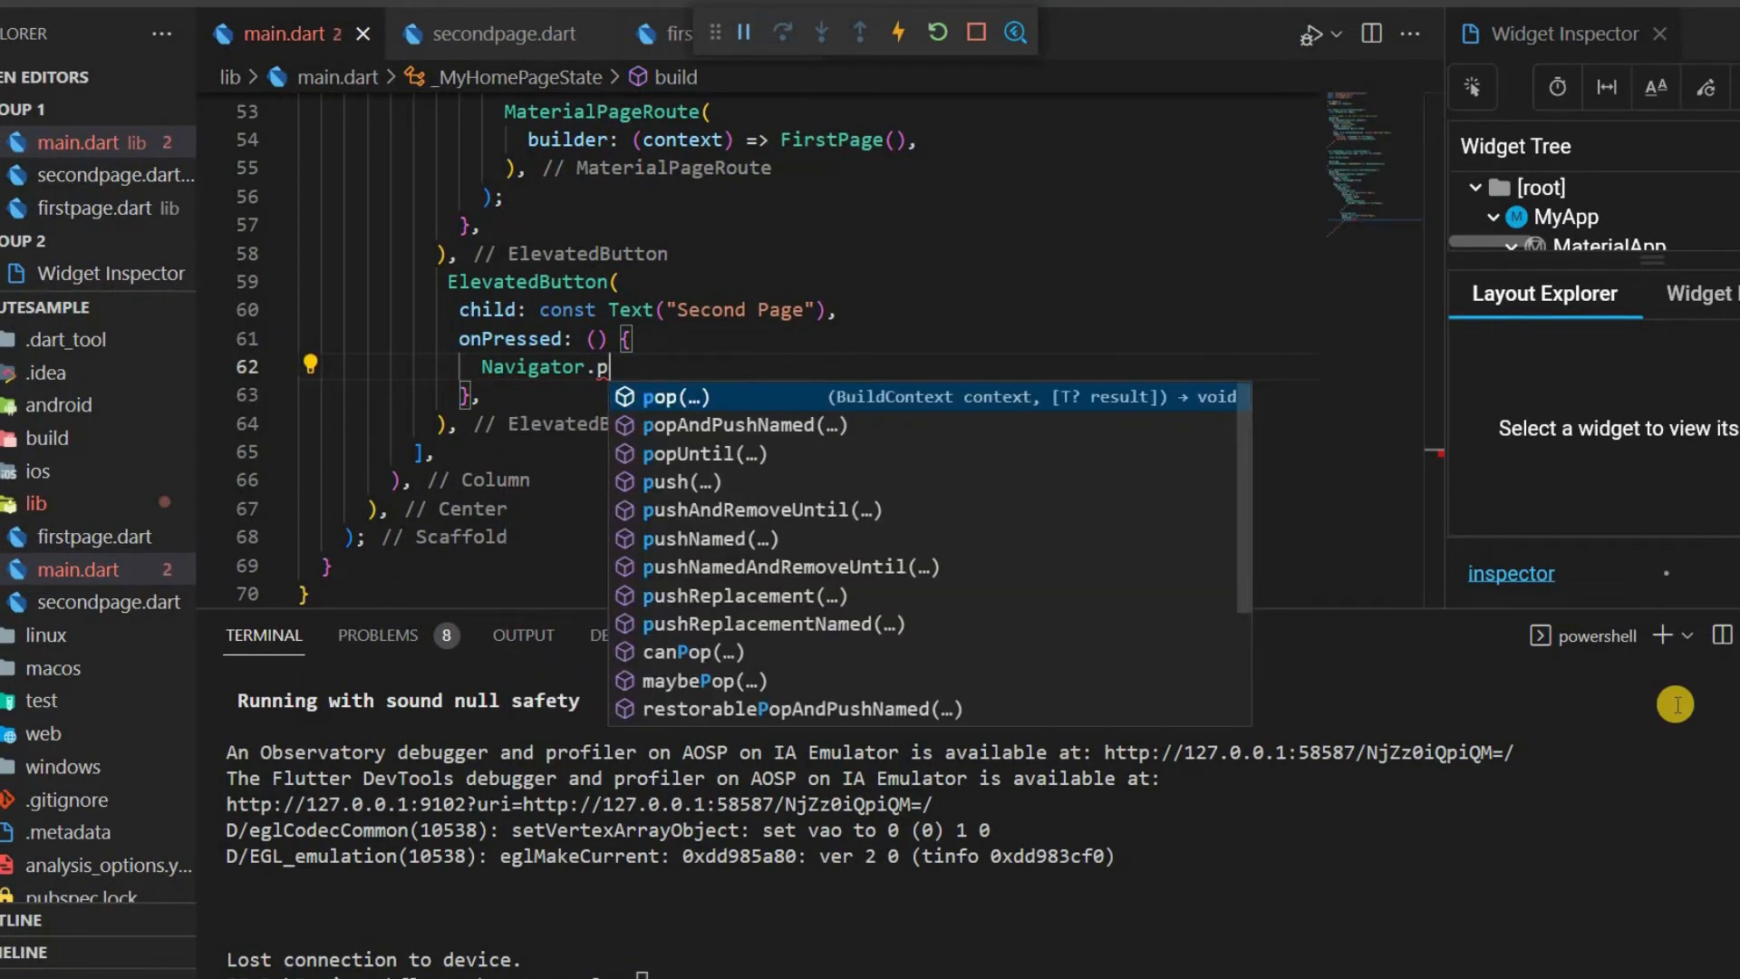
left_click(705, 538)
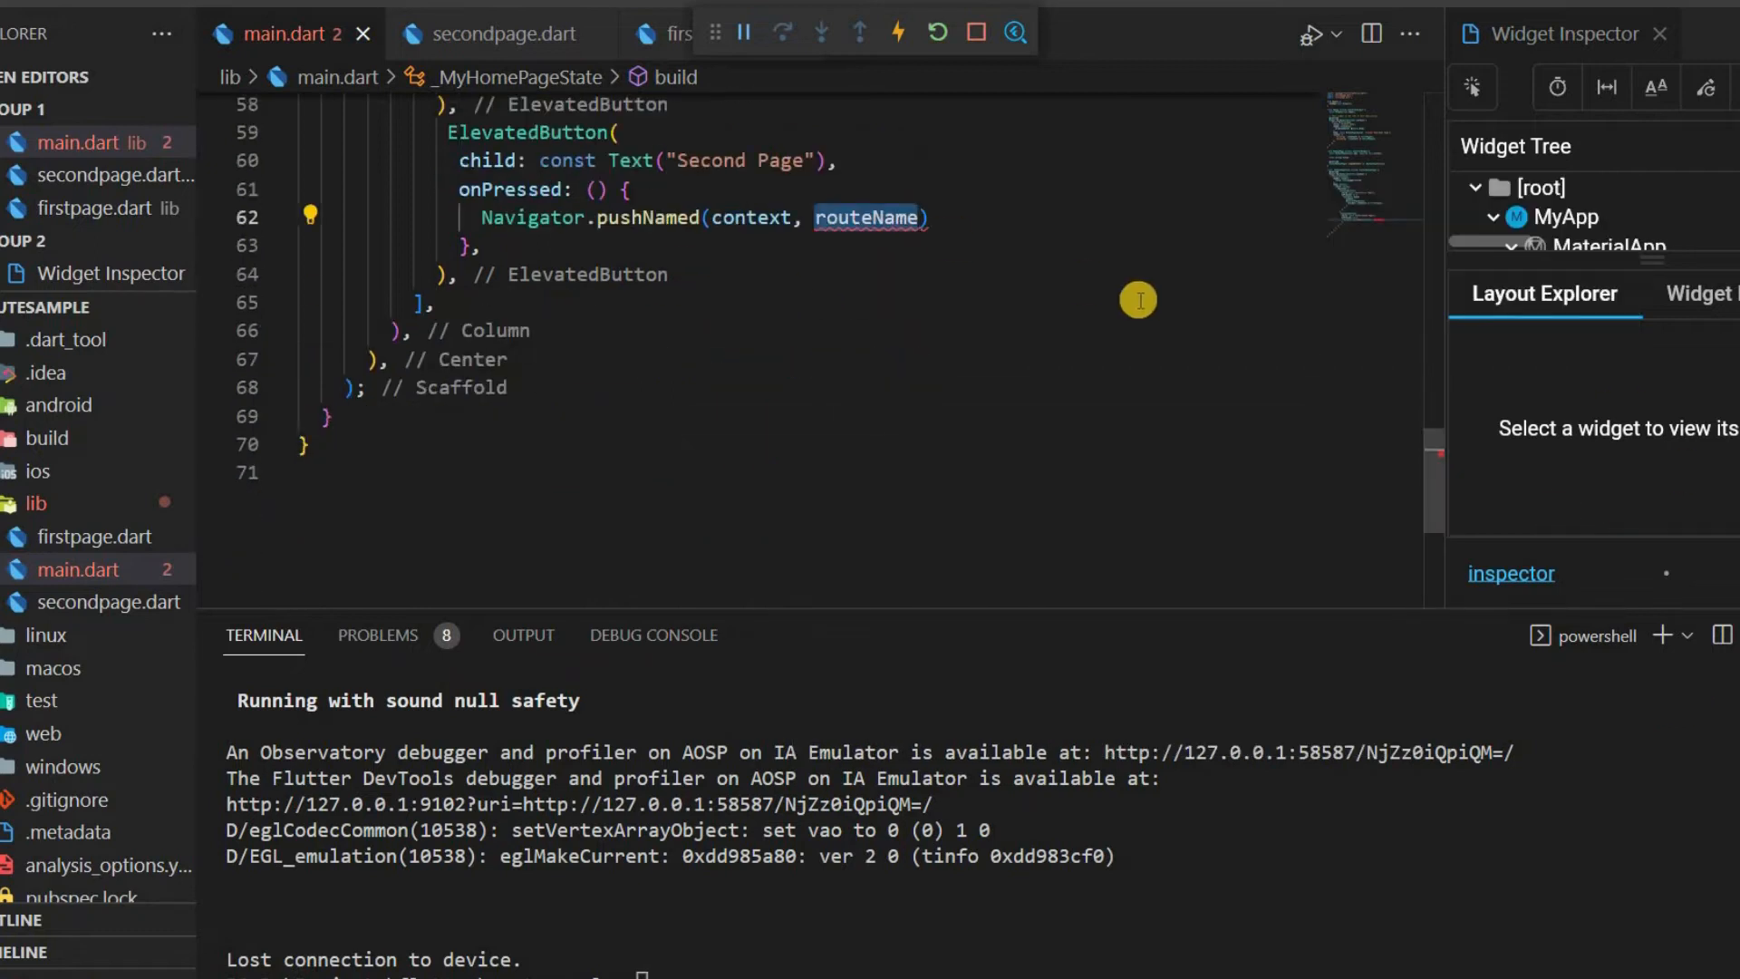
scroll("up", 3)
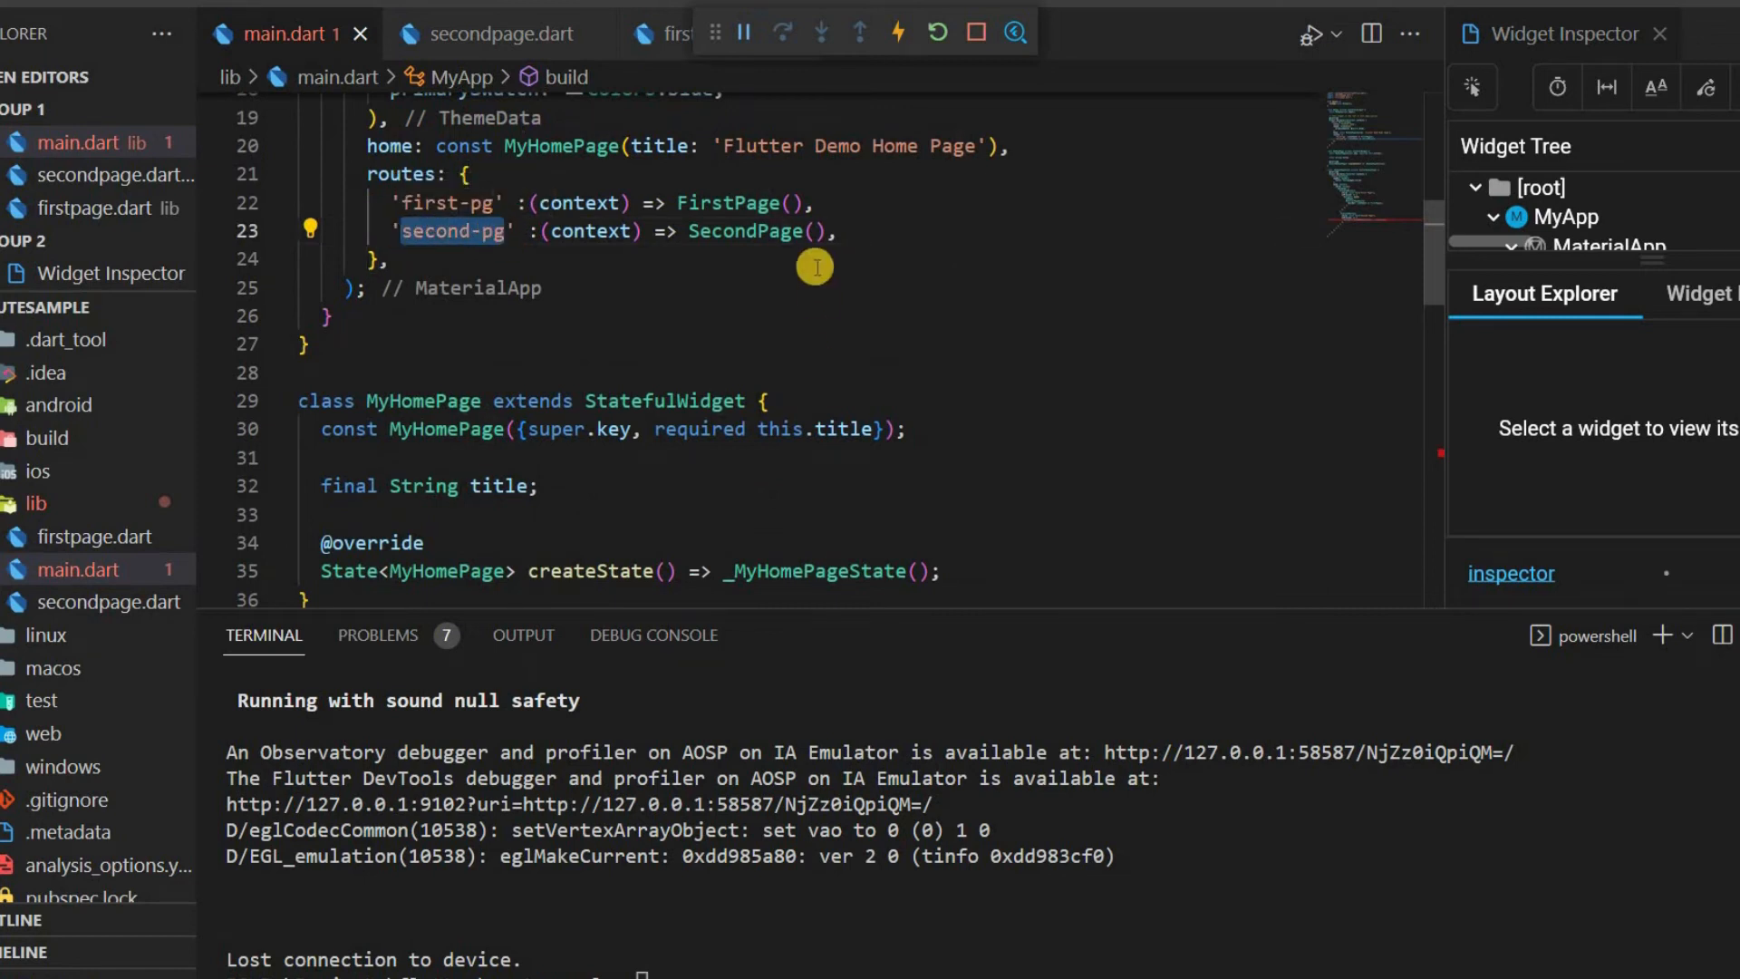
scroll("down", 3)
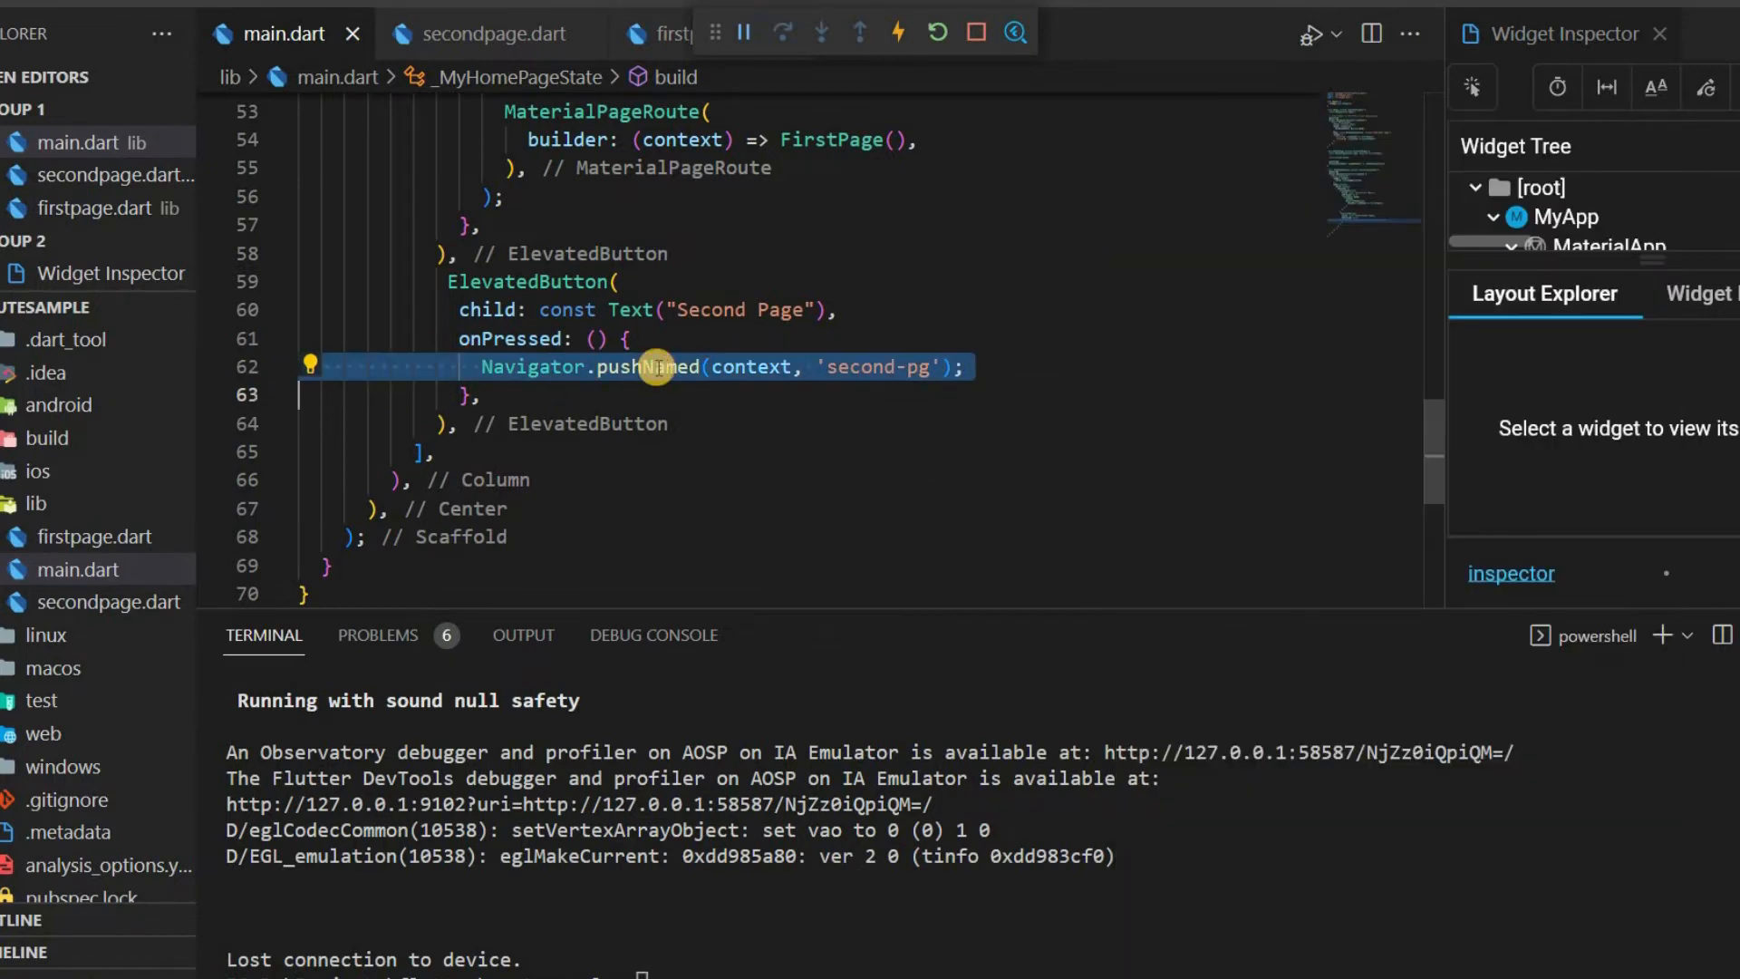
scroll("up", 3)
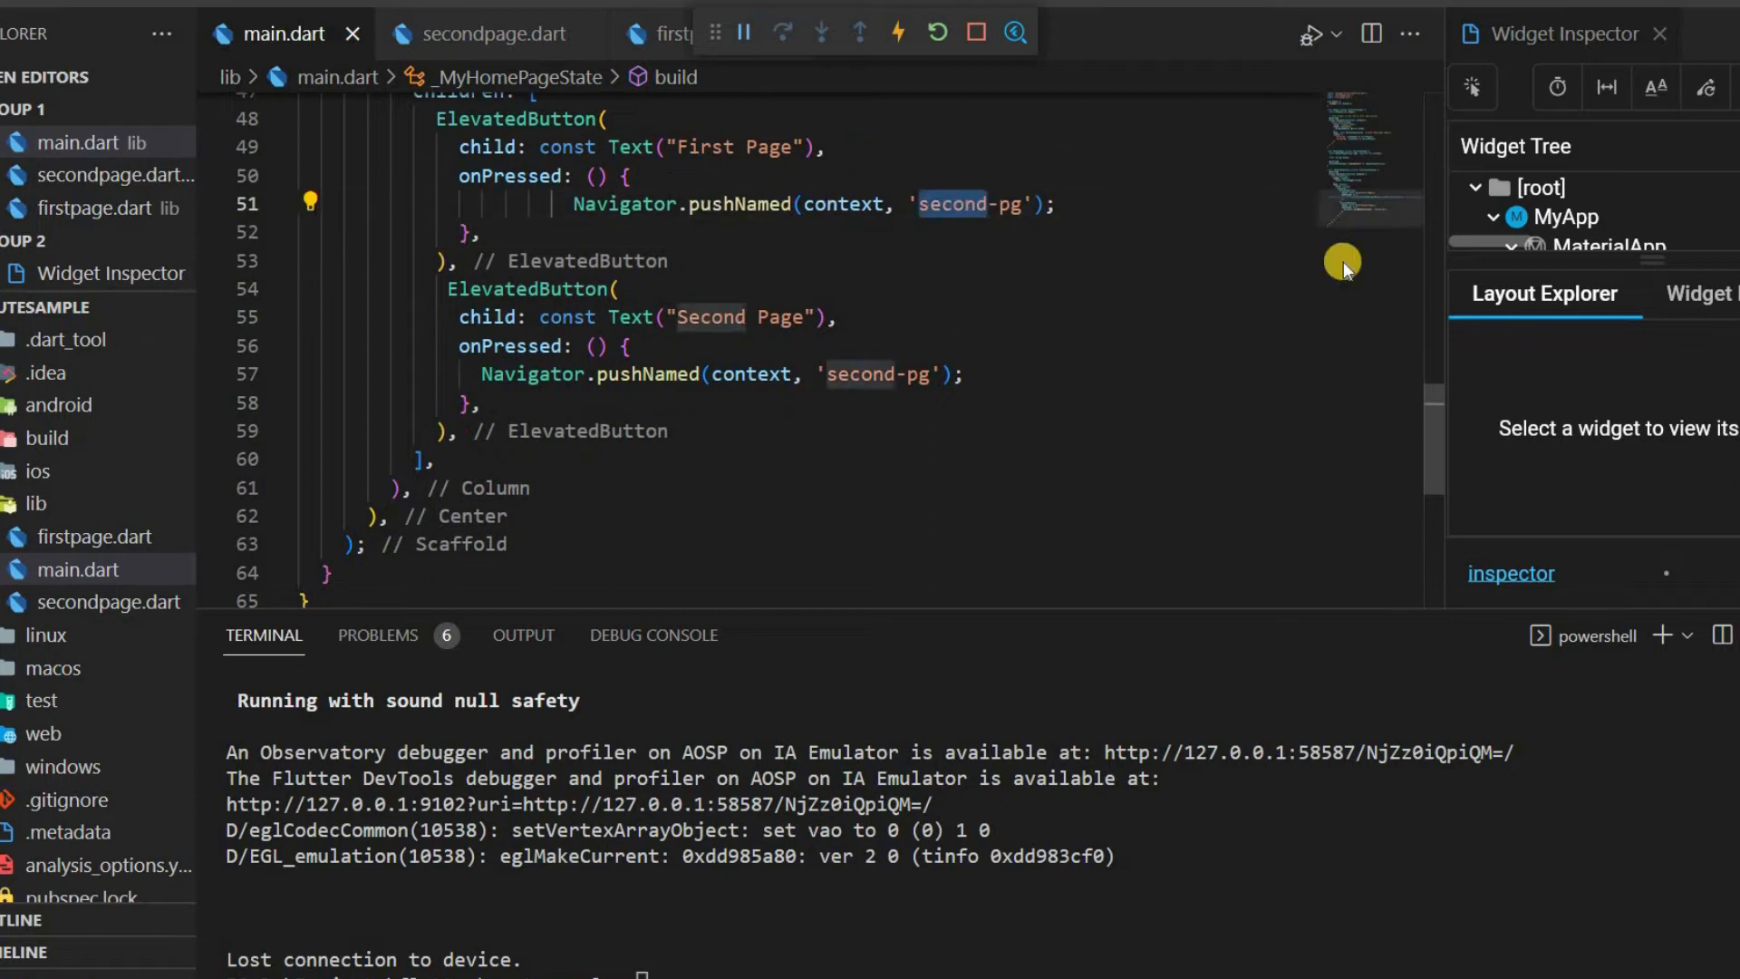
type("first-pg' :(context) => FirstPage(),")
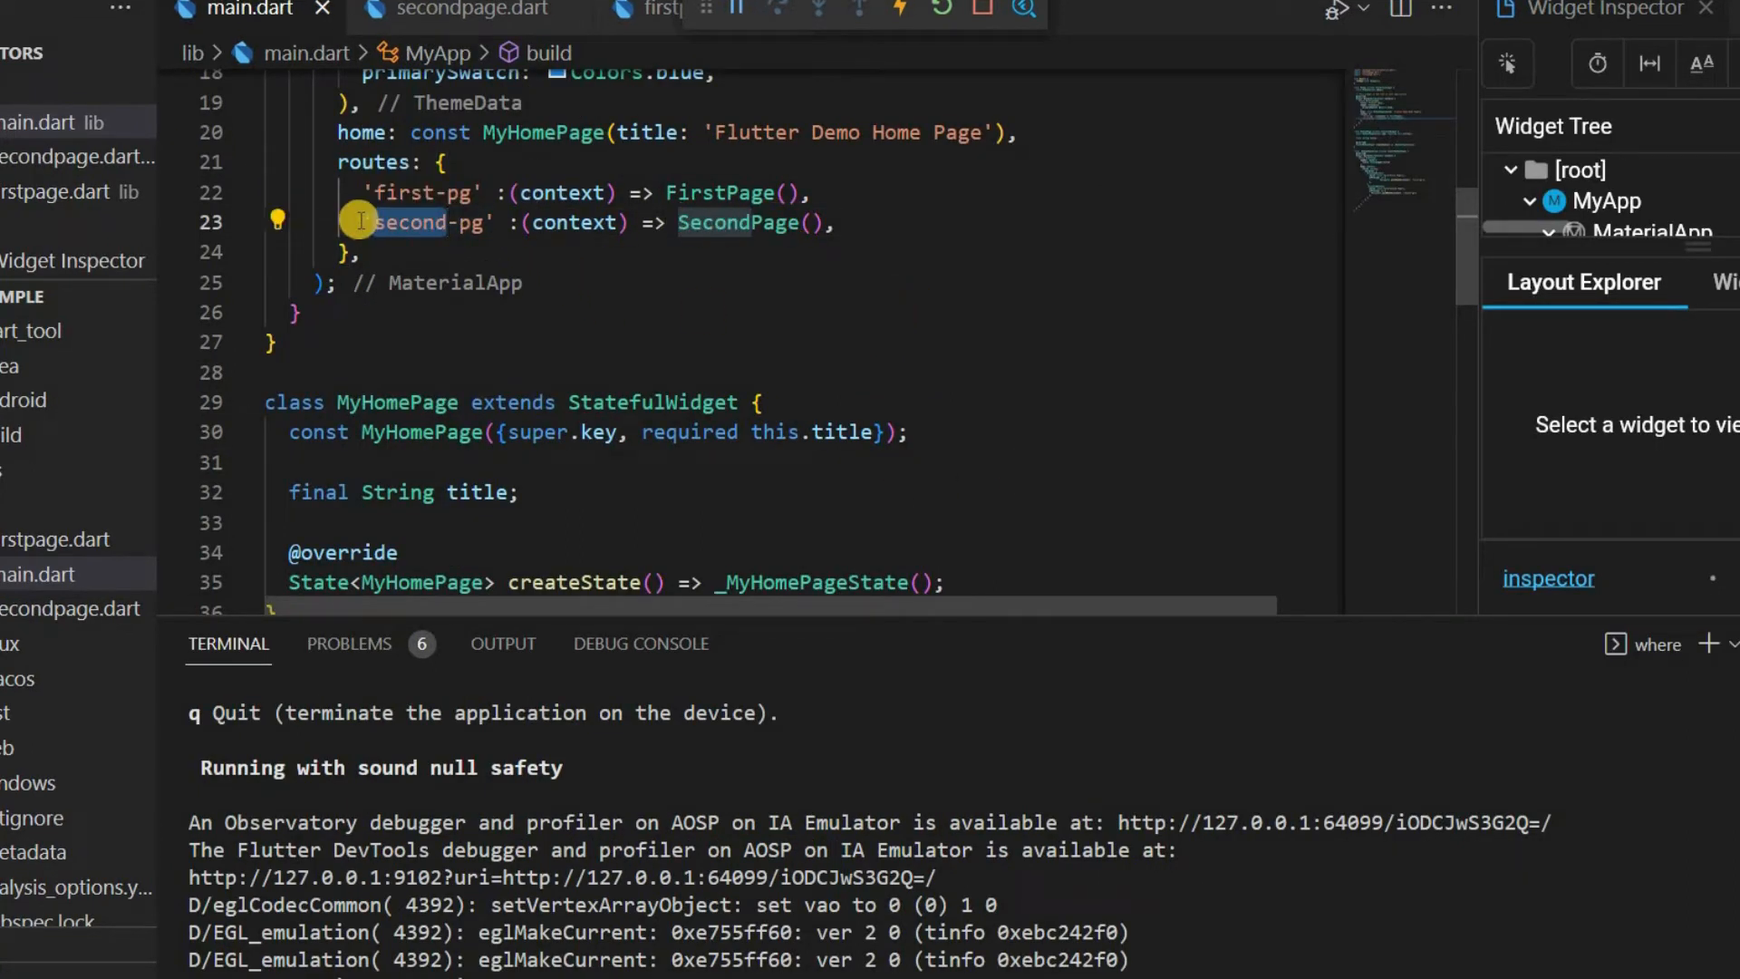
mouse_move(1030, 294)
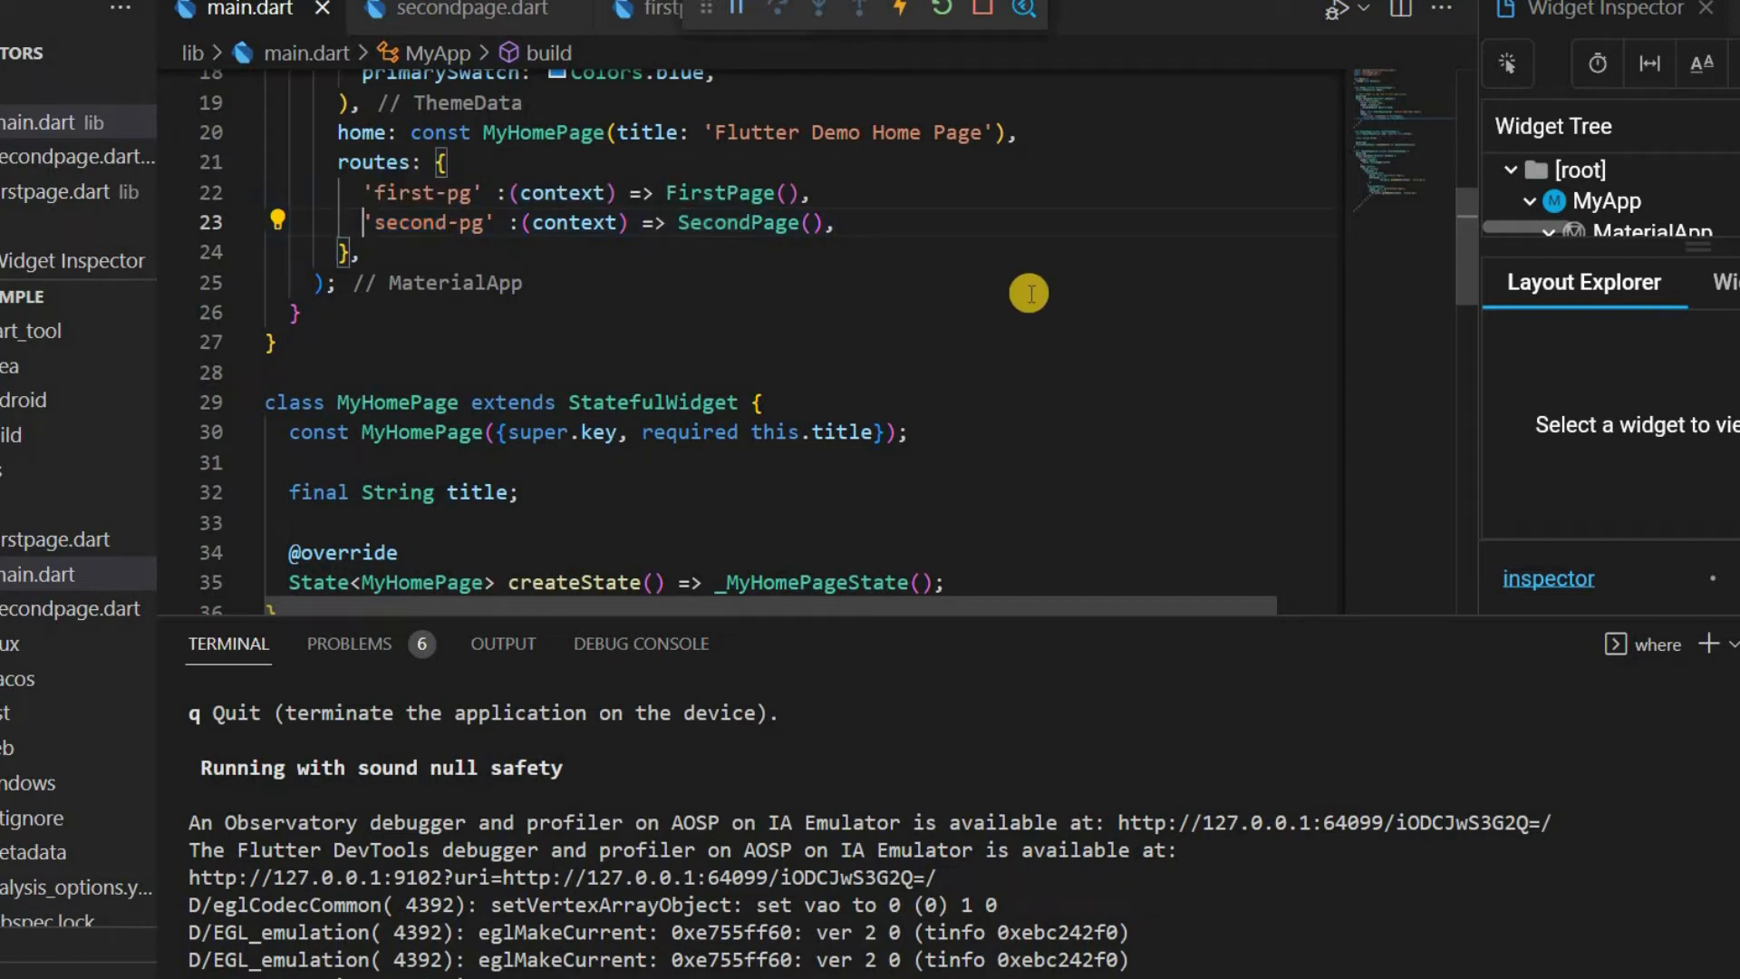
Comment out the 'second-pg' route entry with //
type("//")
type("onGen")
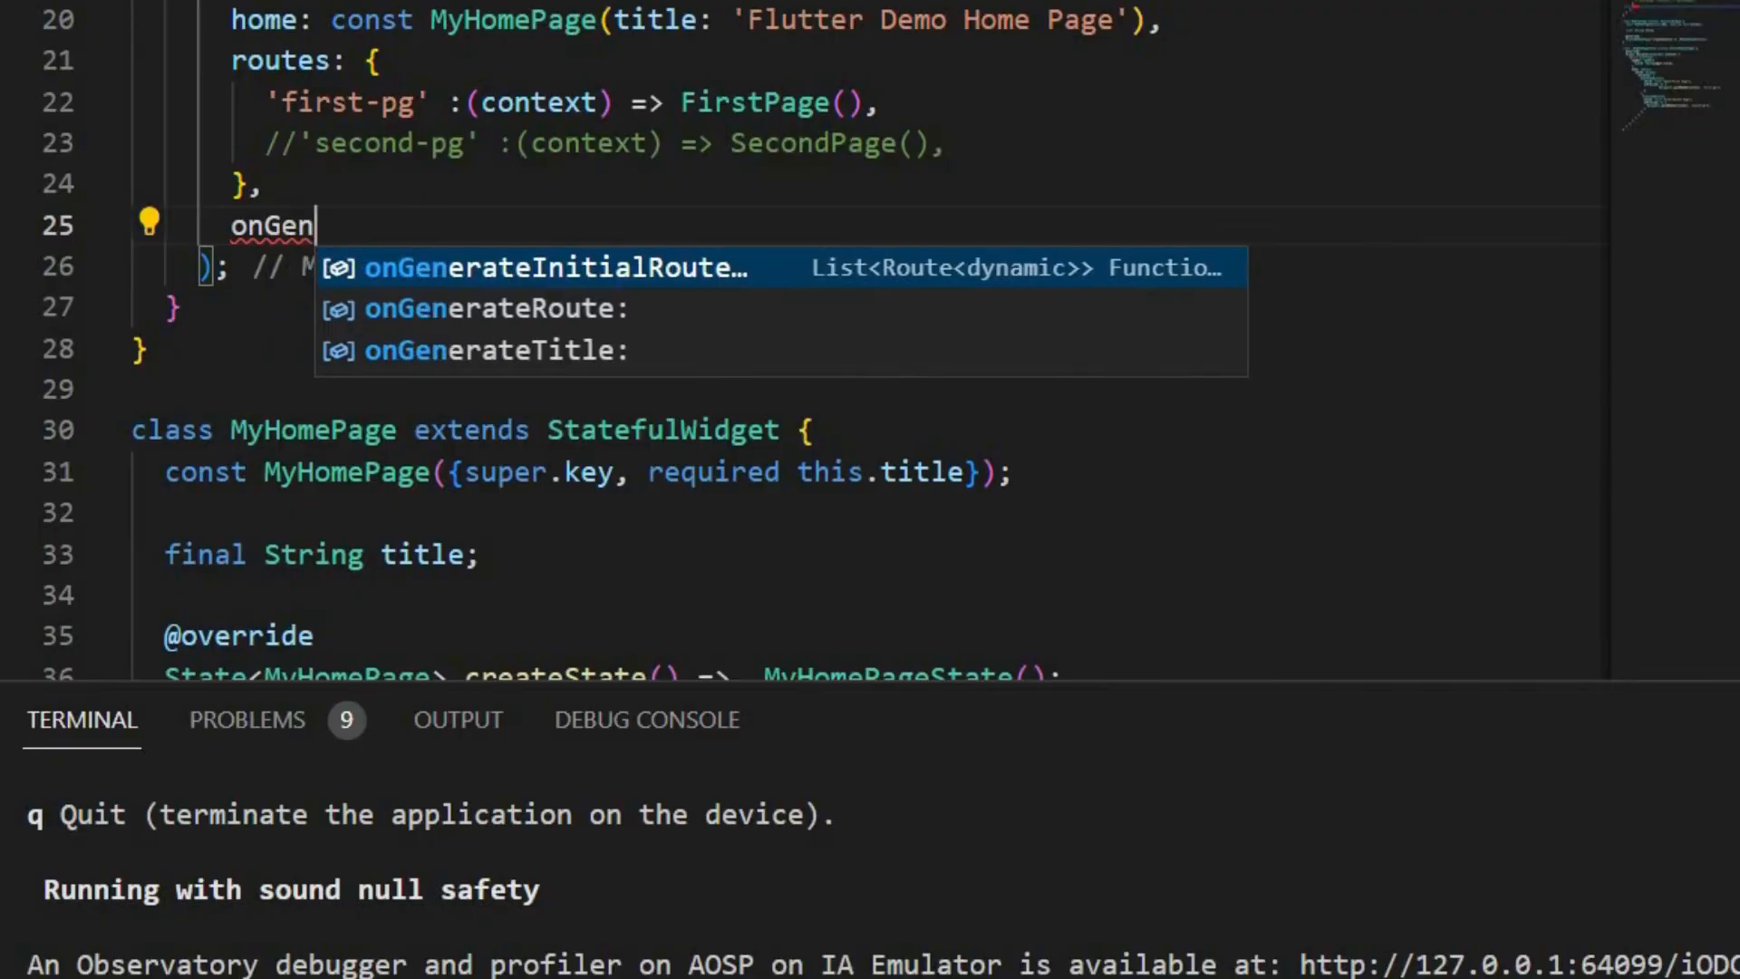
Add onGenerateRoute: (settings) returning MaterialPageRoute(builder: (context) => FirstPage())
left_click(495, 308)
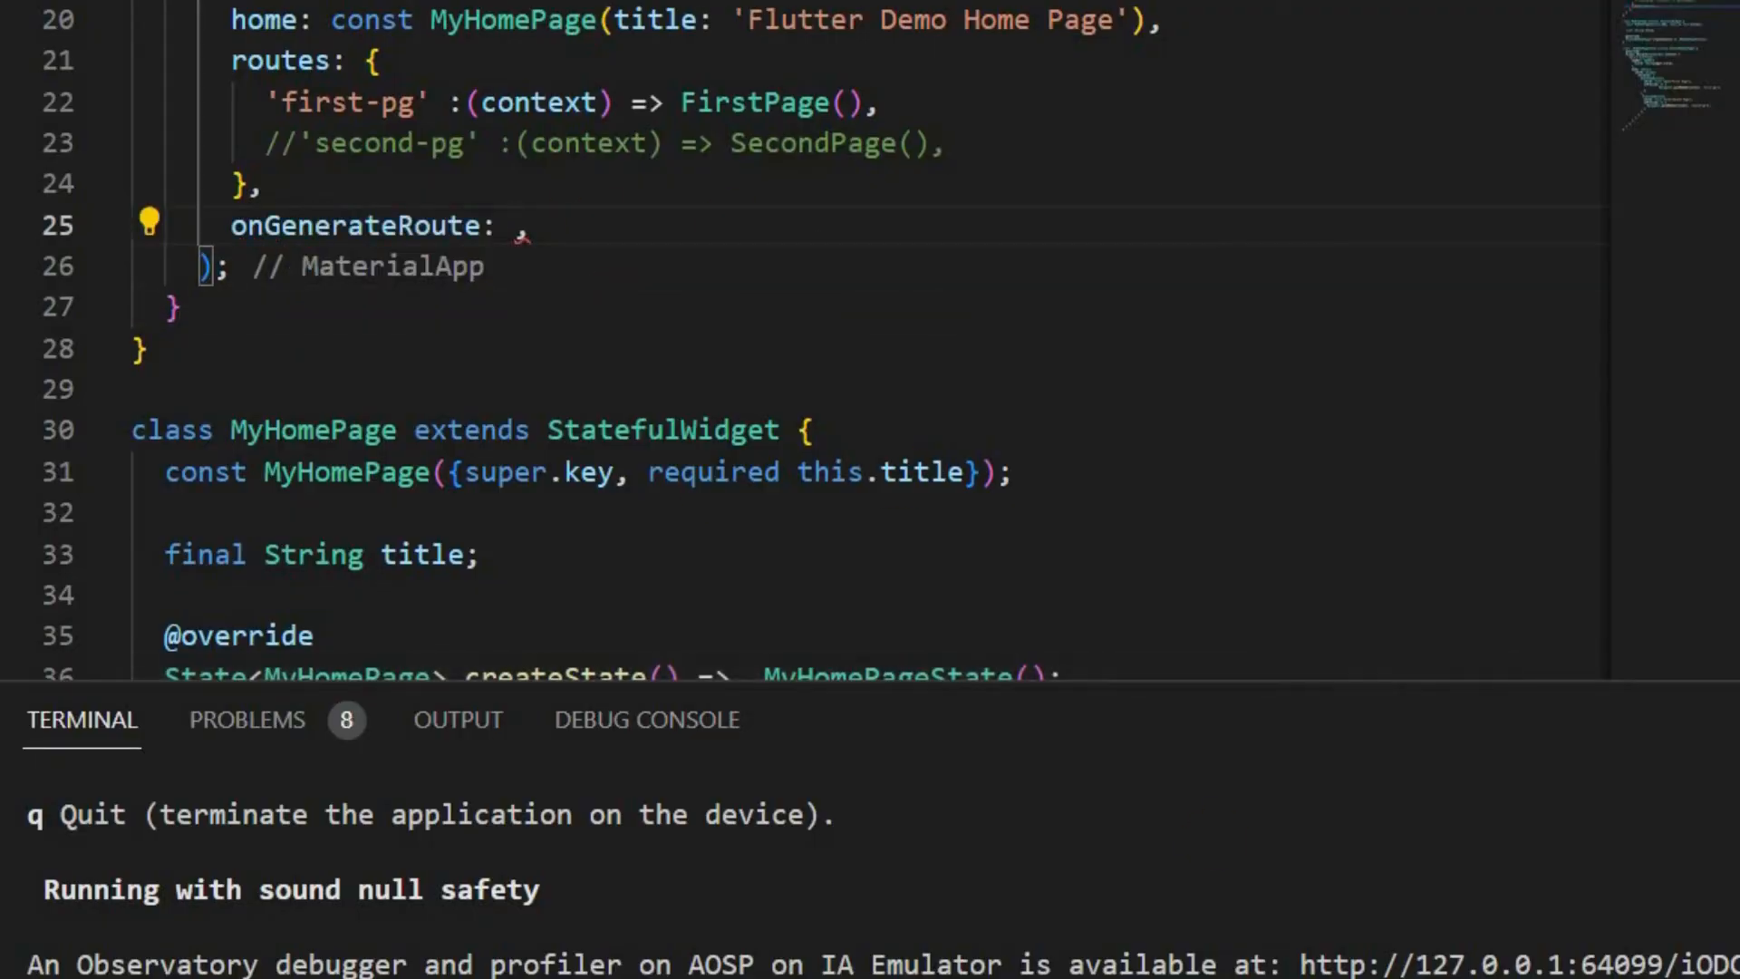
type("(settings) =>")
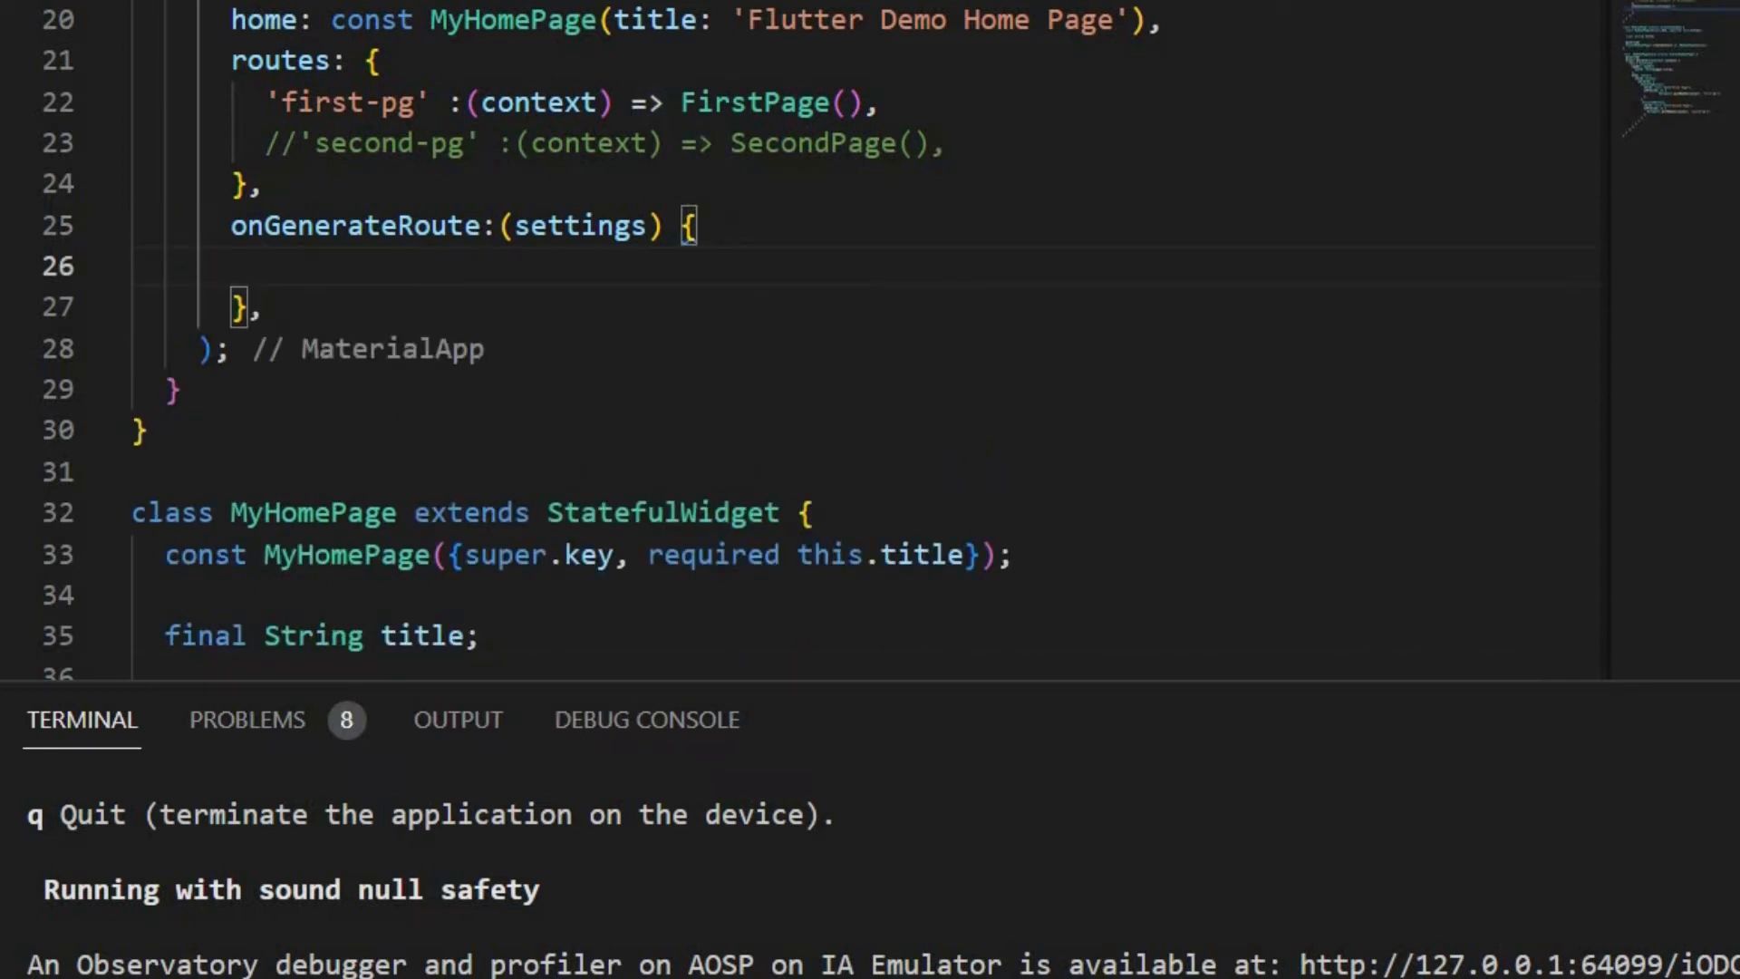
type("return MaterialPageRoute(builder: builder")
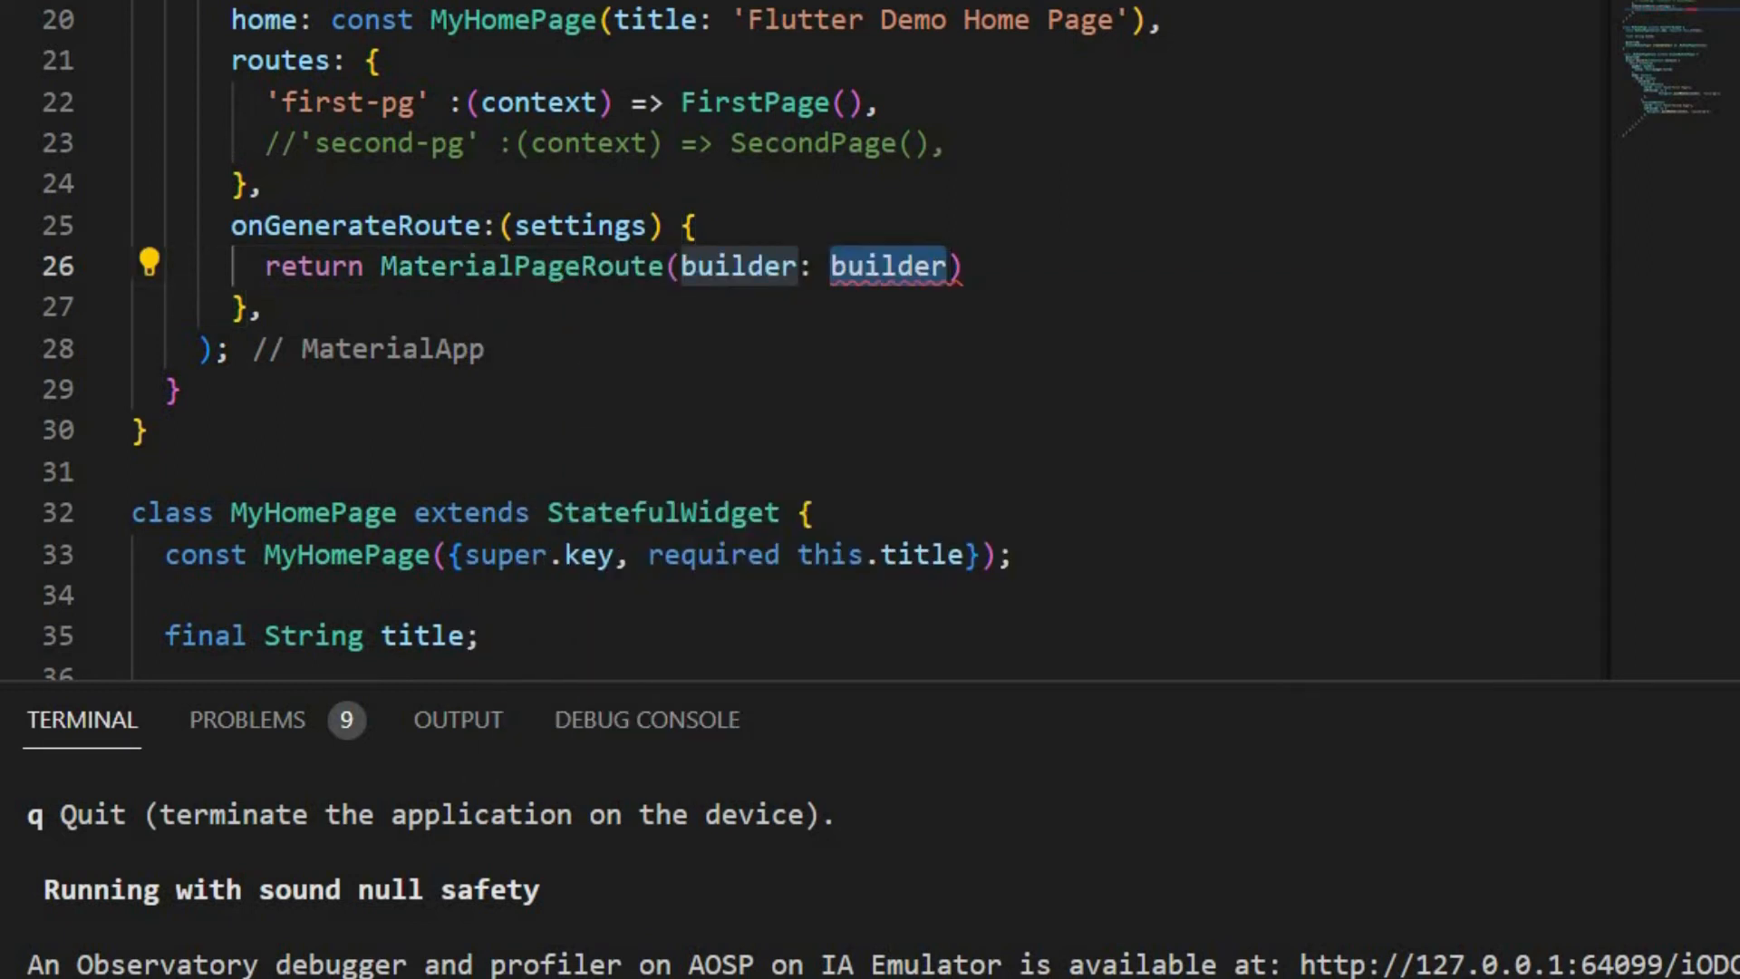
type("(")
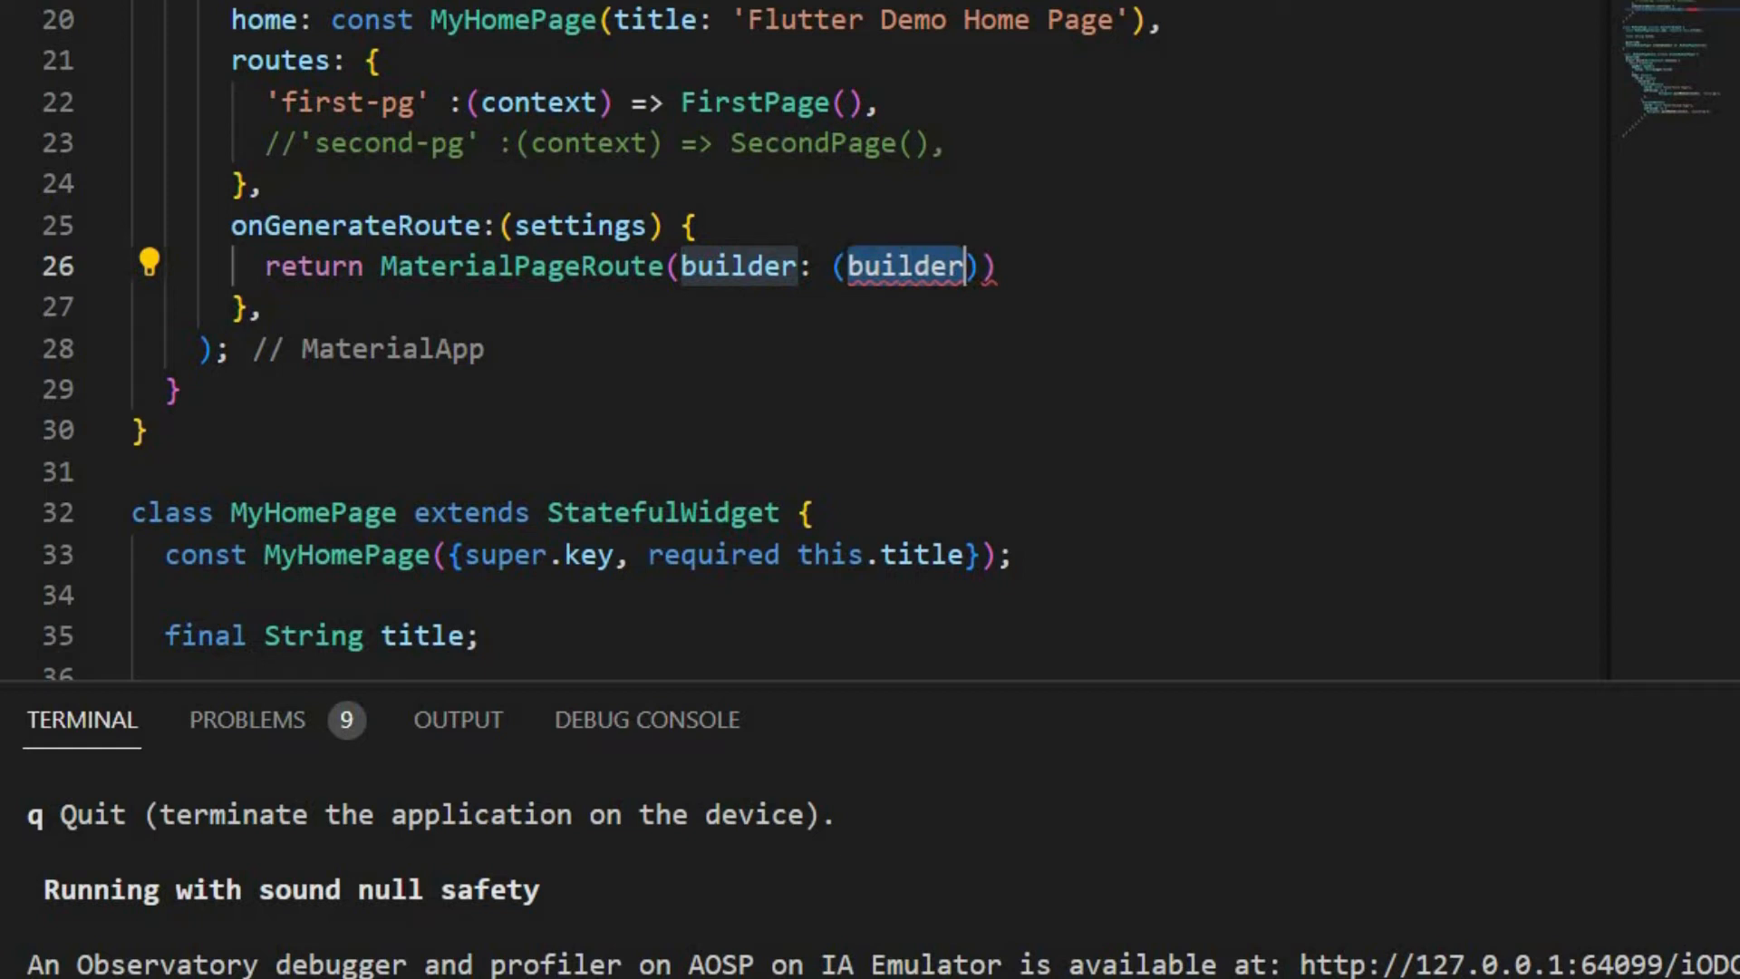
type("context")
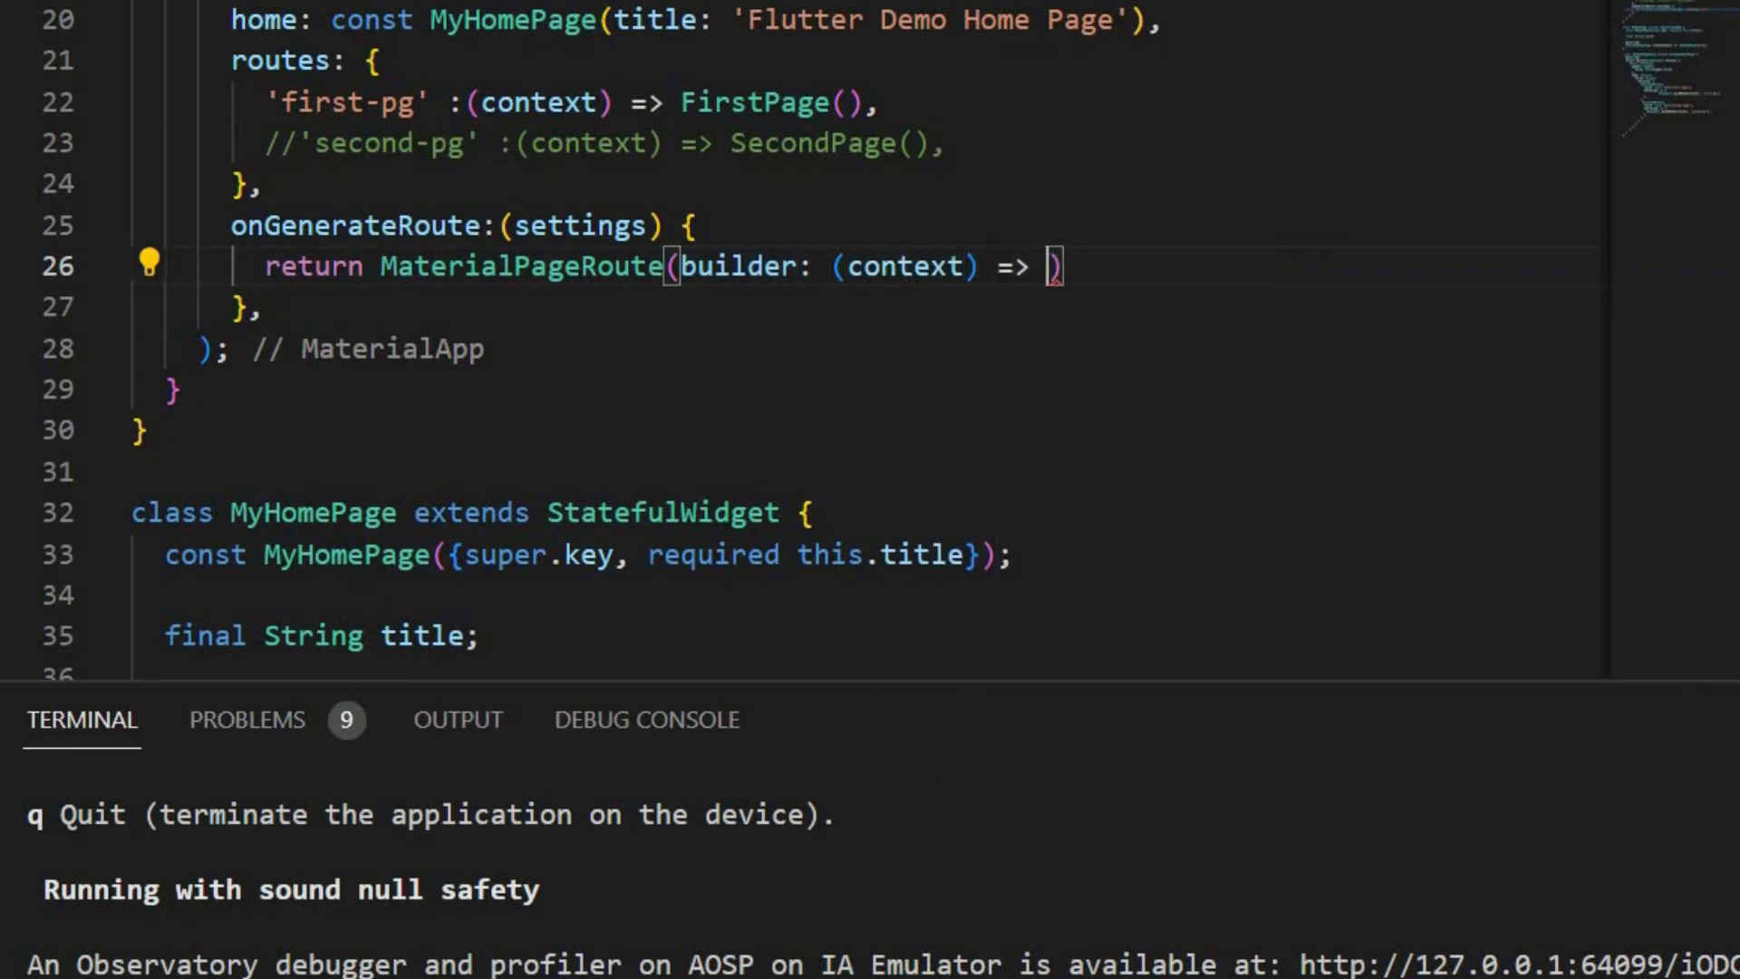
type(";")
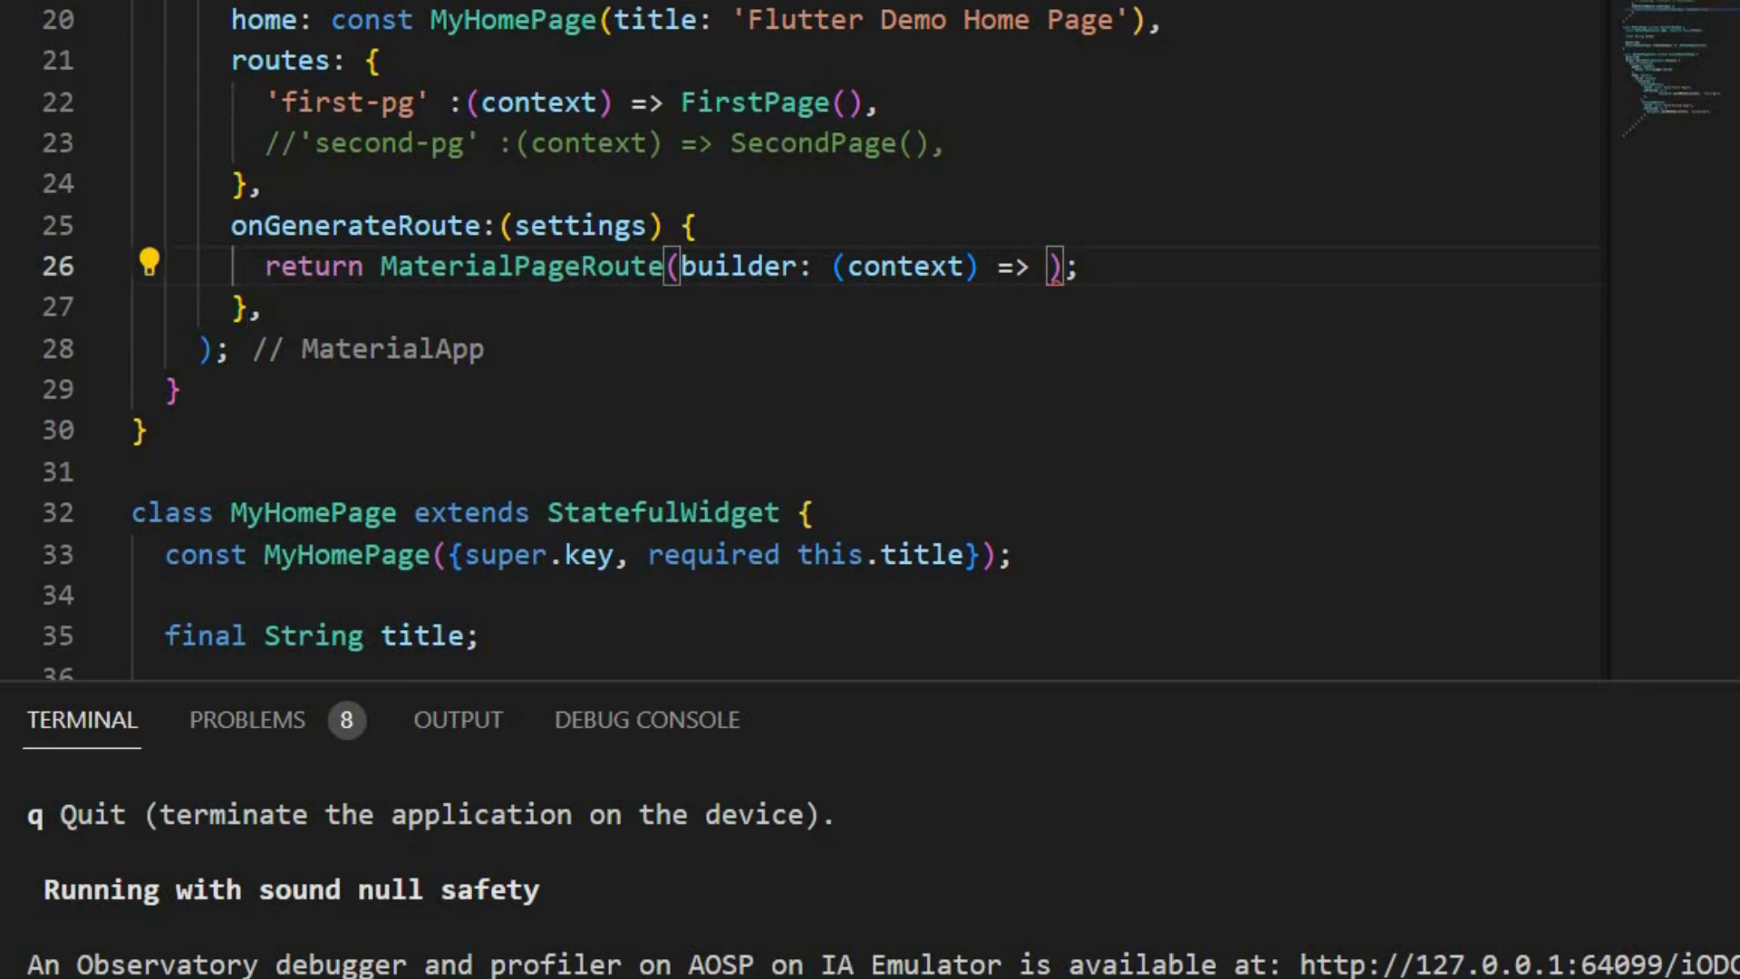
type("FirstPage()")
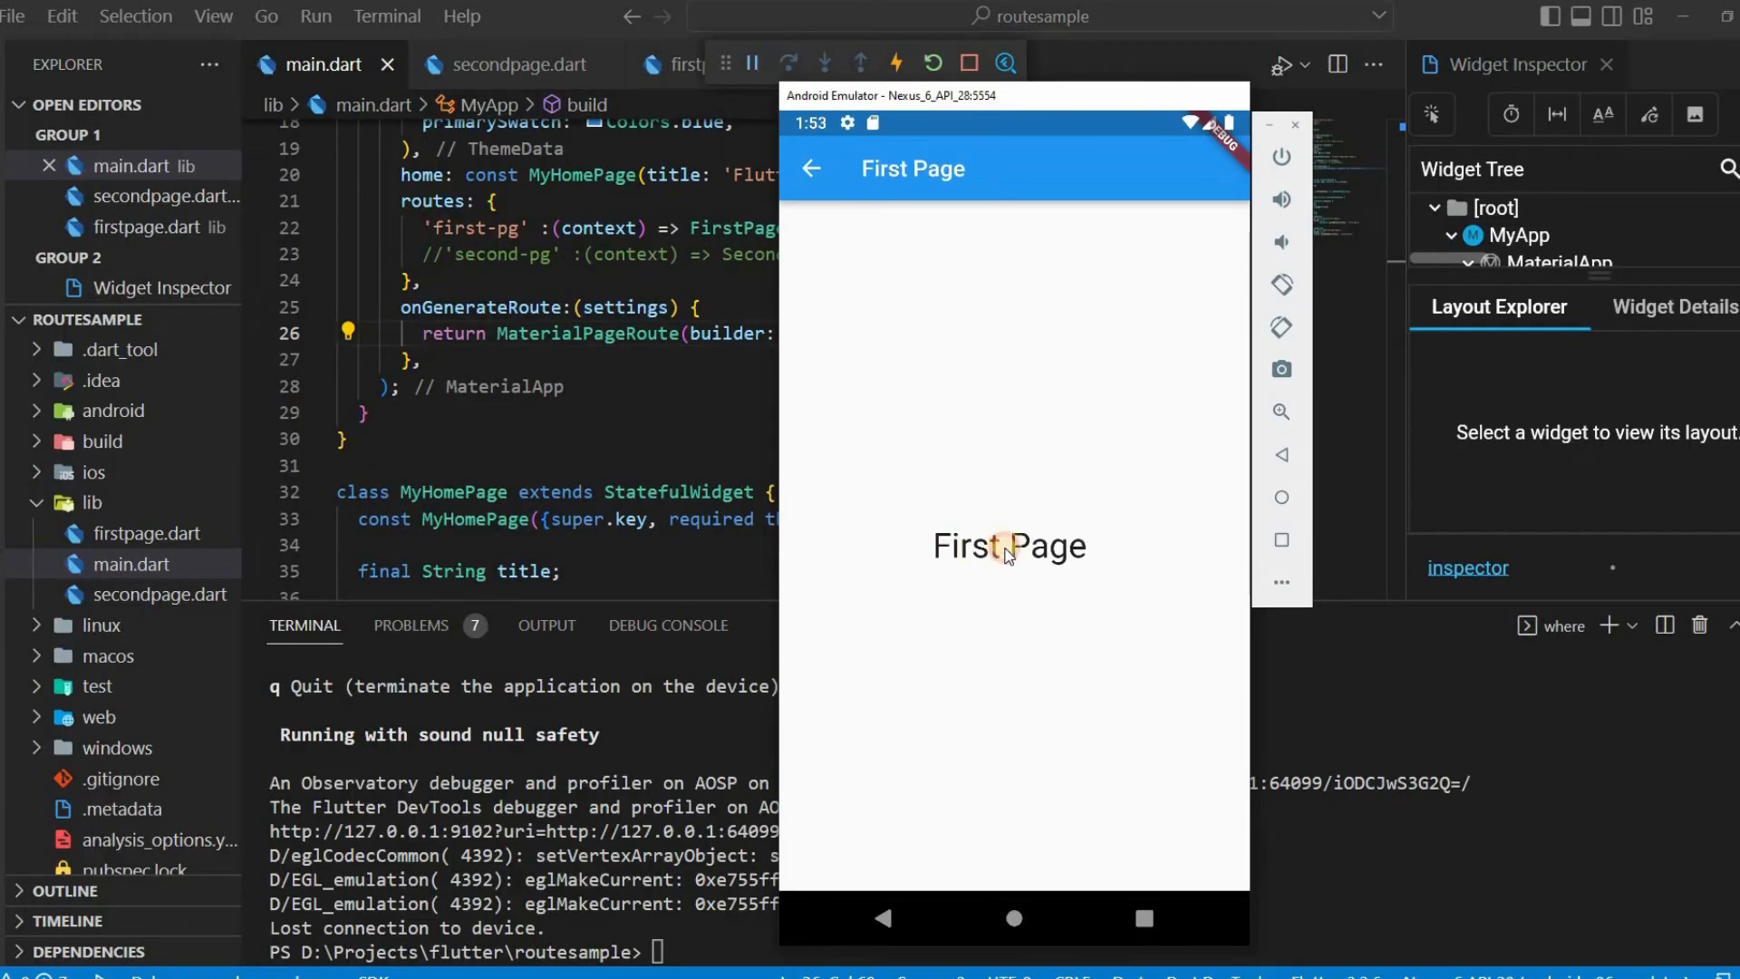
mouse_move(1017, 217)
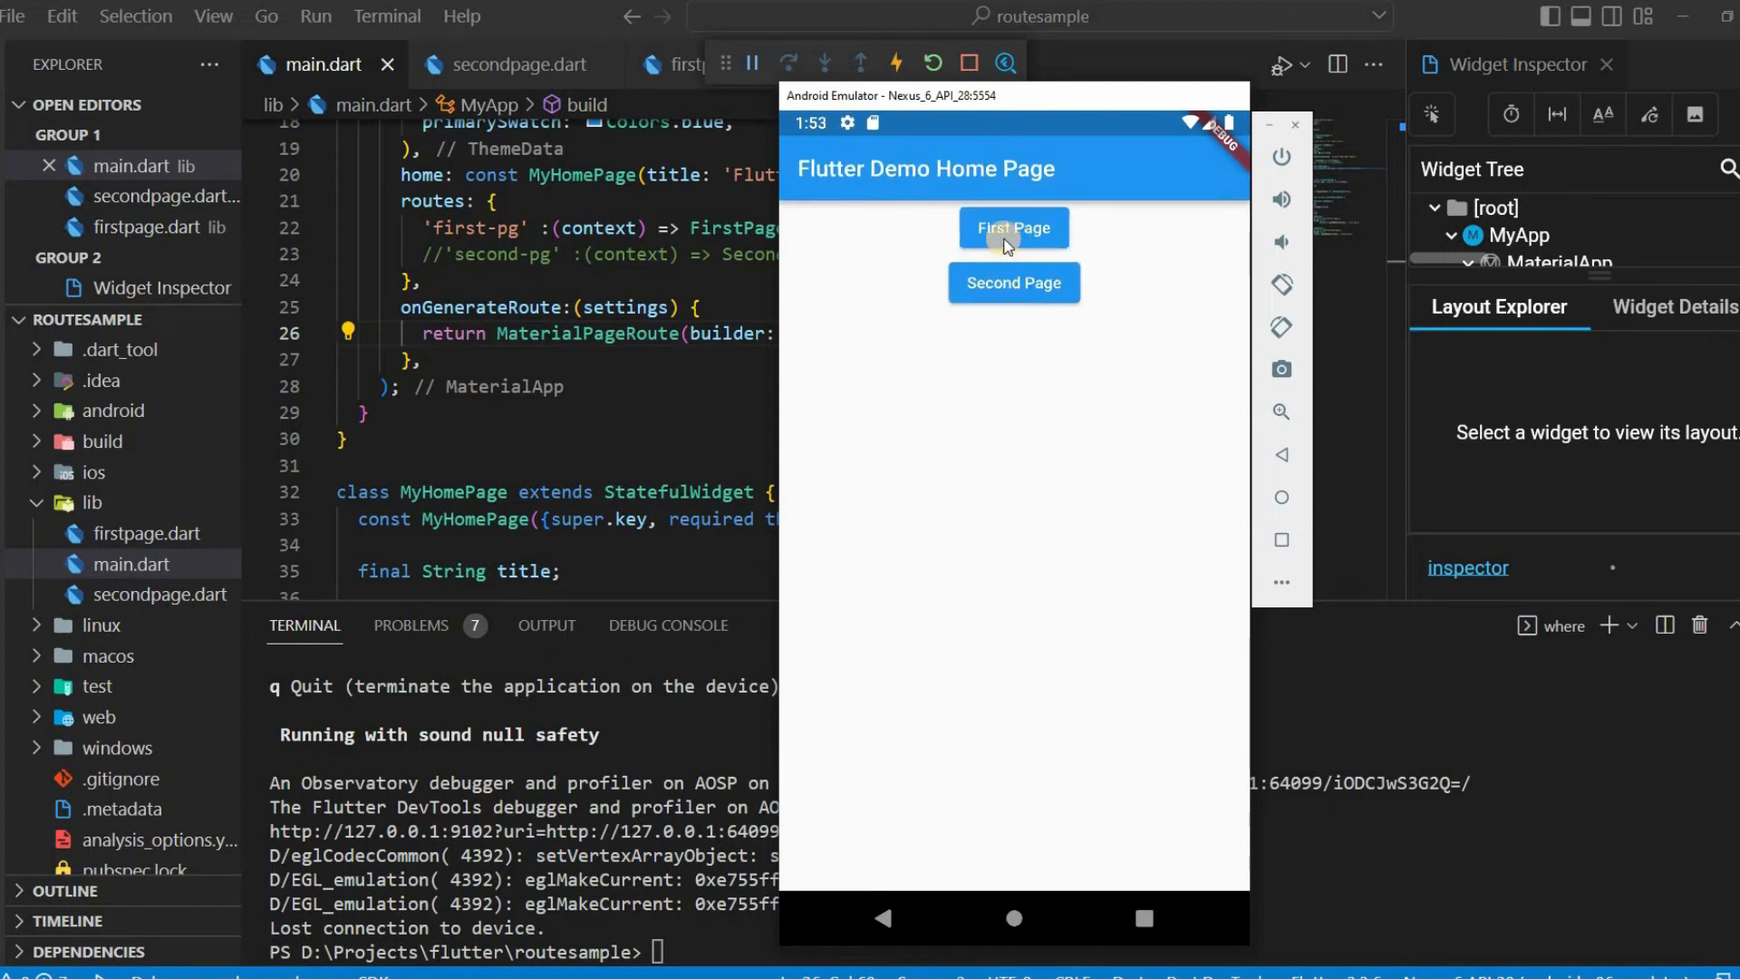
Tap First Page in the emulator to confirm it opens, then go back home
left_click(1011, 228)
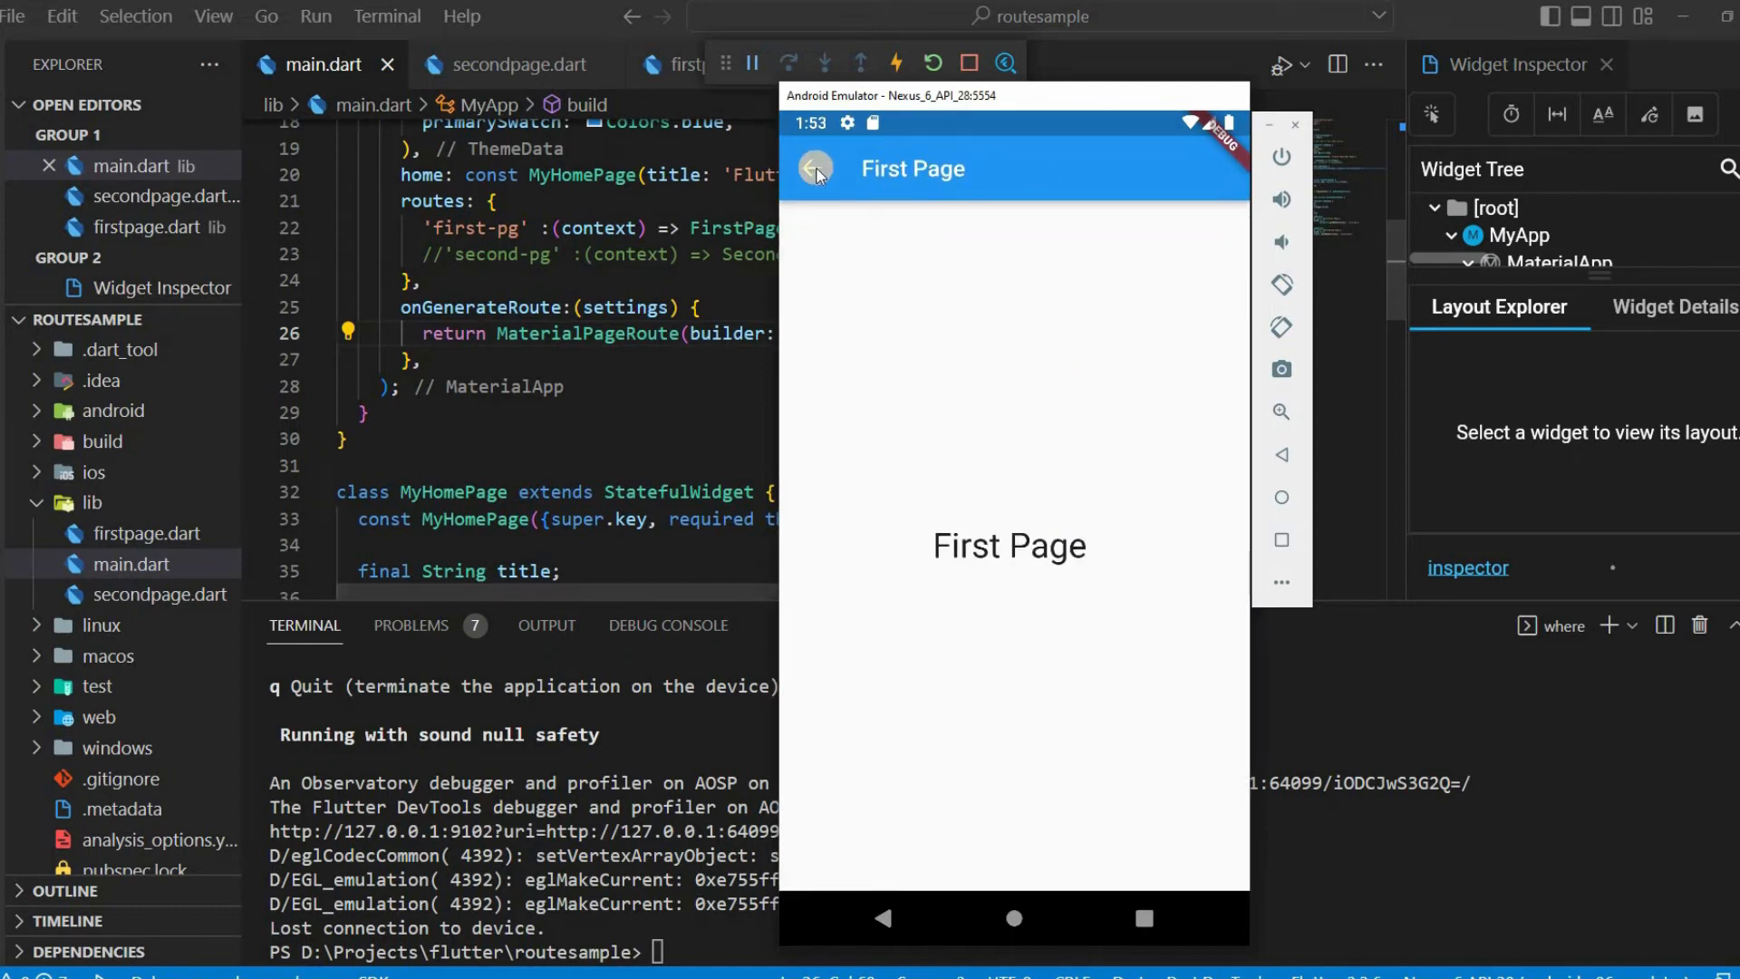
left_click(815, 174)
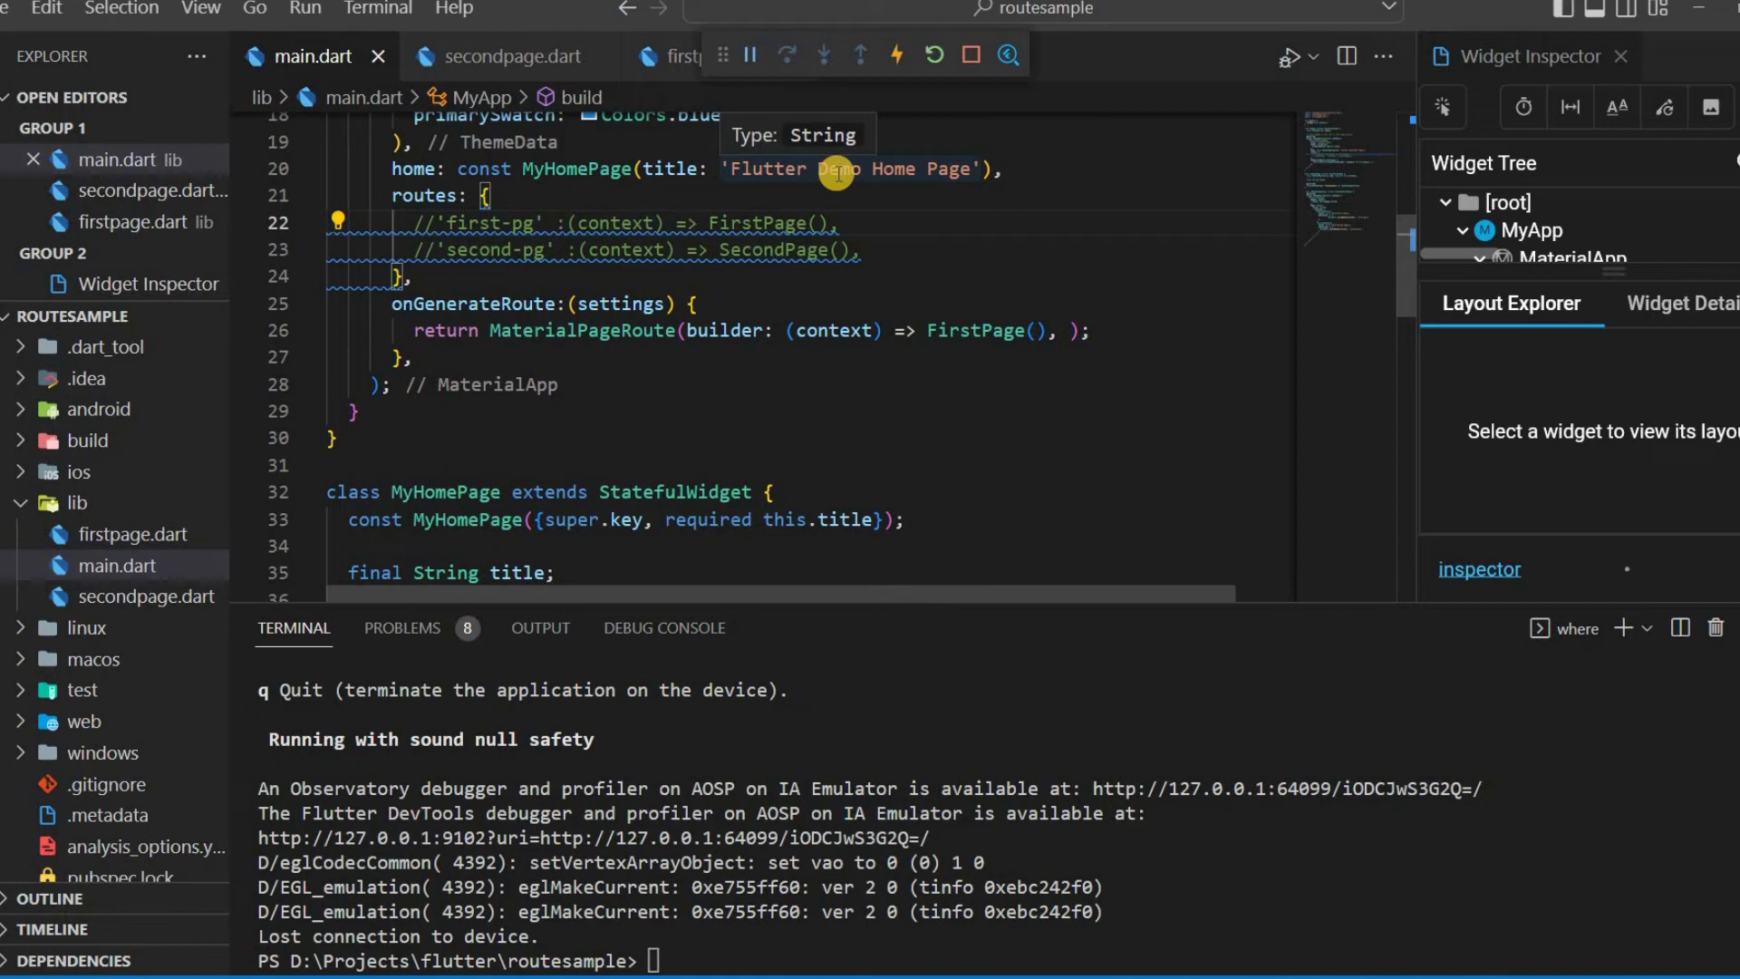
Bring up the emulator and tap First Page to test with both routes commented out
left_click(895, 57)
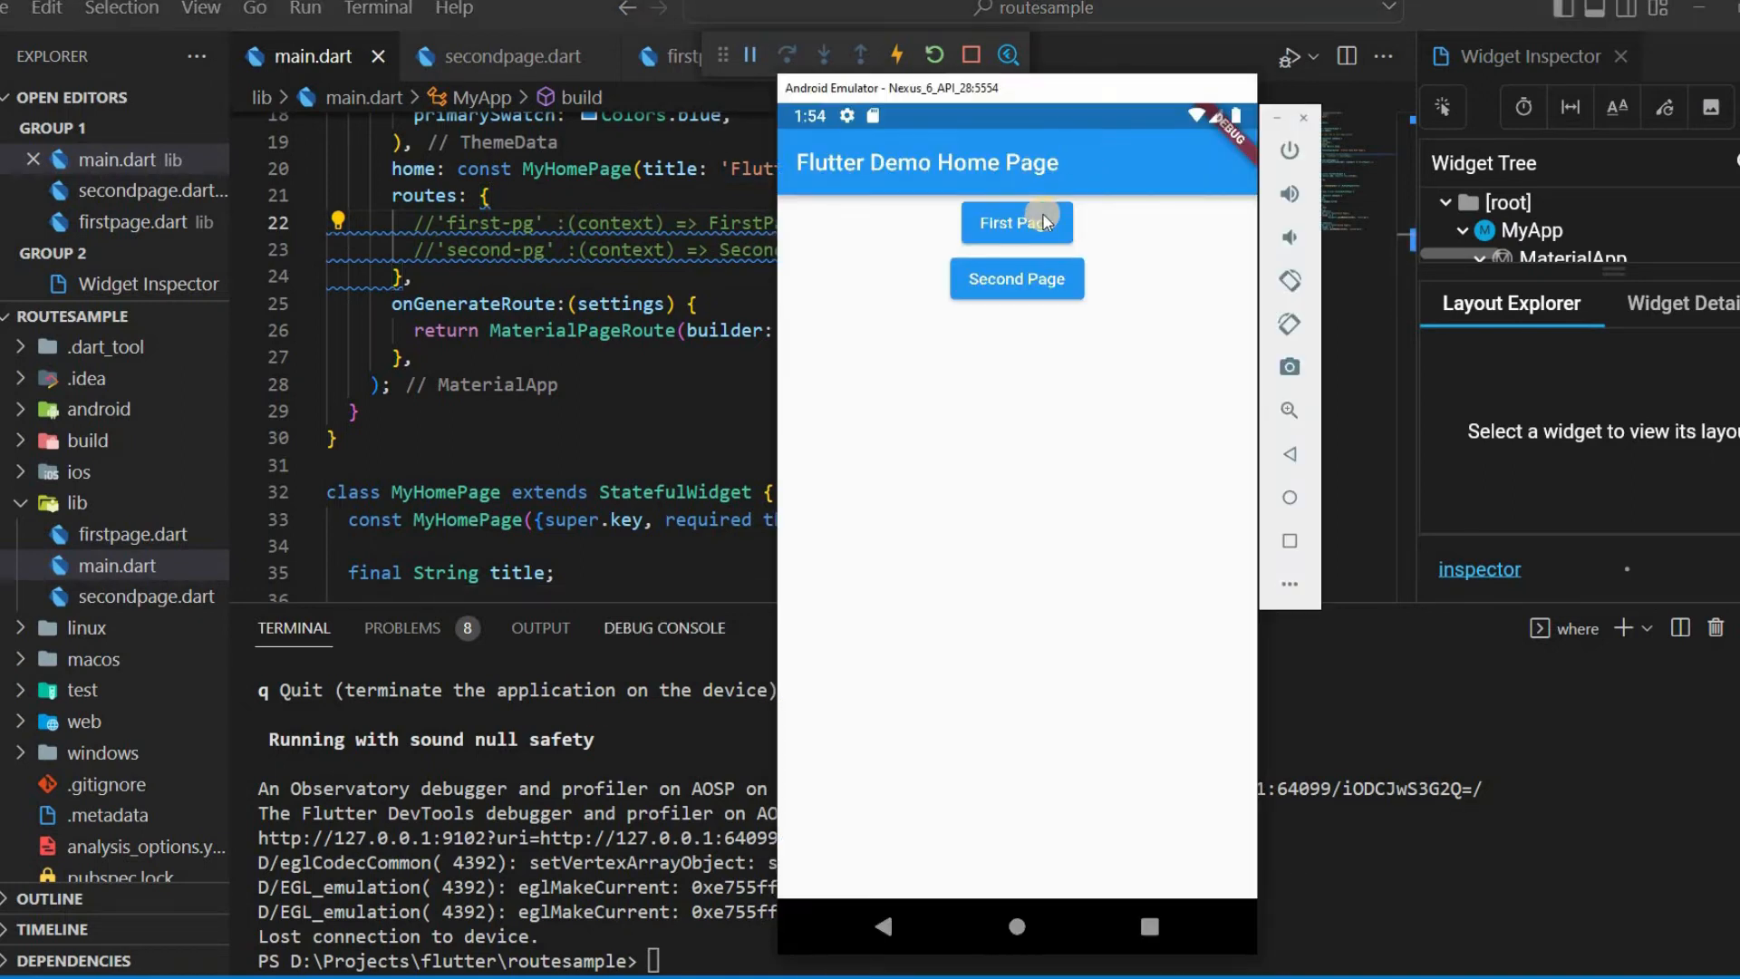
left_click(1014, 222)
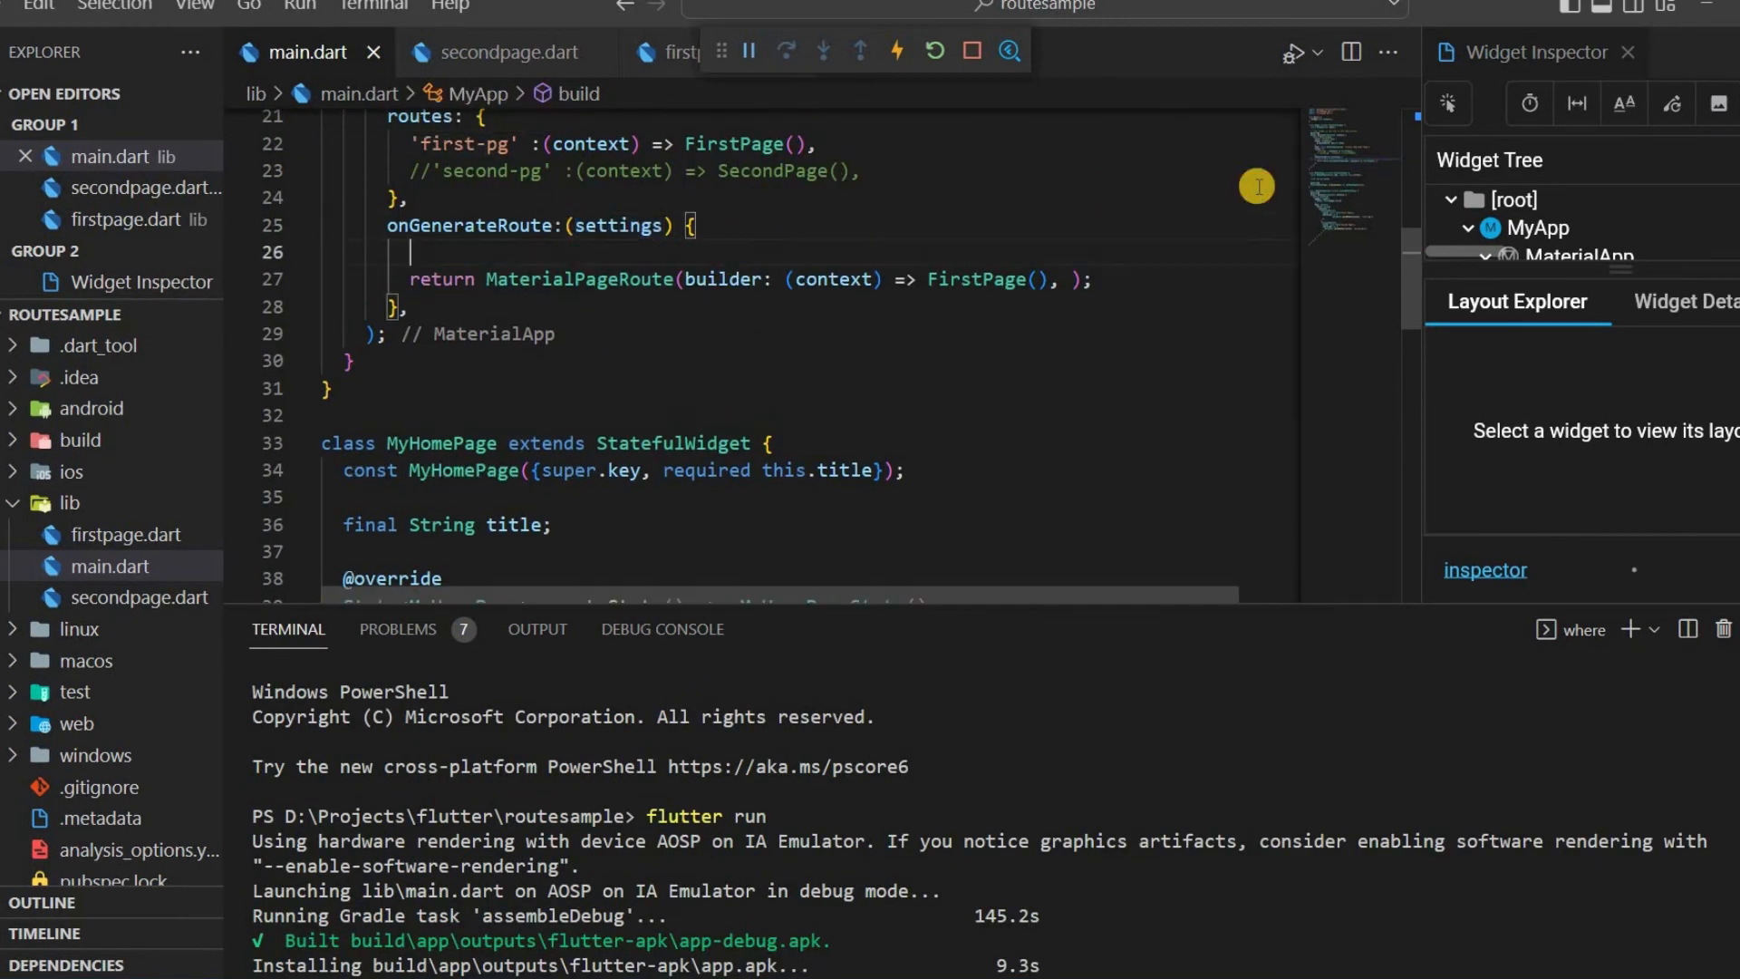
Add if(settings.name == 'second-pg') return SecondPage route, else FirstPage route
type("if(")
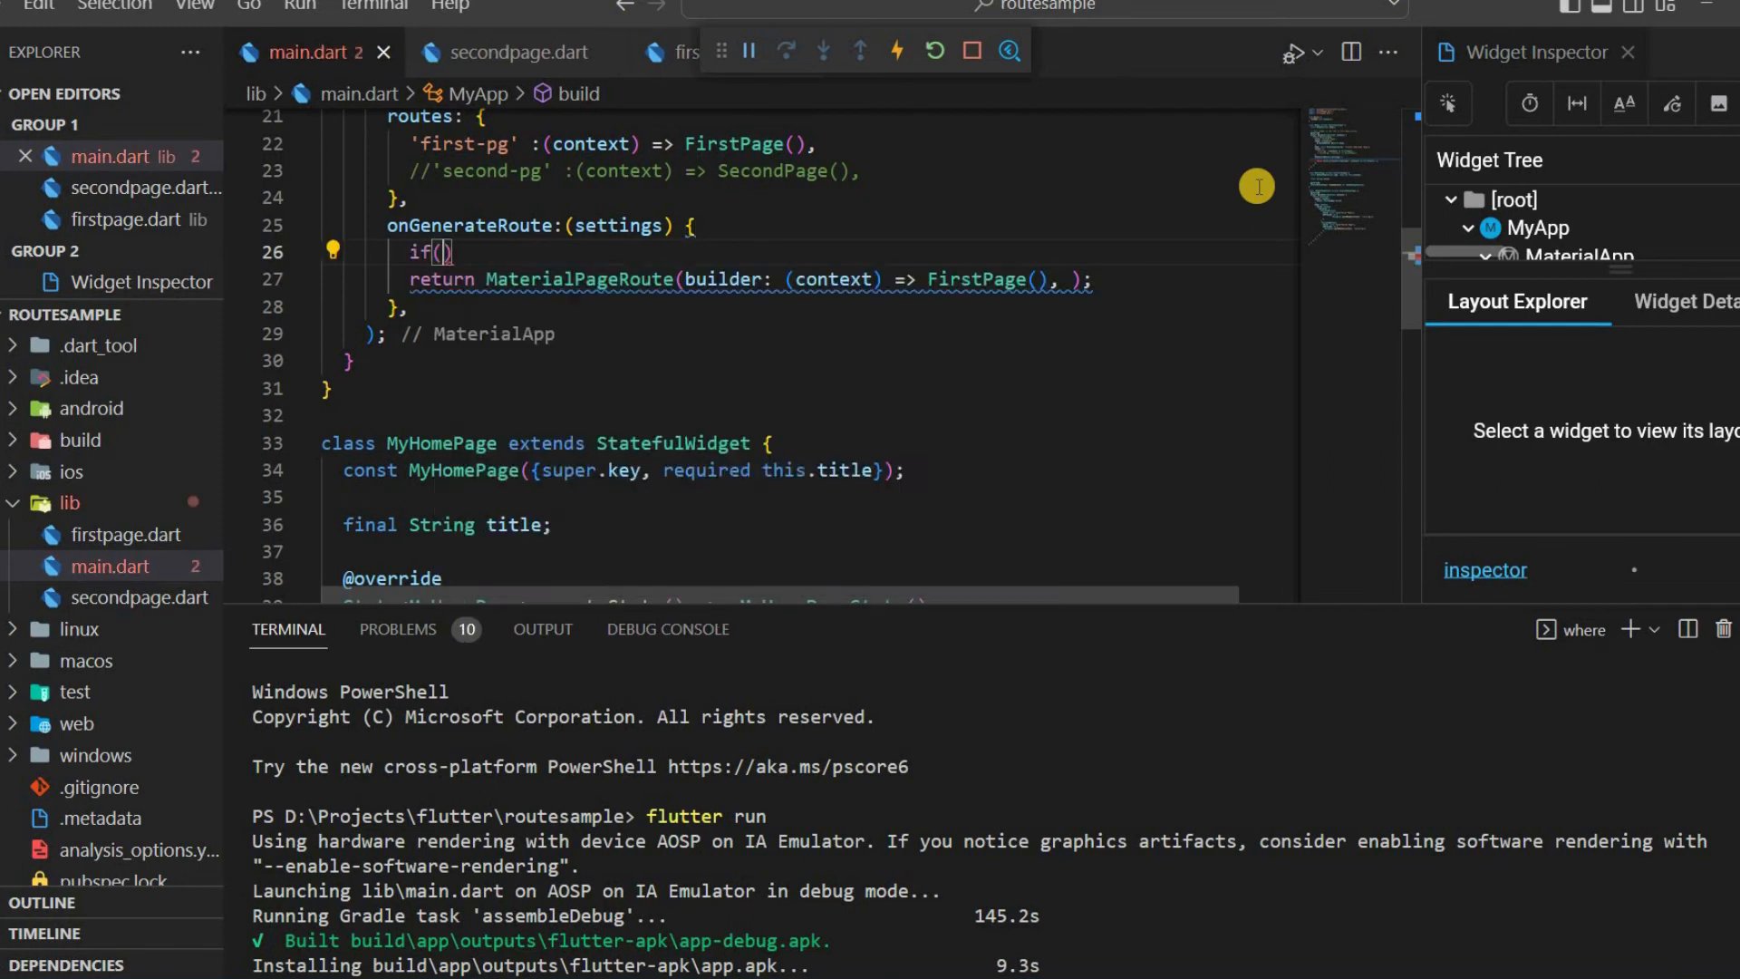
double_click(618, 224)
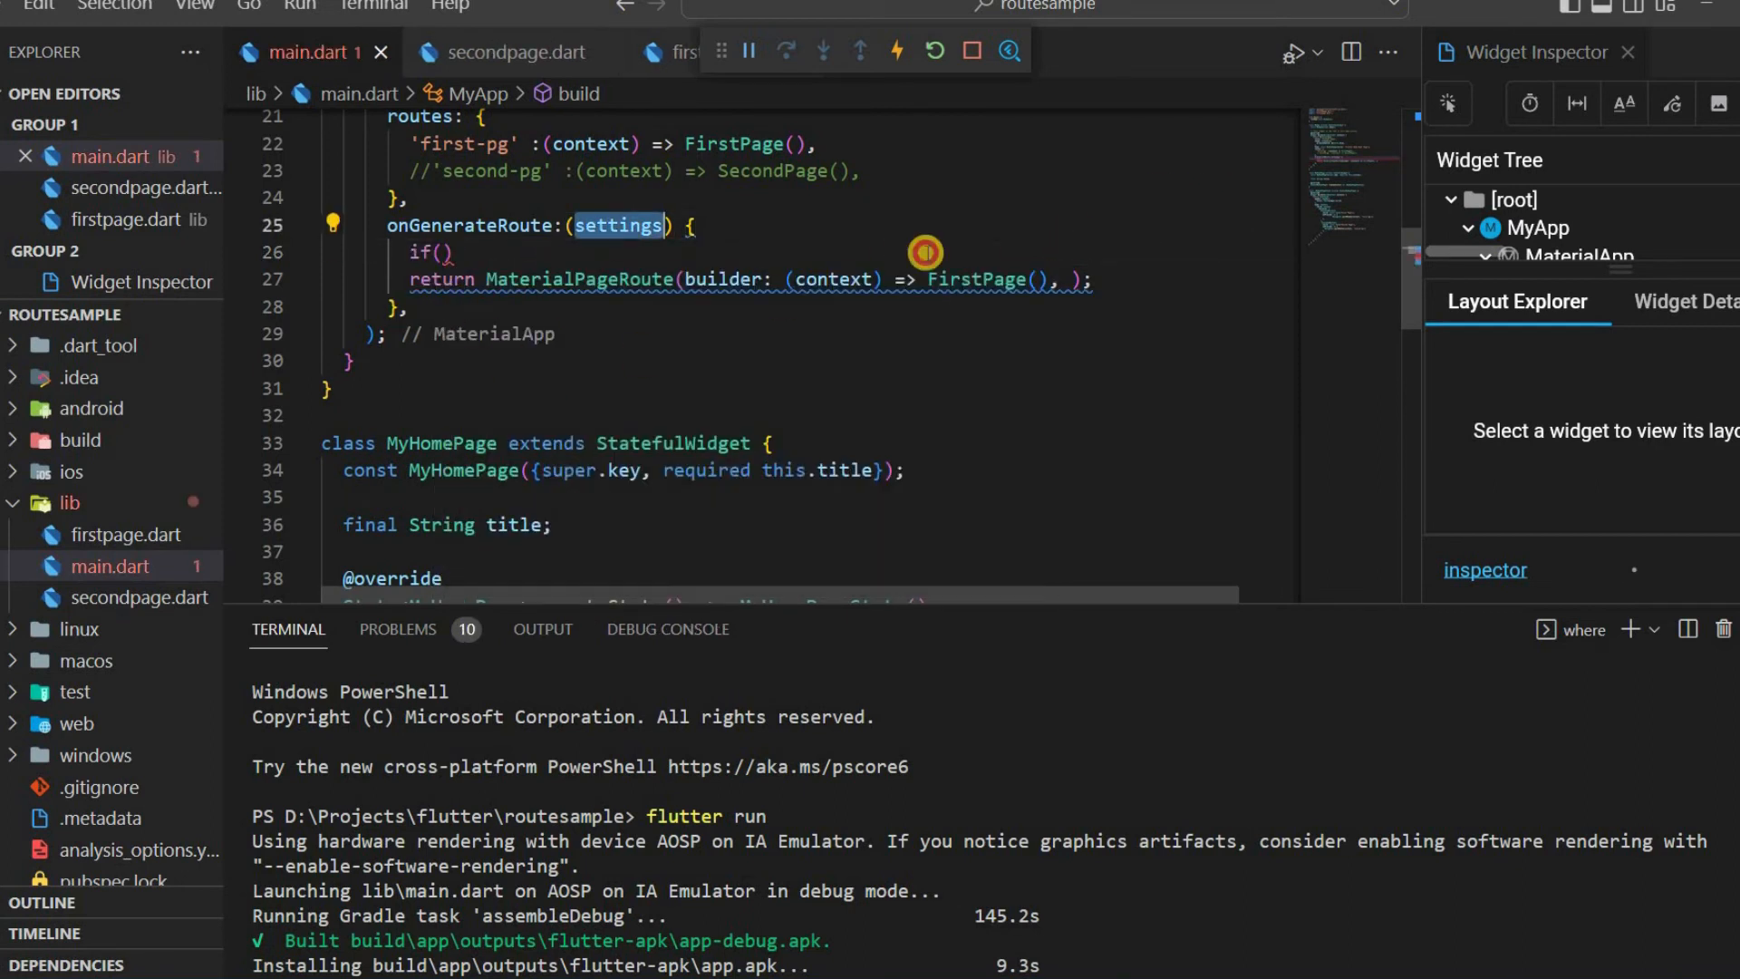
type("settings.name ==")
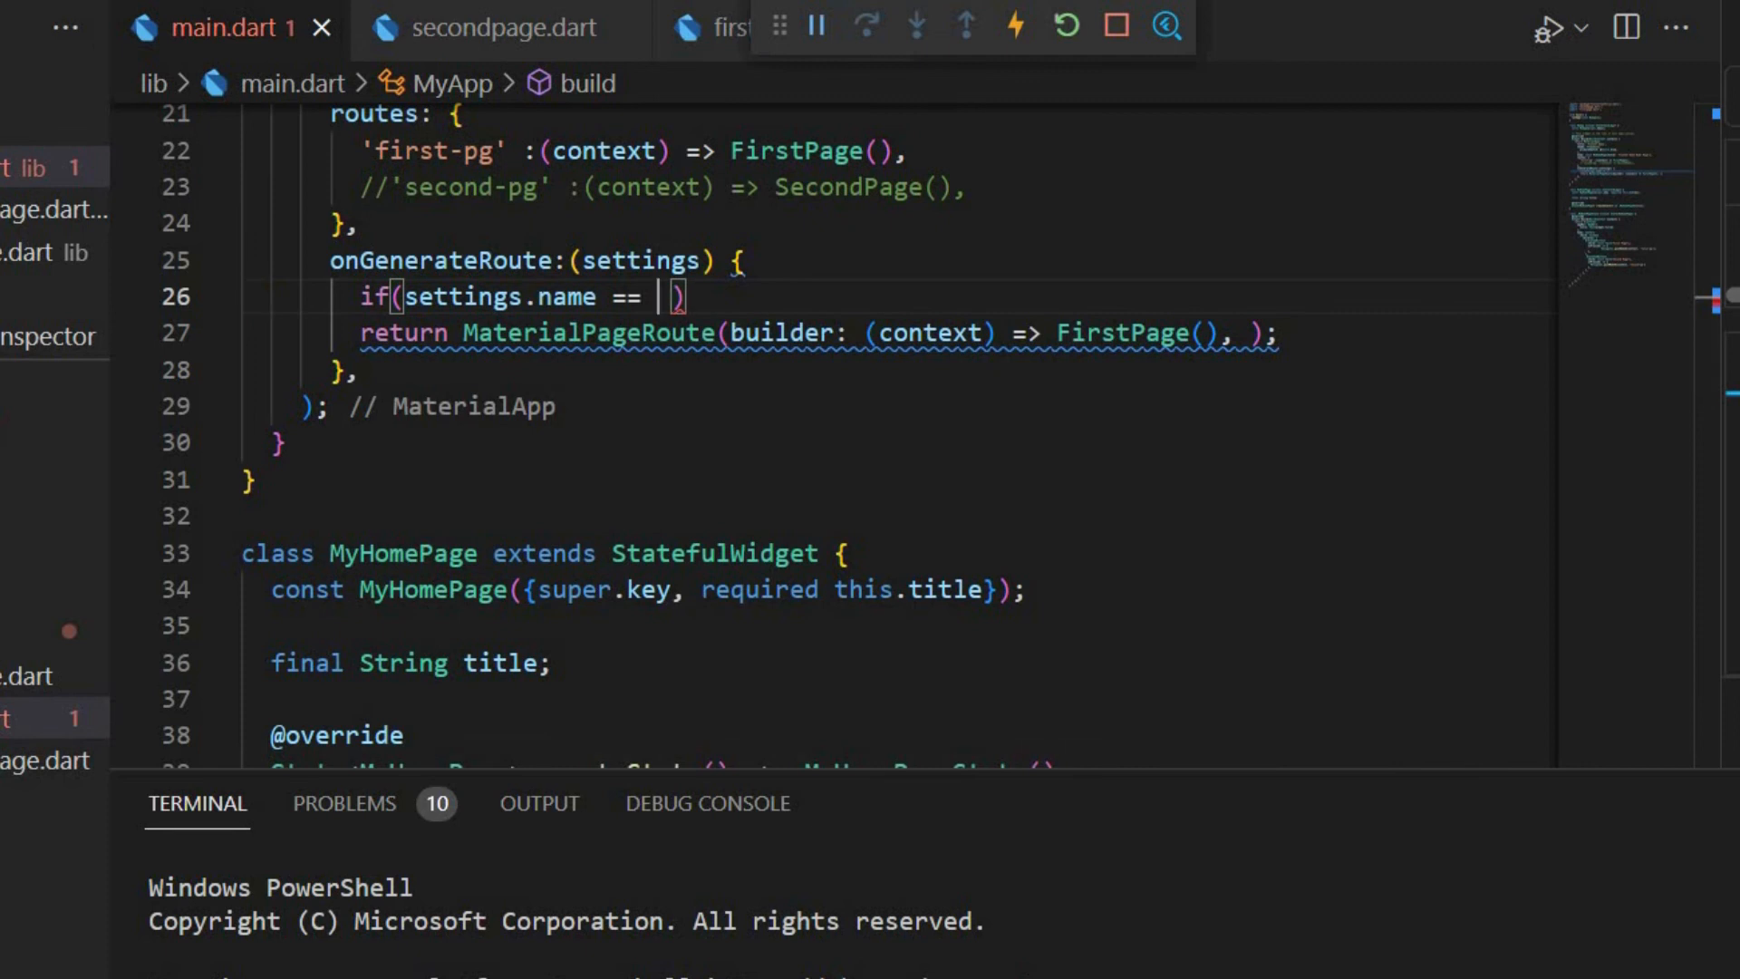
type("'second-pg'")
type("{")
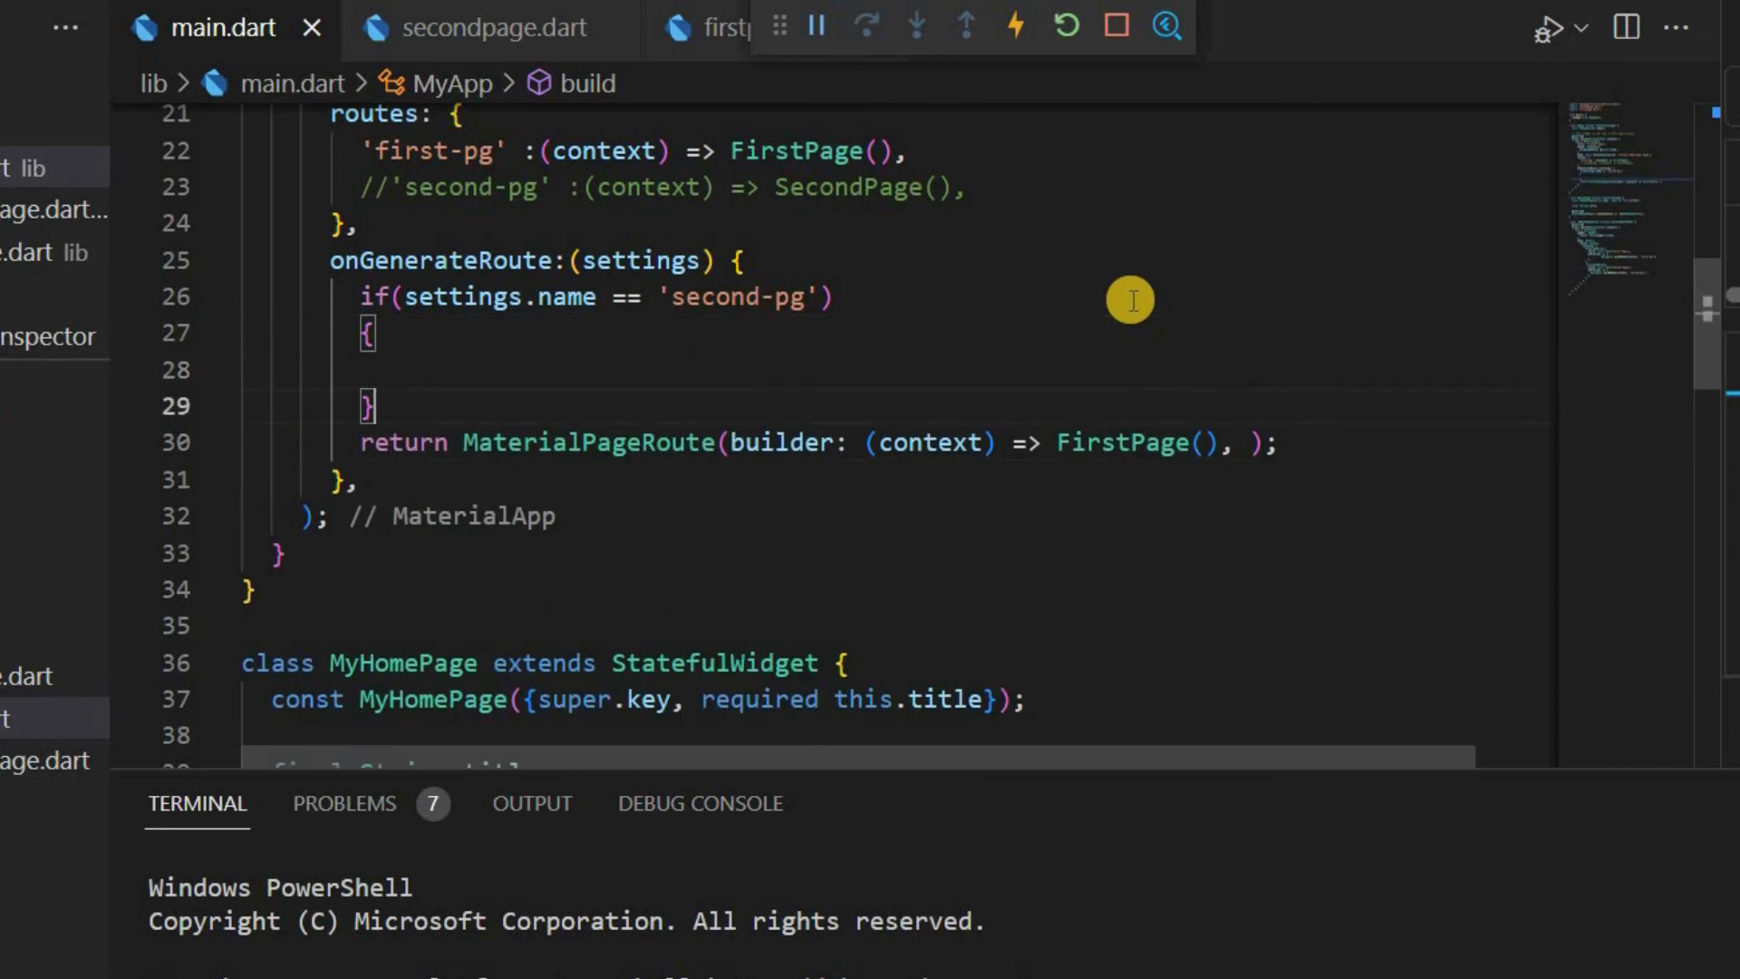
type("else{")
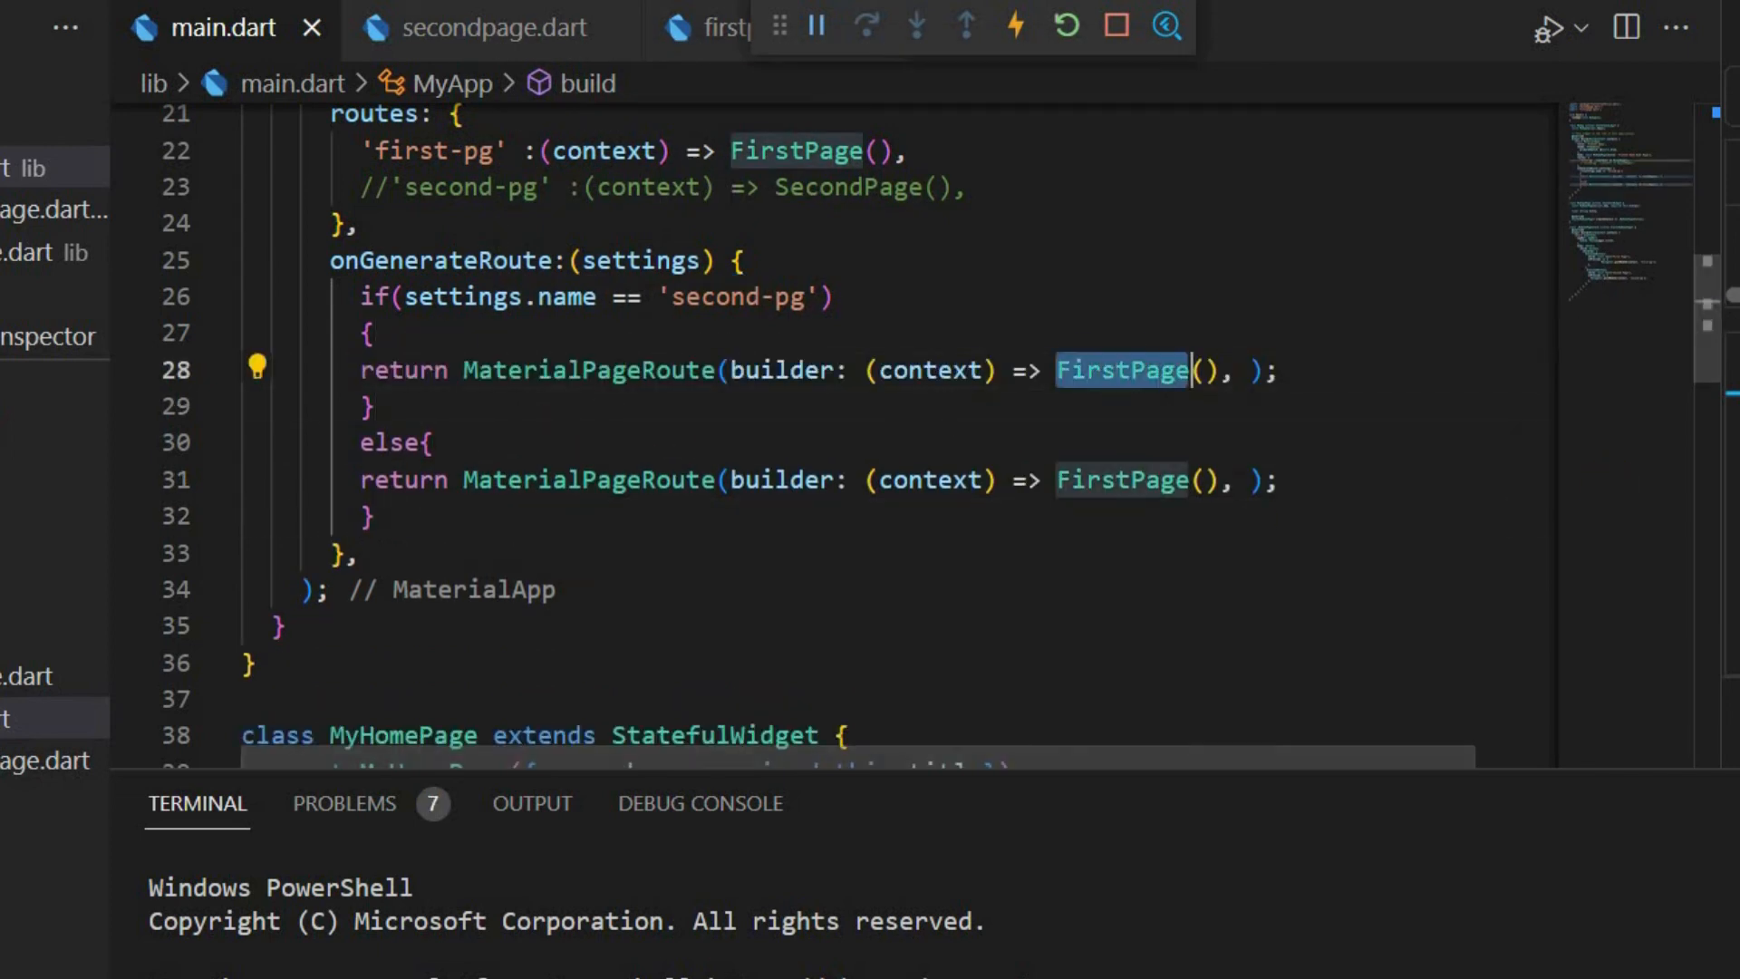
type("SecondPage")
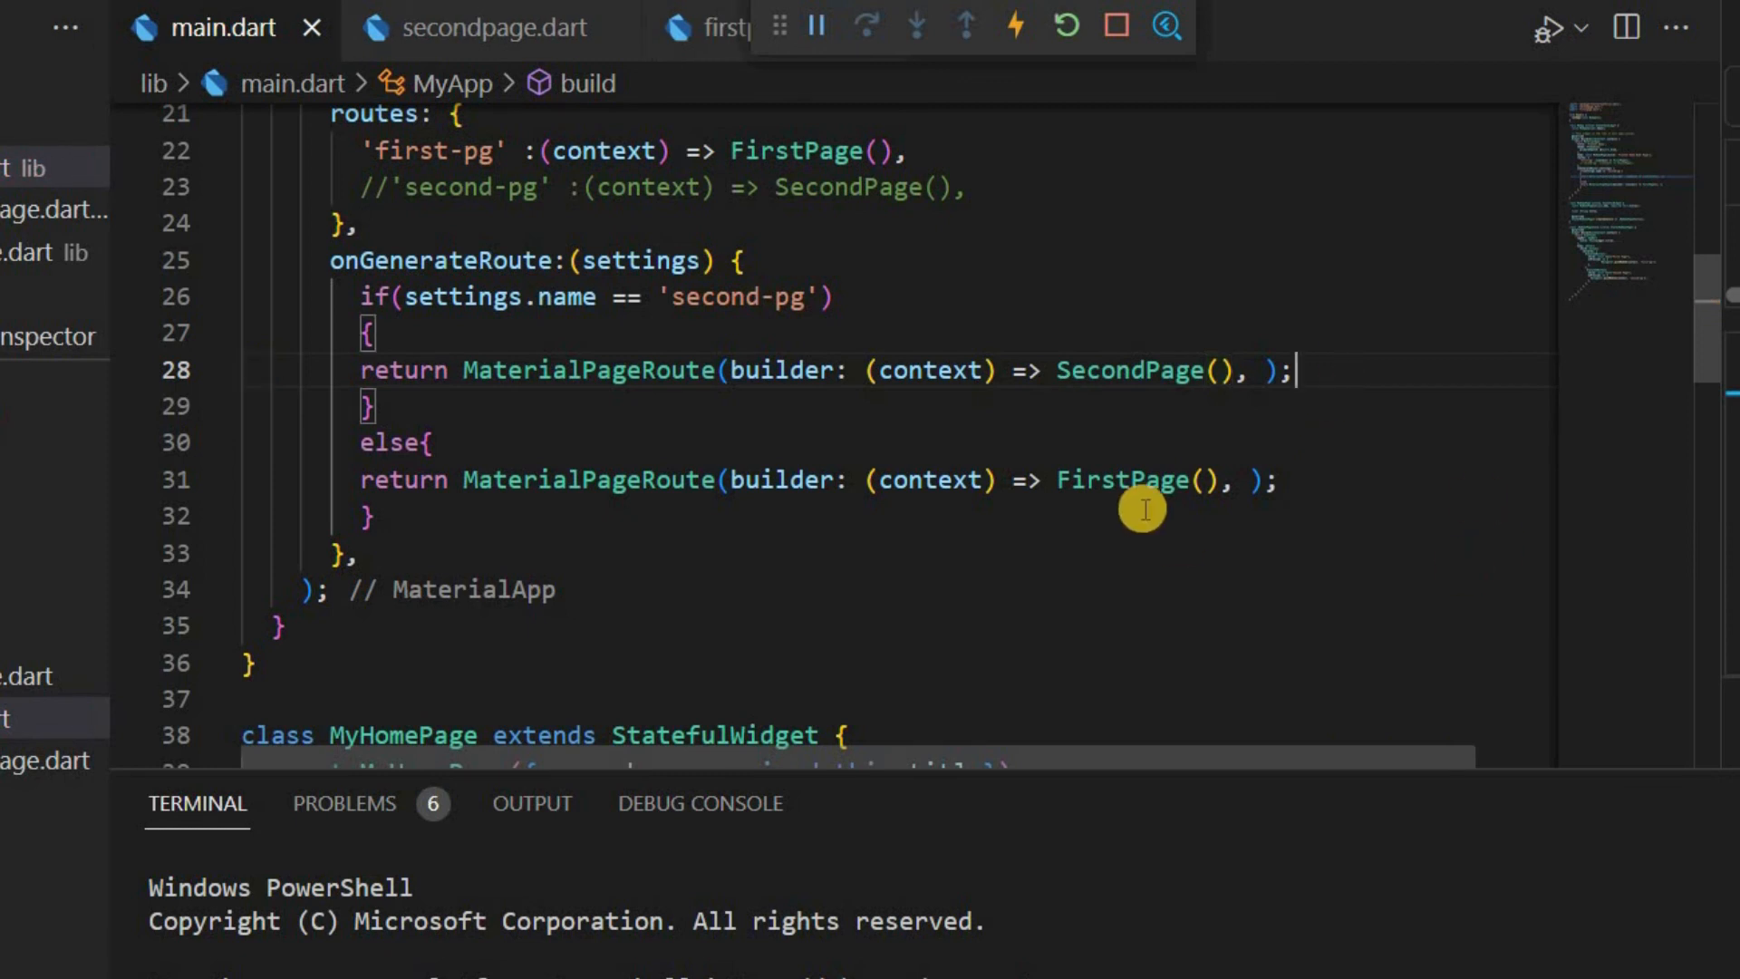
mouse_move(1338, 460)
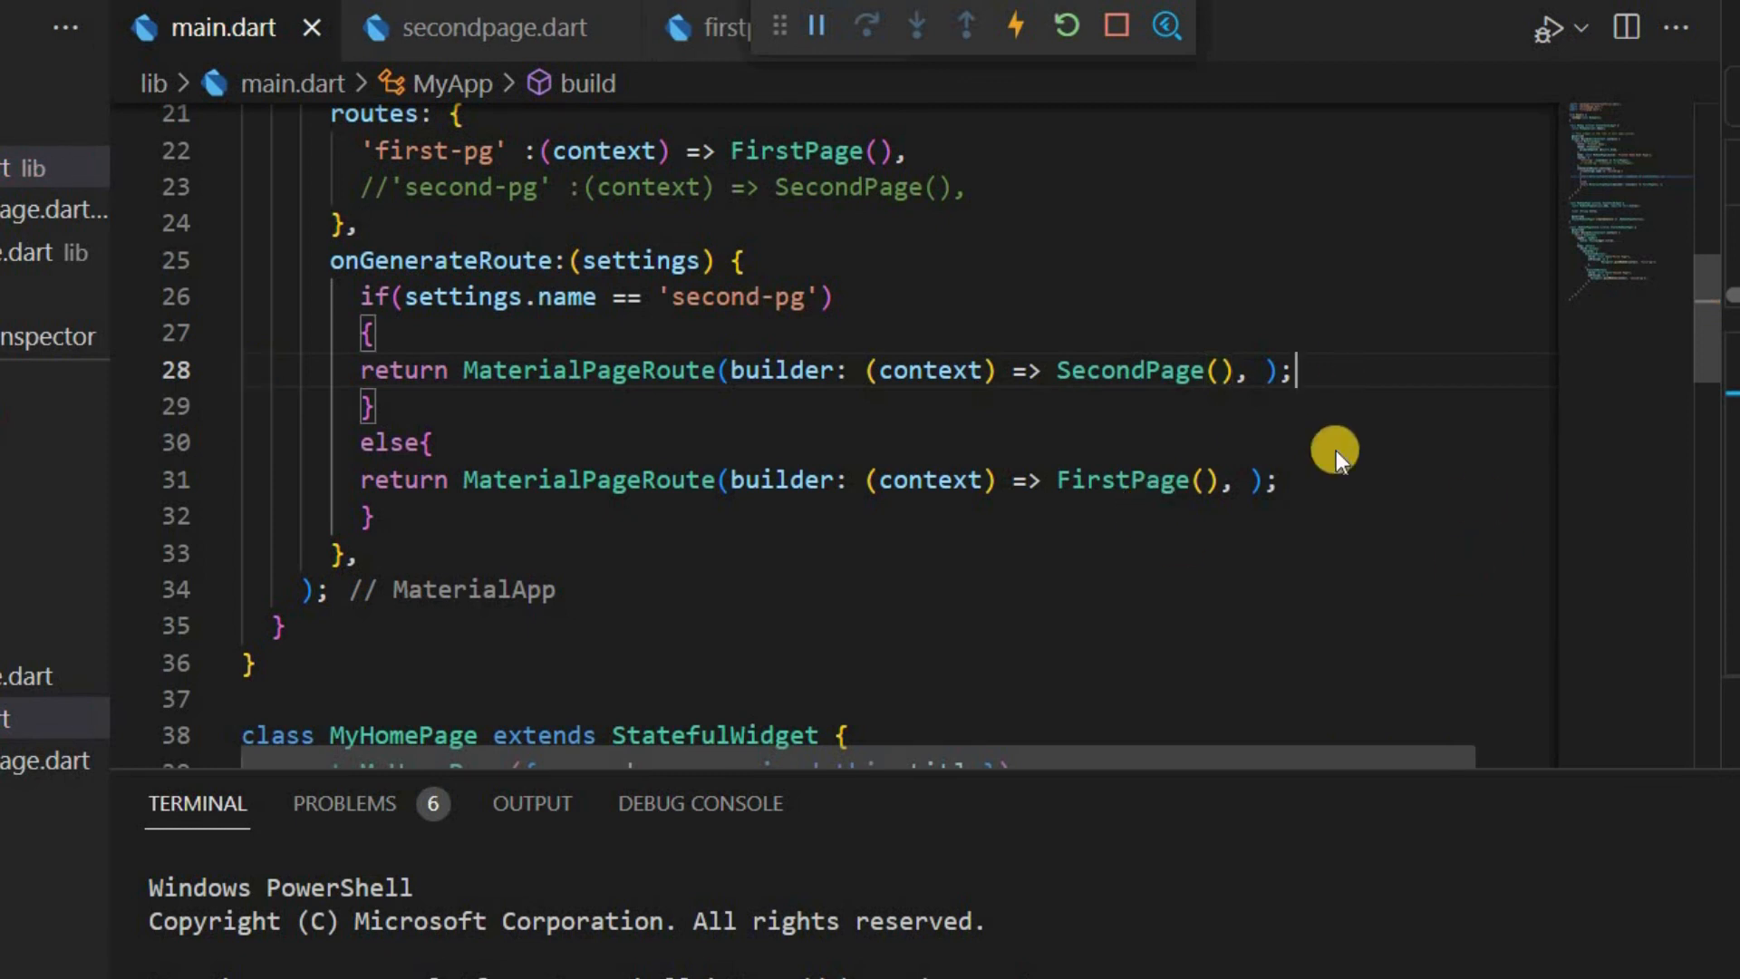
mouse_move(500, 254)
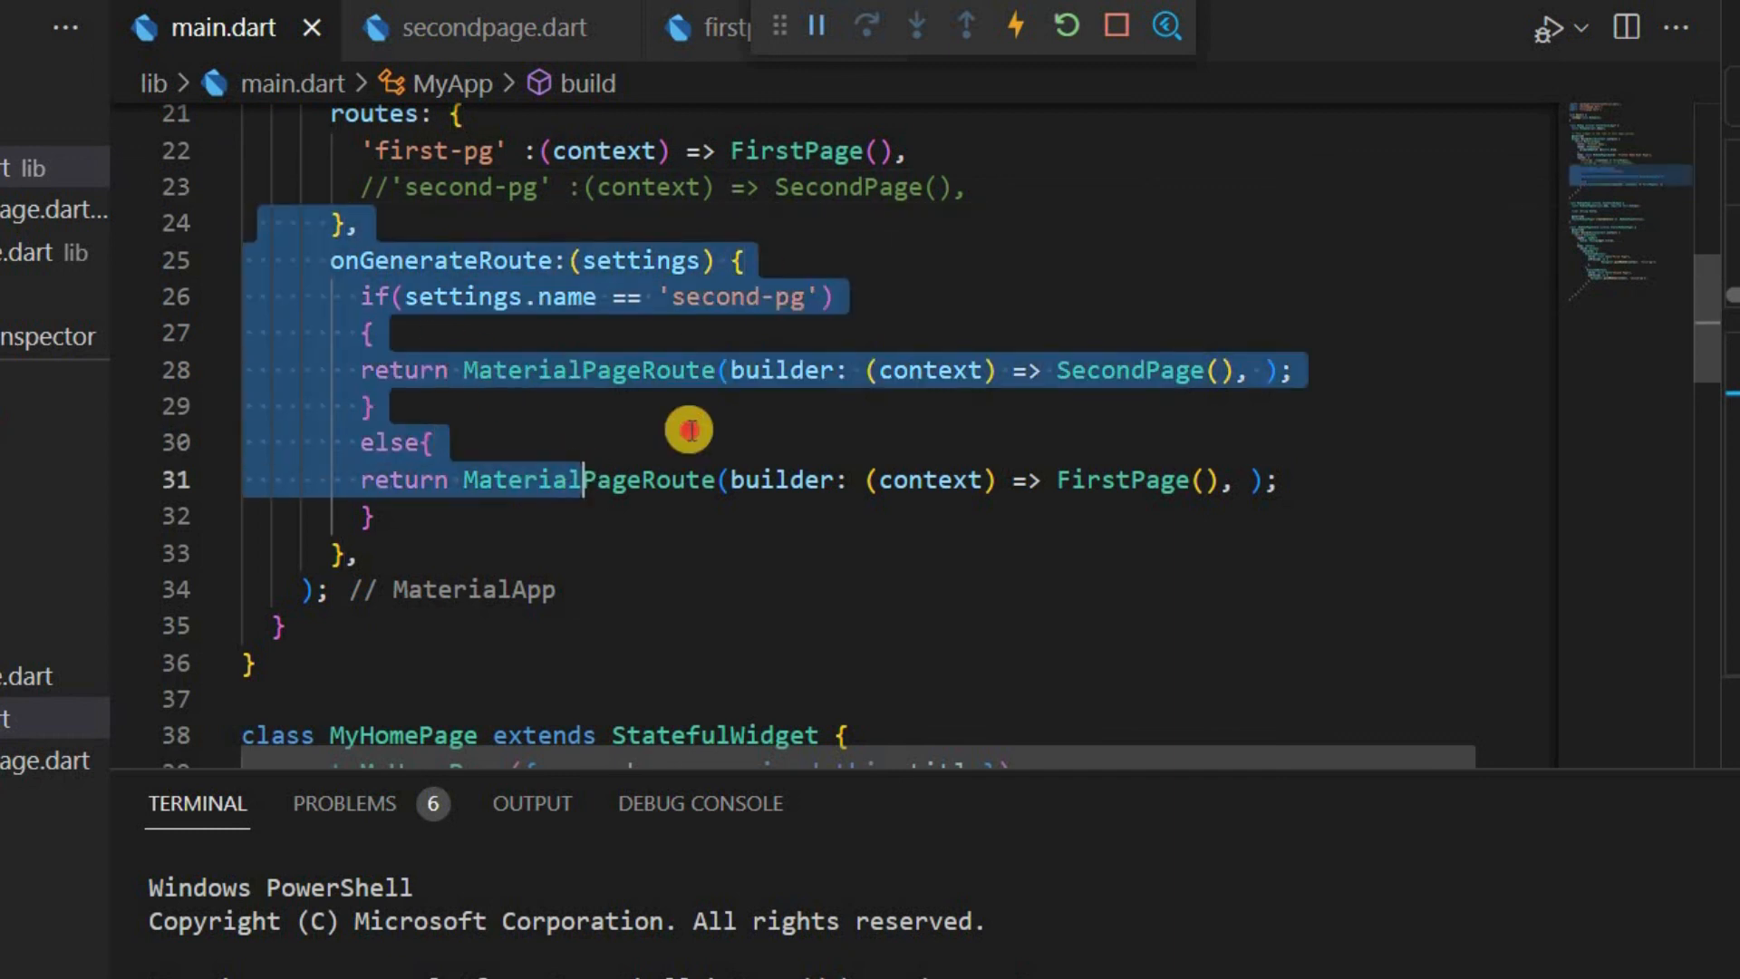
left_click(1051, 479)
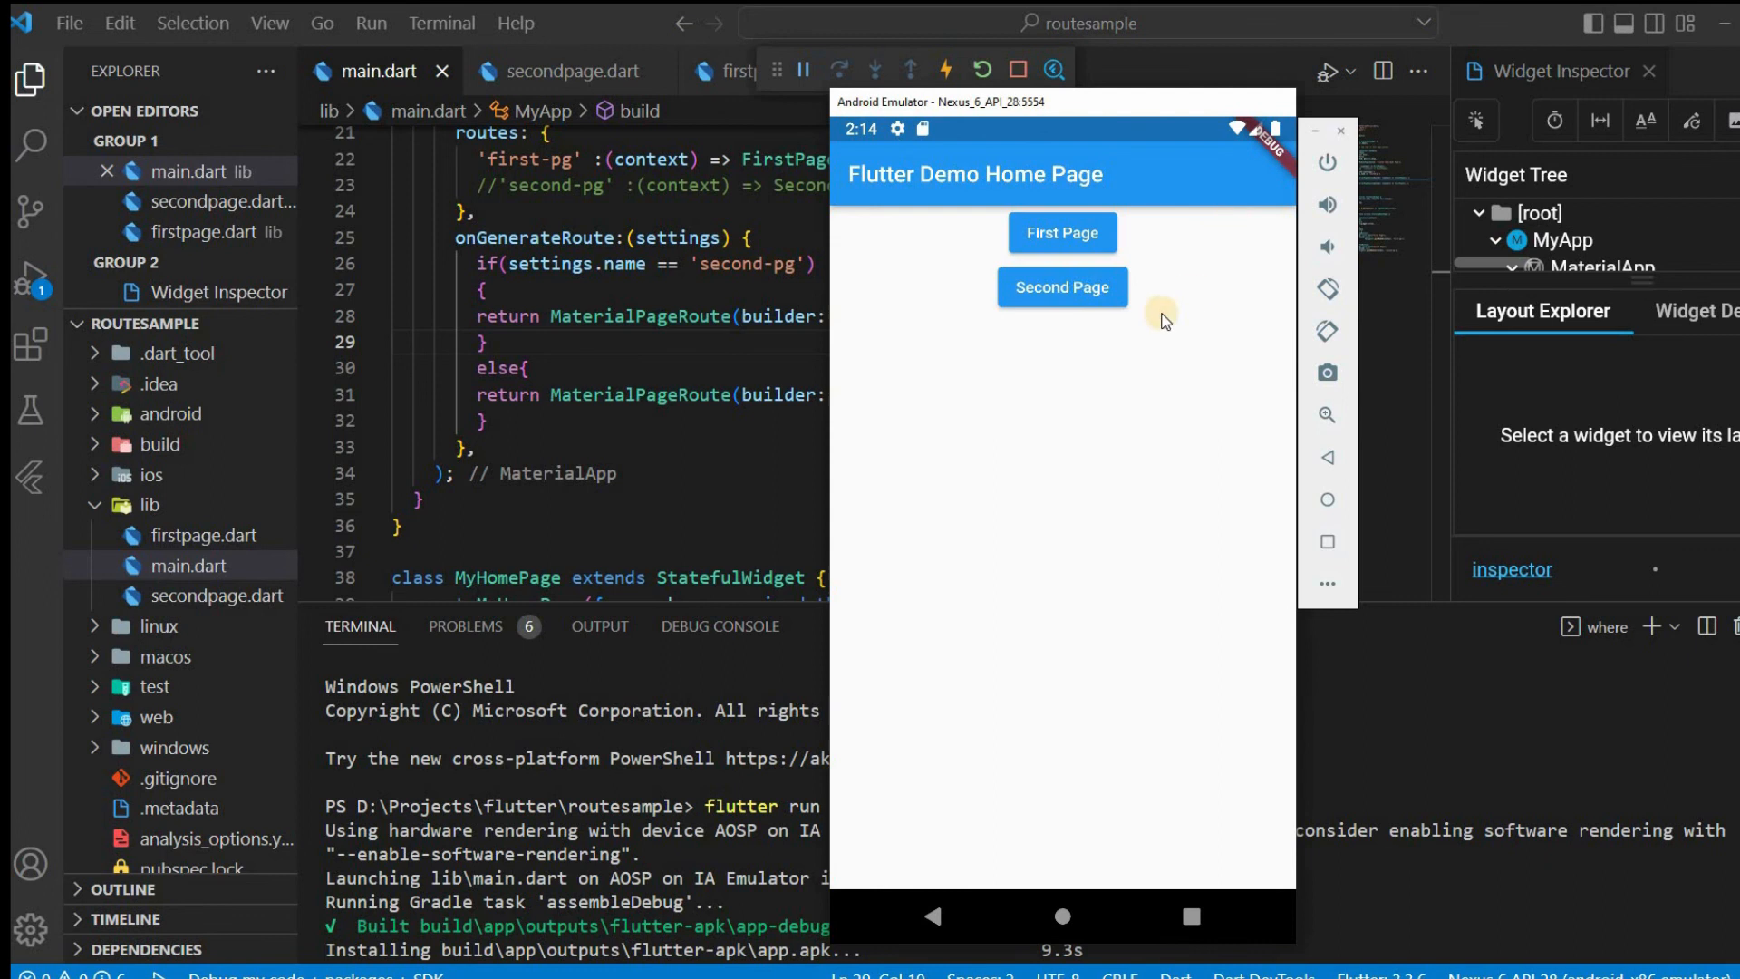
Tap the Second Page button in the emulator to verify it opens Second Page
left_click(1060, 286)
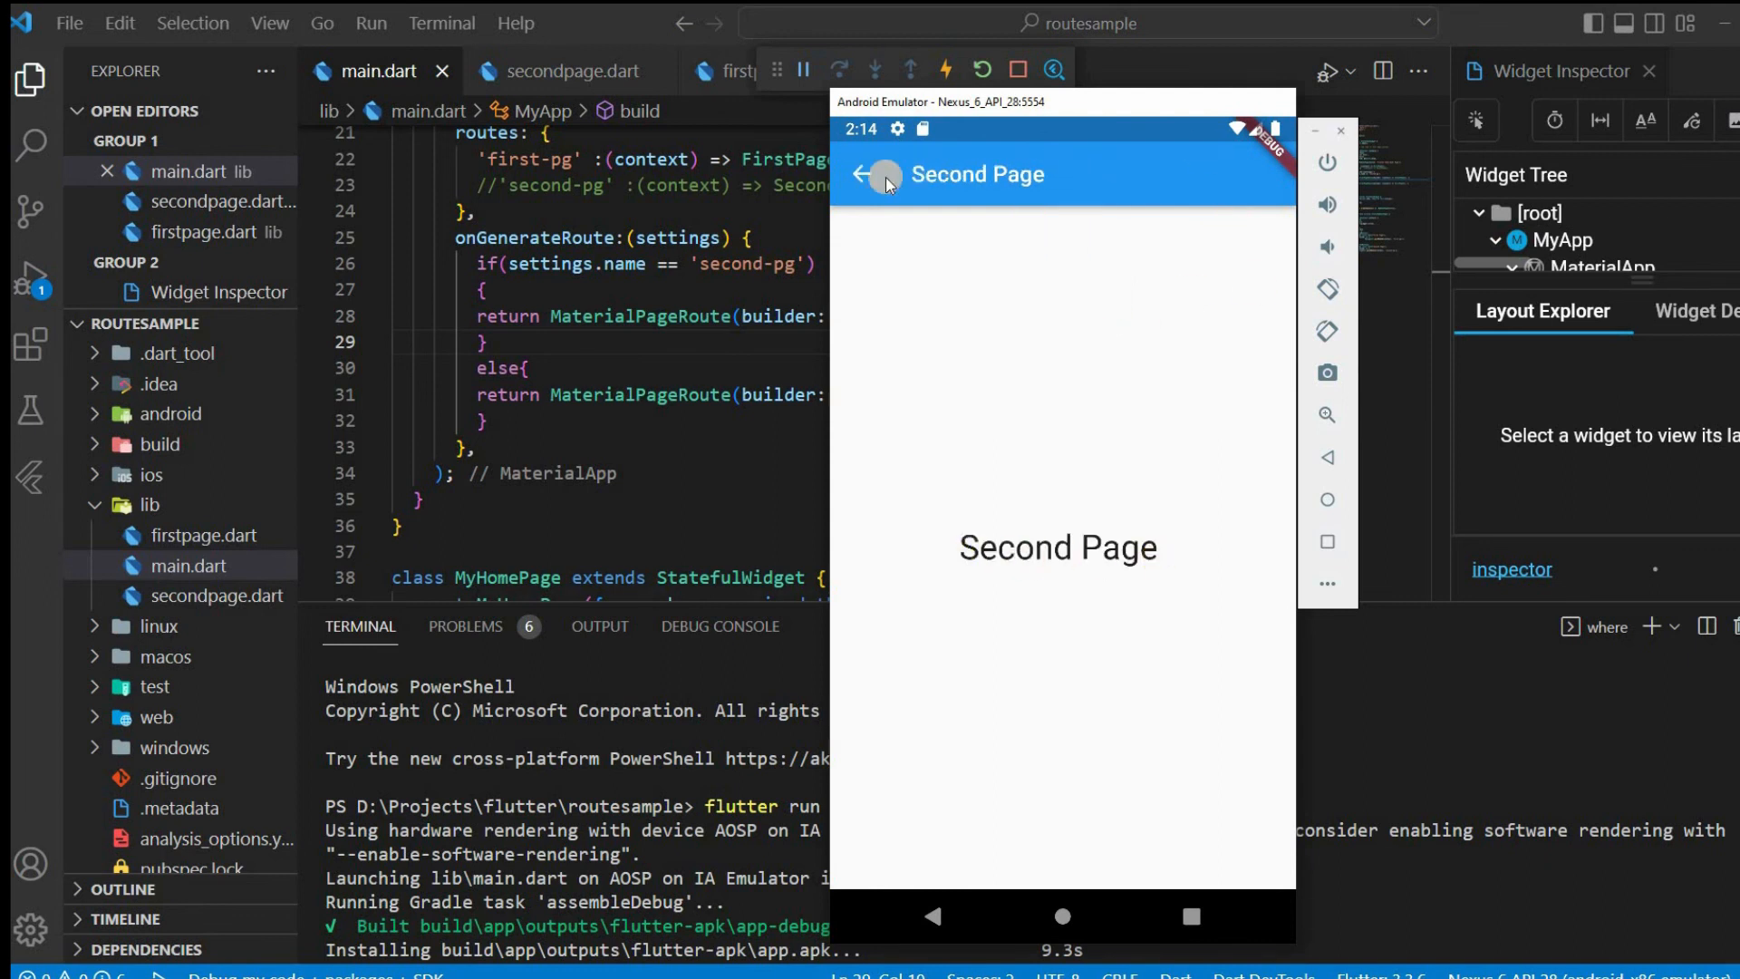